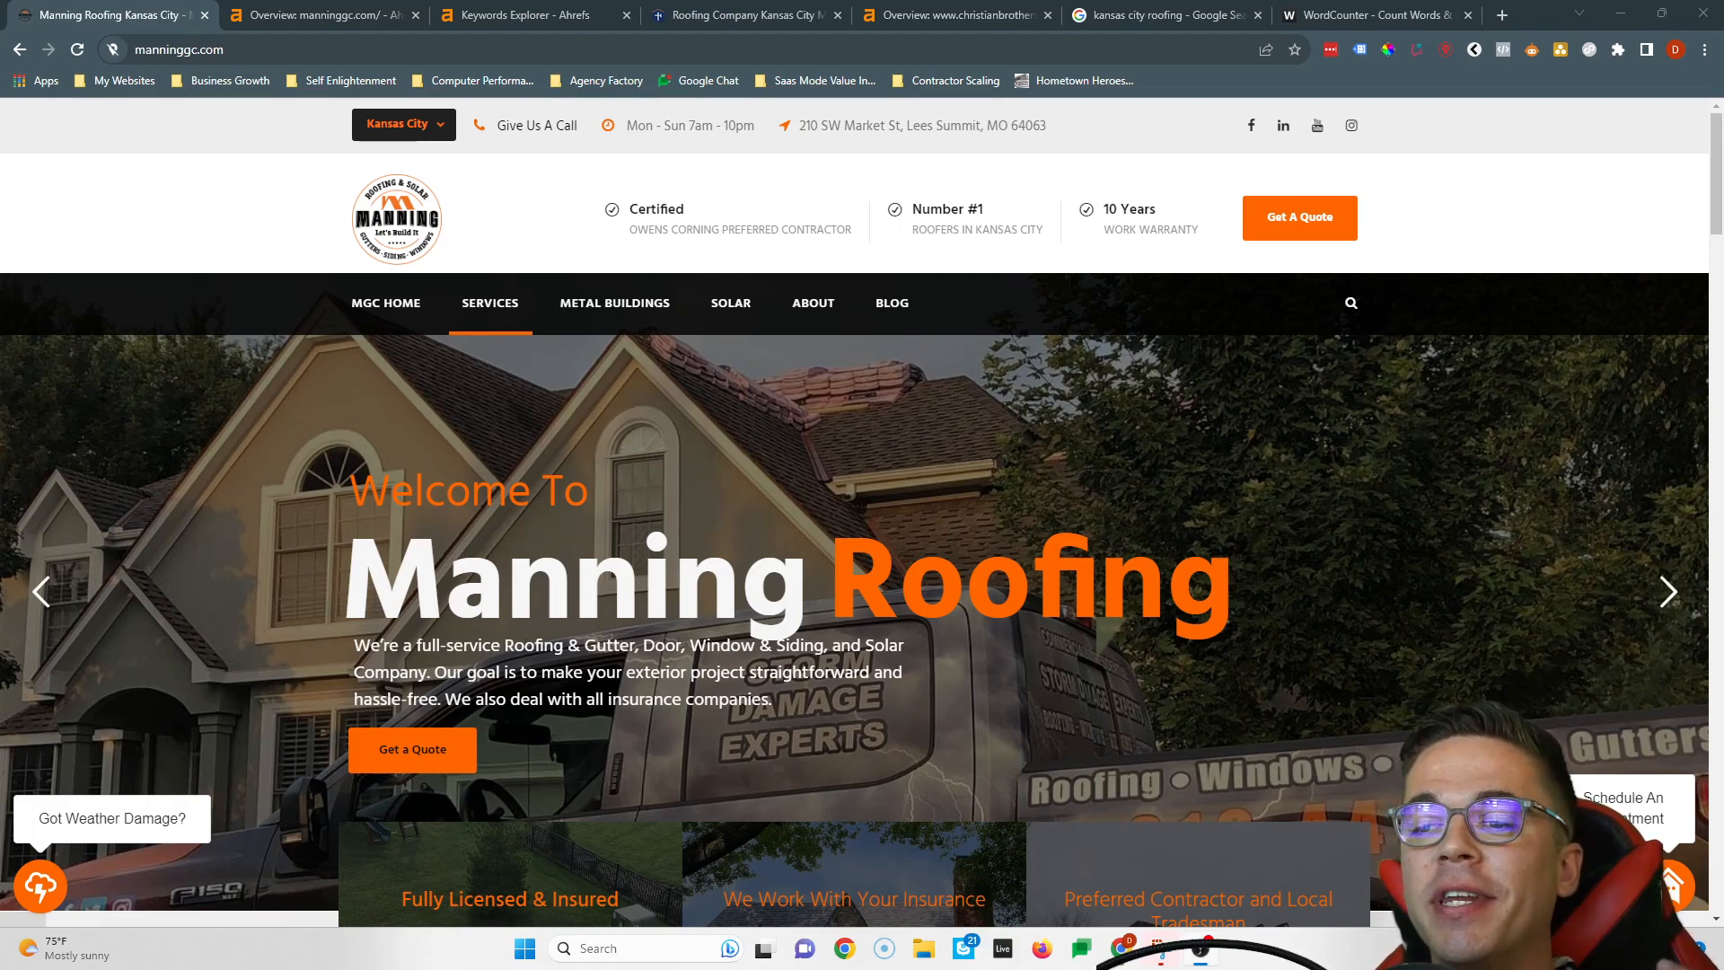
# Glance at the Christian Brothers Roofing site and kansas city roofing results, then return to Manning Roofing.
pyautogui.click(742, 16)
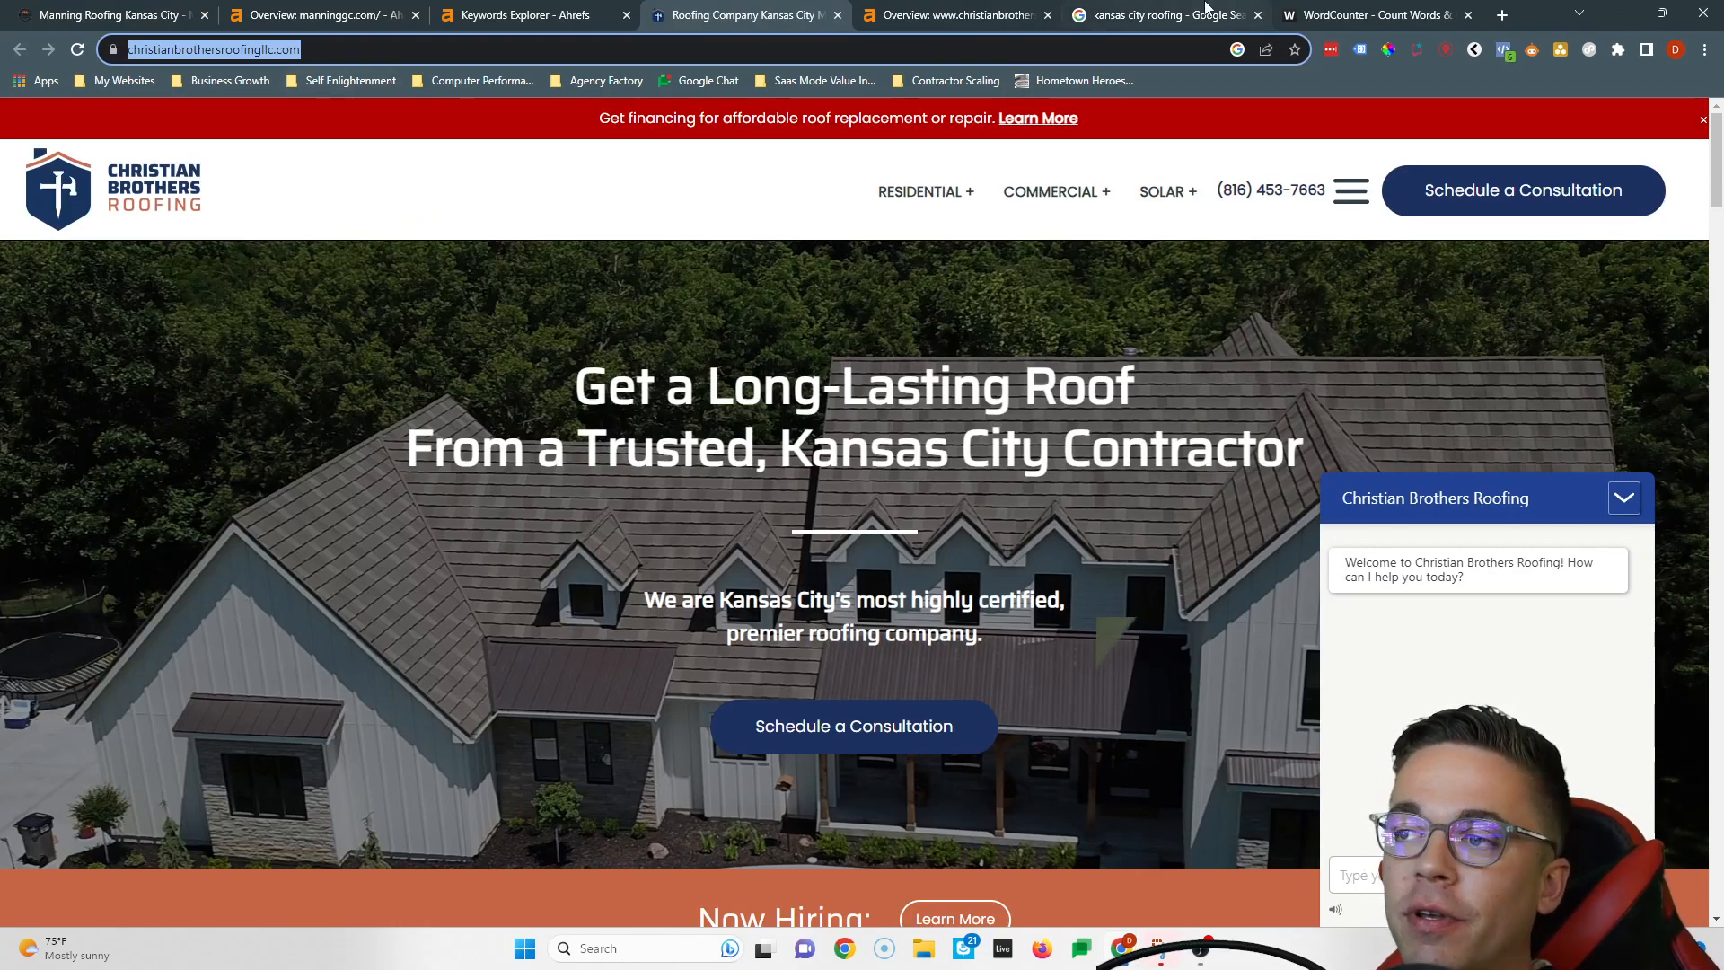
pyautogui.click(1177, 15)
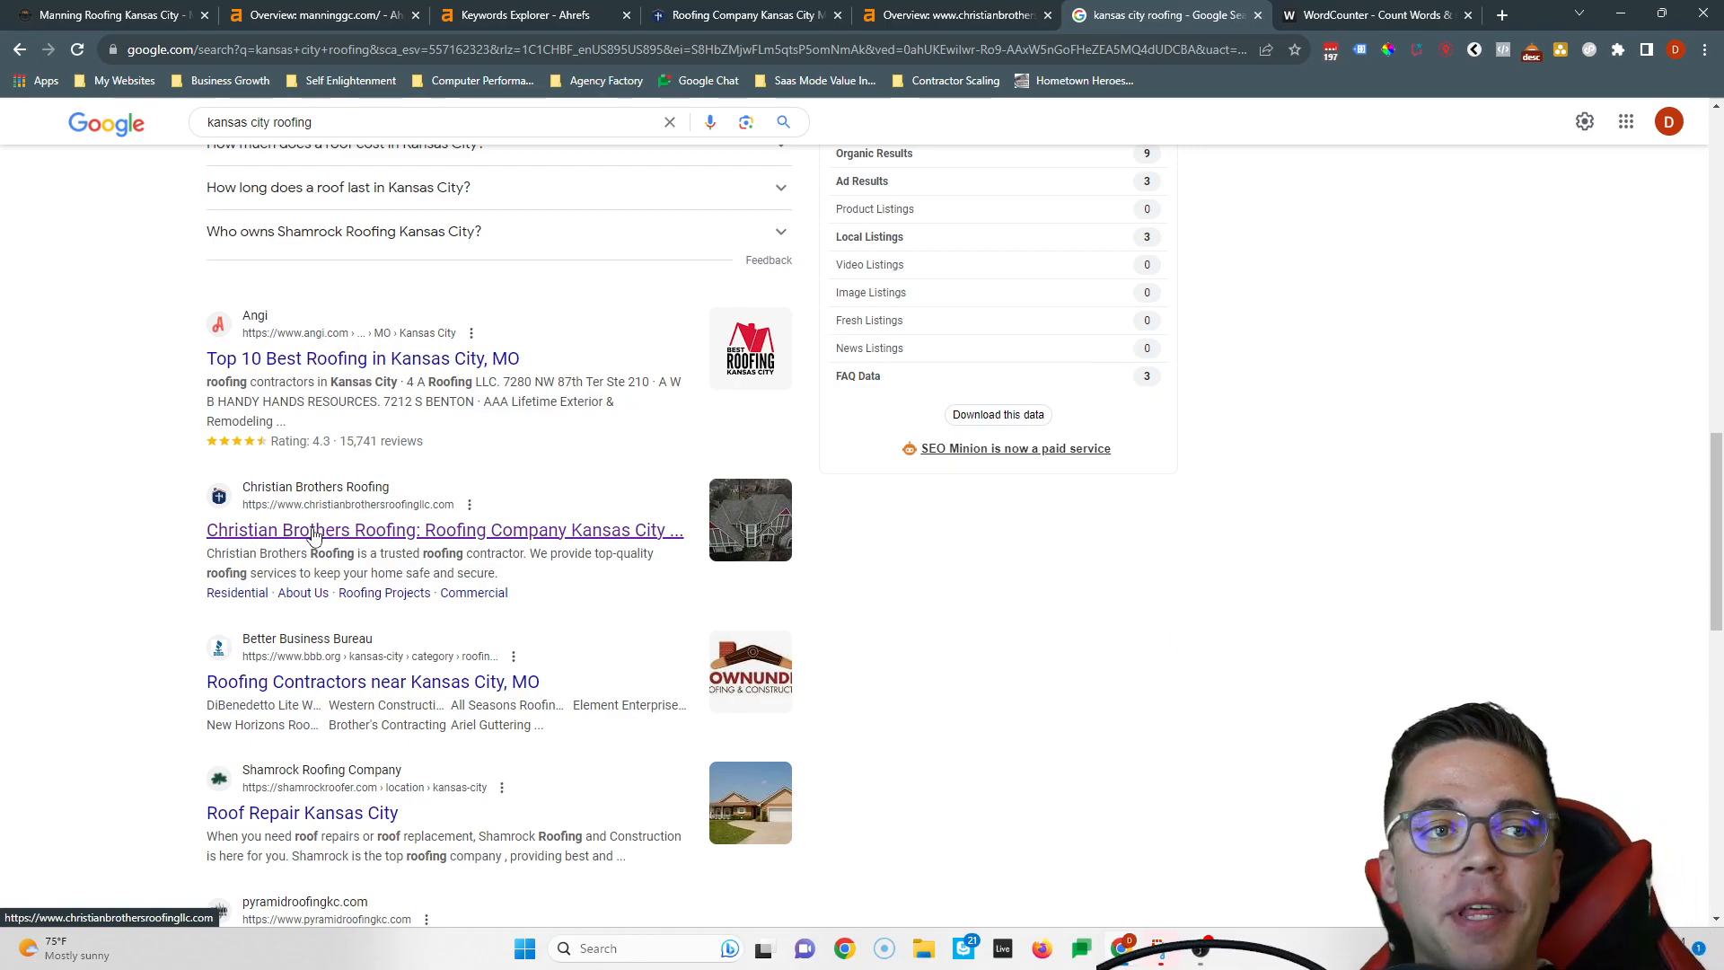
pyautogui.moveTo(85, 15)
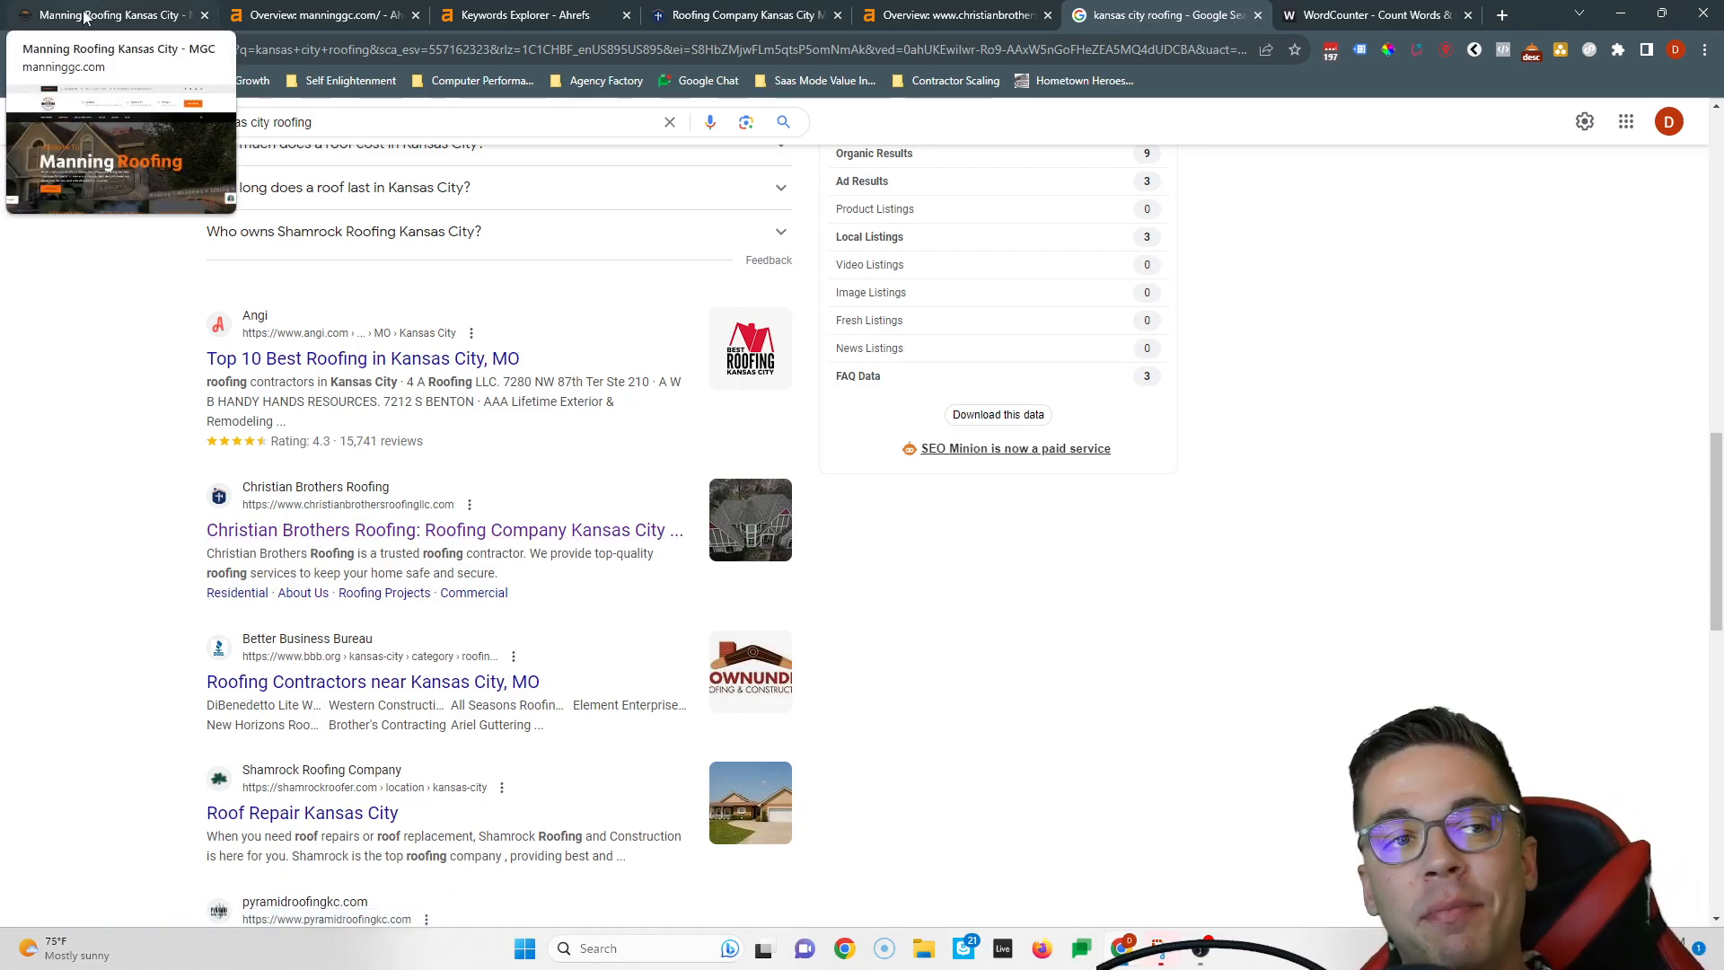
pyautogui.click(99, 15)
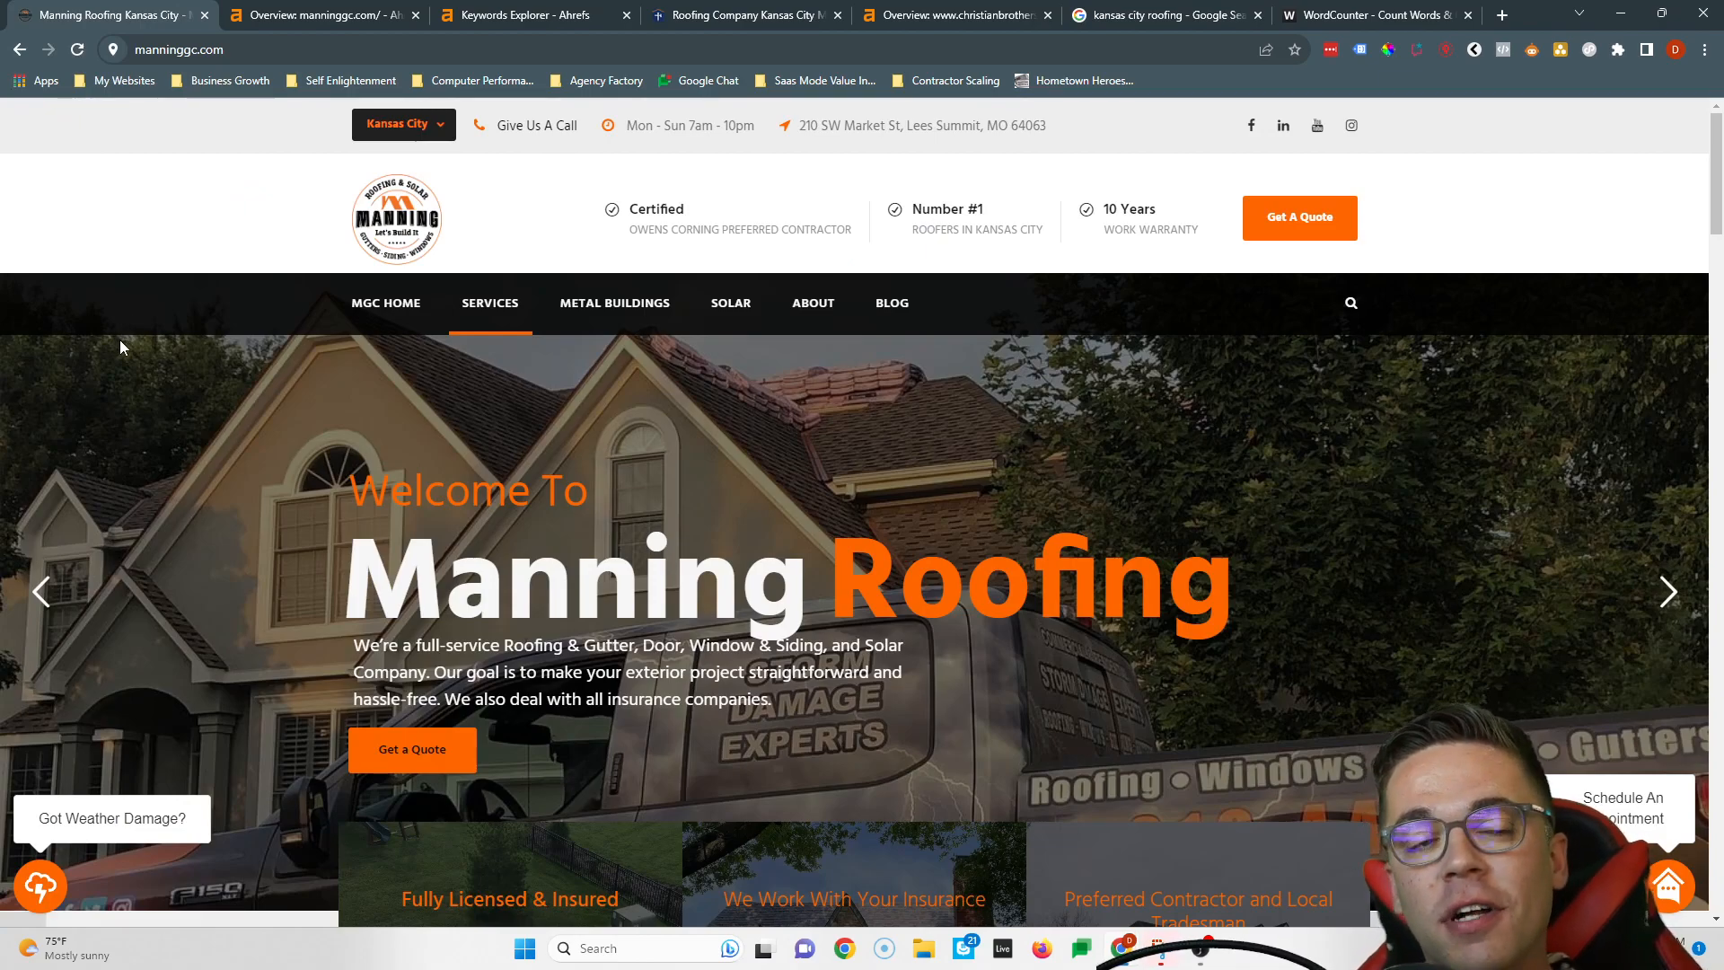
pyautogui.moveTo(110, 366)
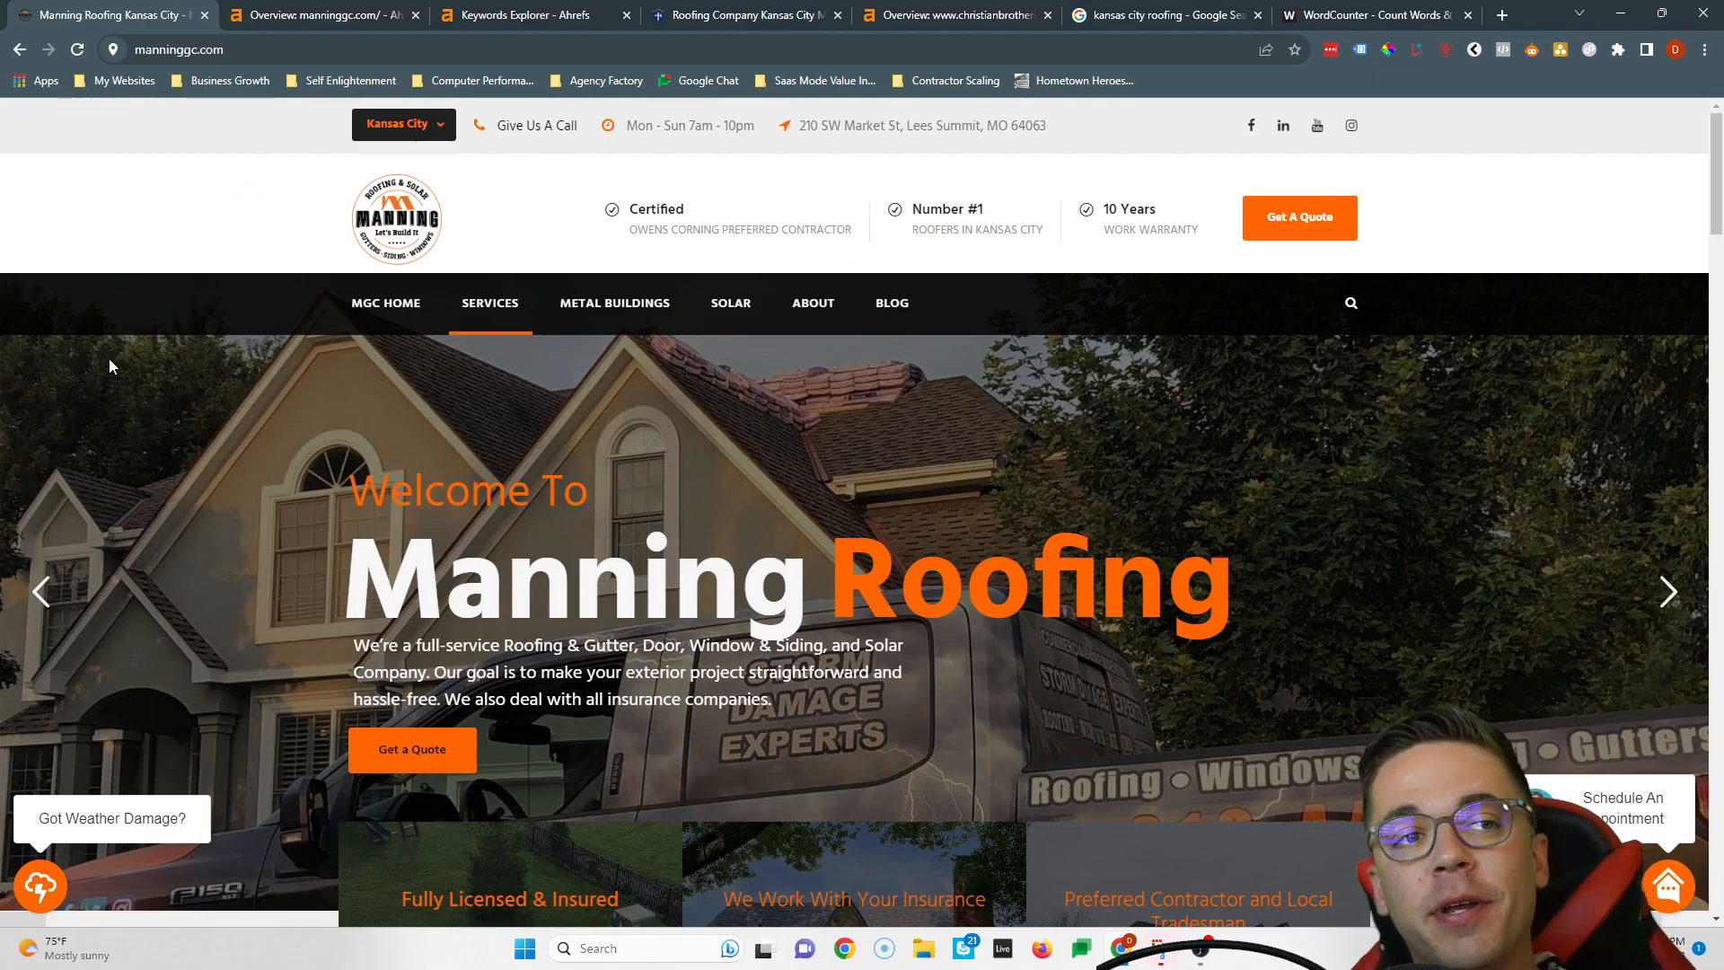
pyautogui.moveTo(89, 395)
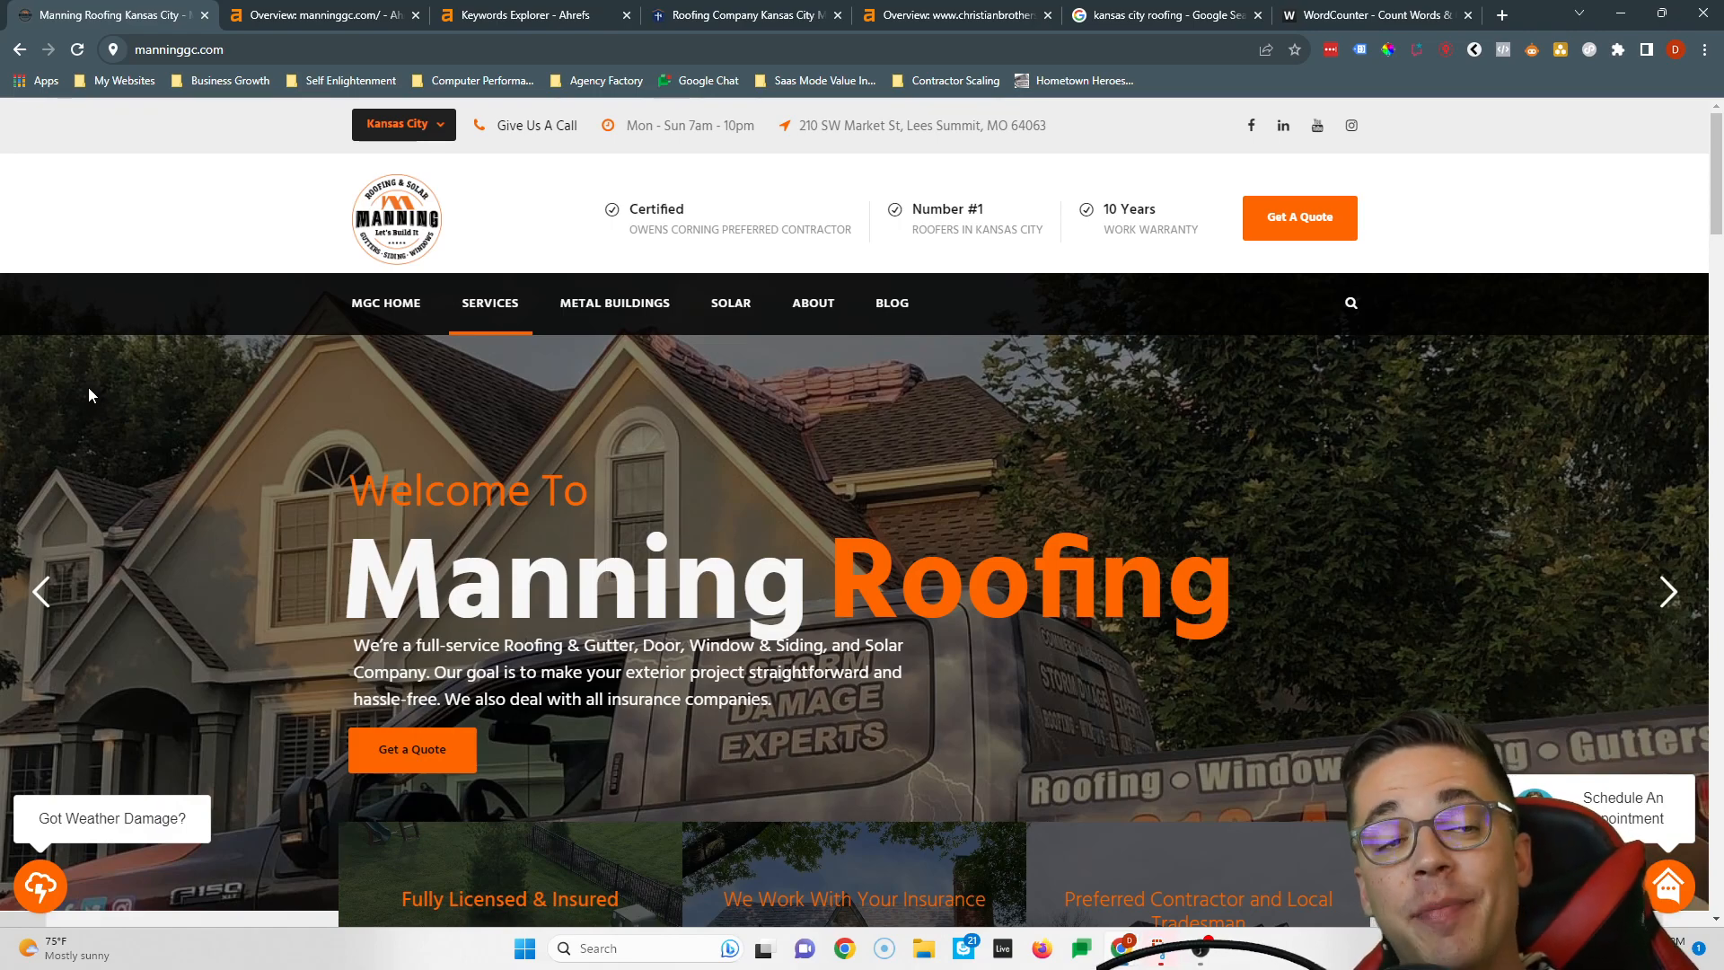
pyautogui.moveTo(88, 374)
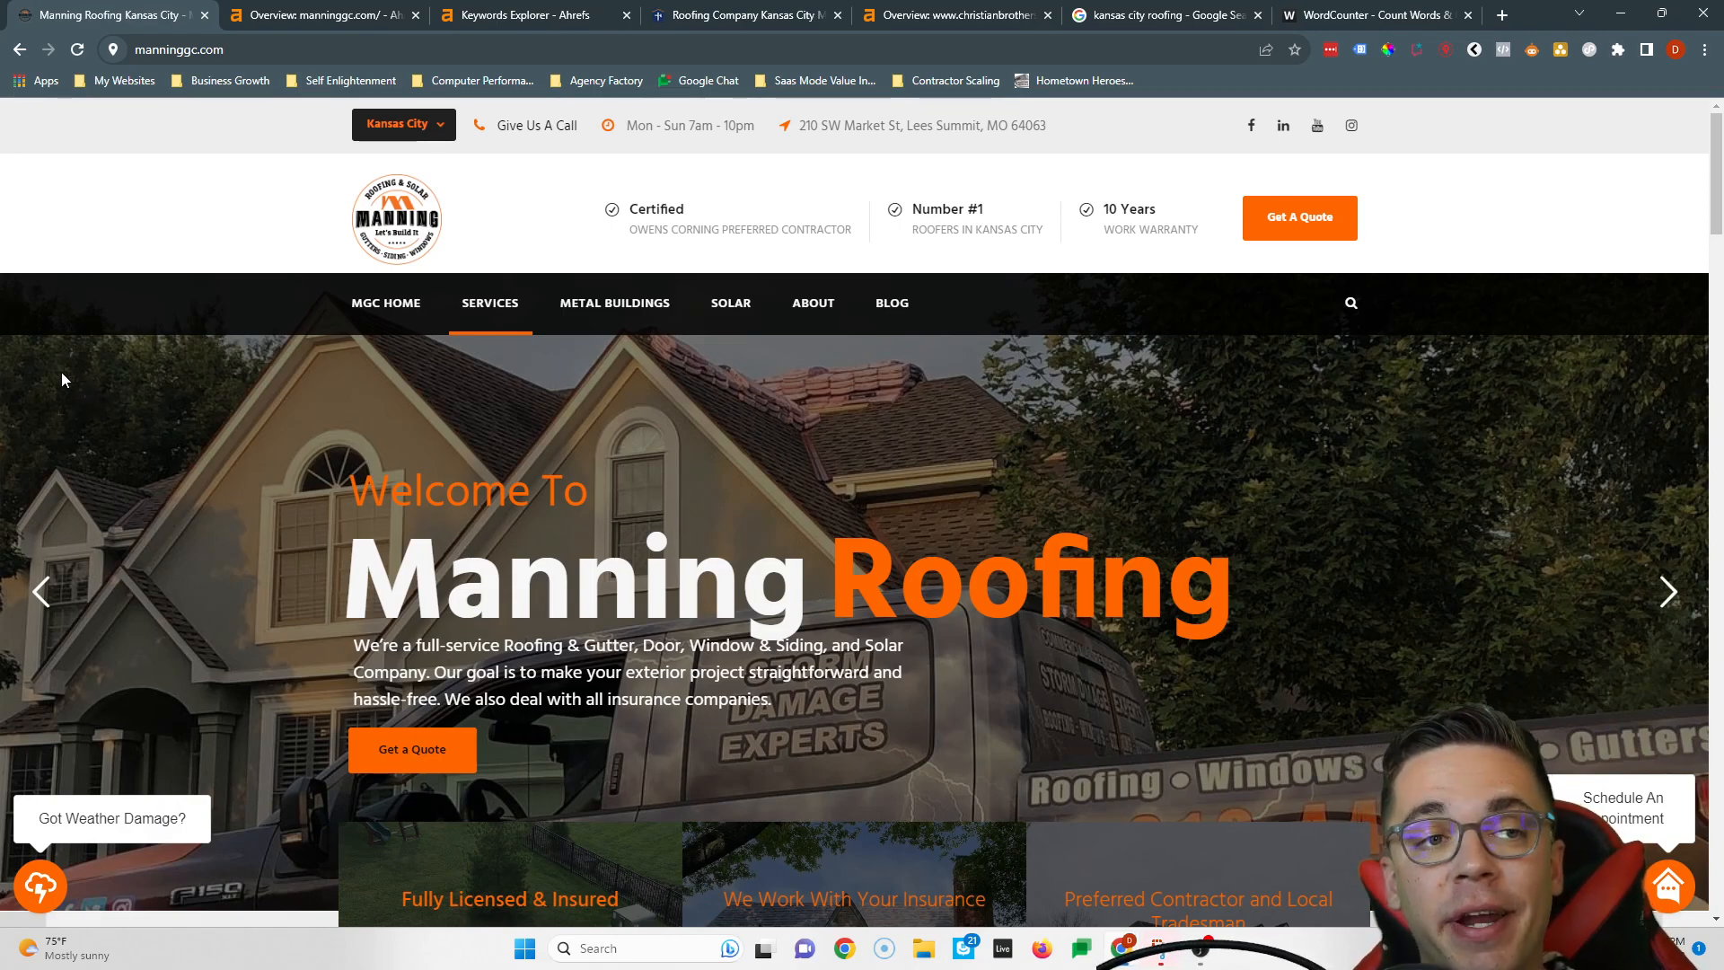
pyautogui.moveTo(51, 385)
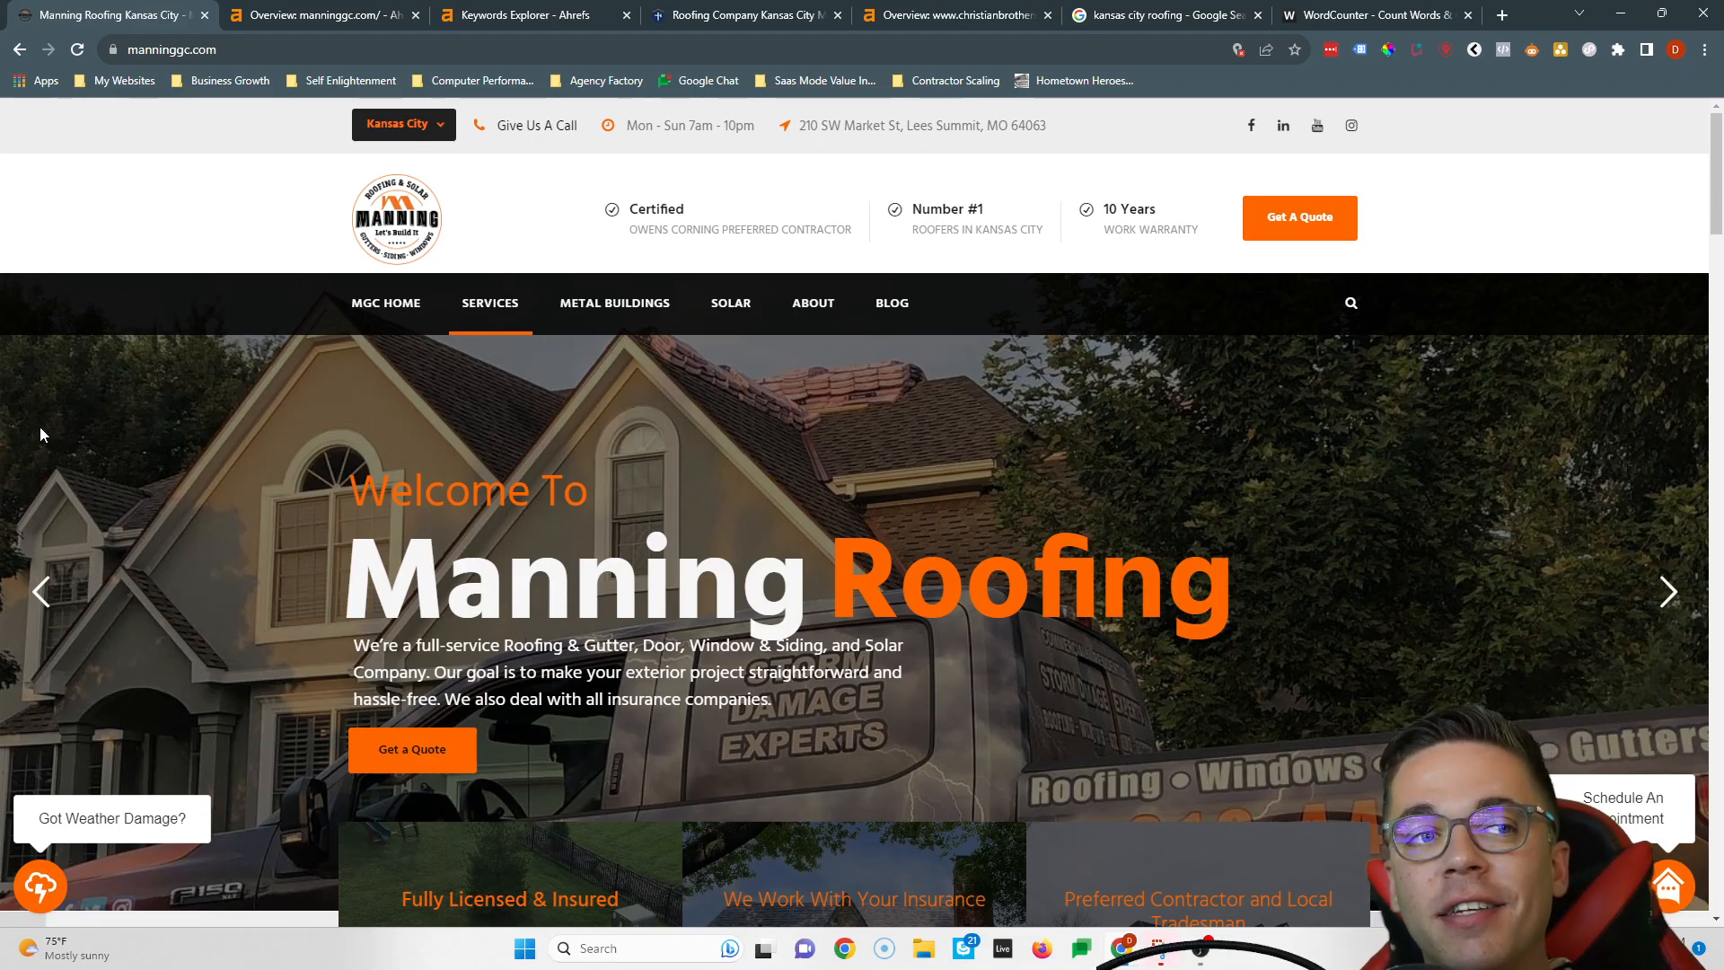
# Scroll the Manning Roofing homepage to Services: roofing, repair, siding, gutters and windows.
pyautogui.scroll(-3)
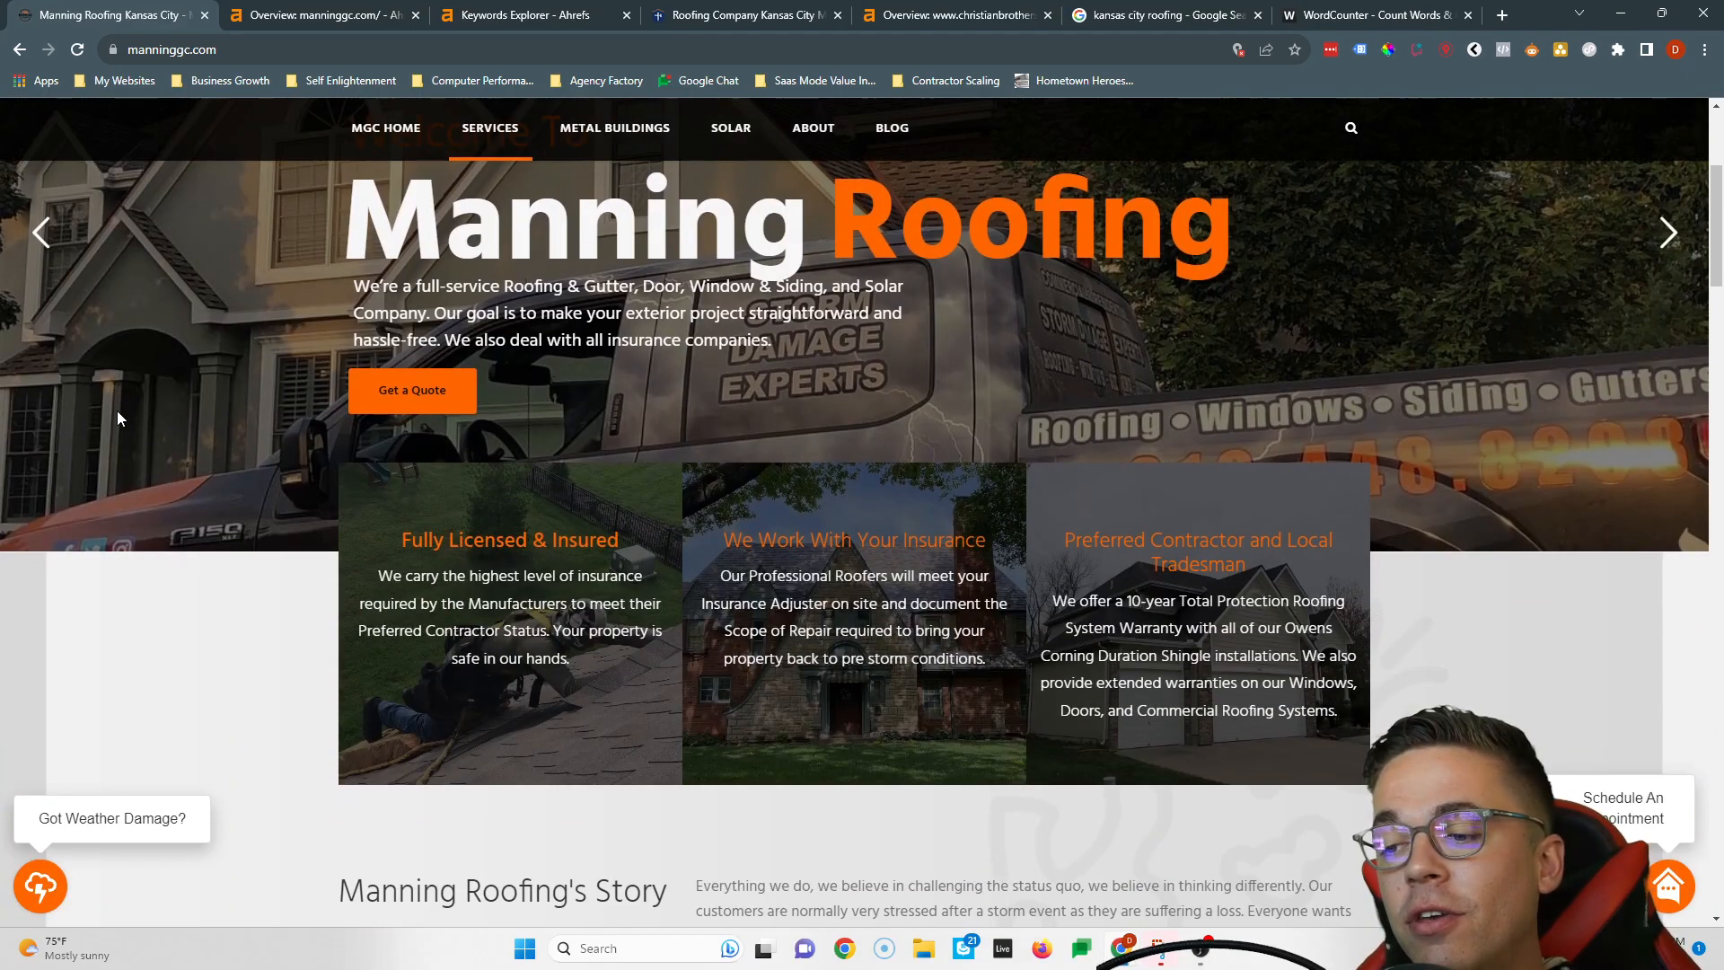
pyautogui.scroll(-3)
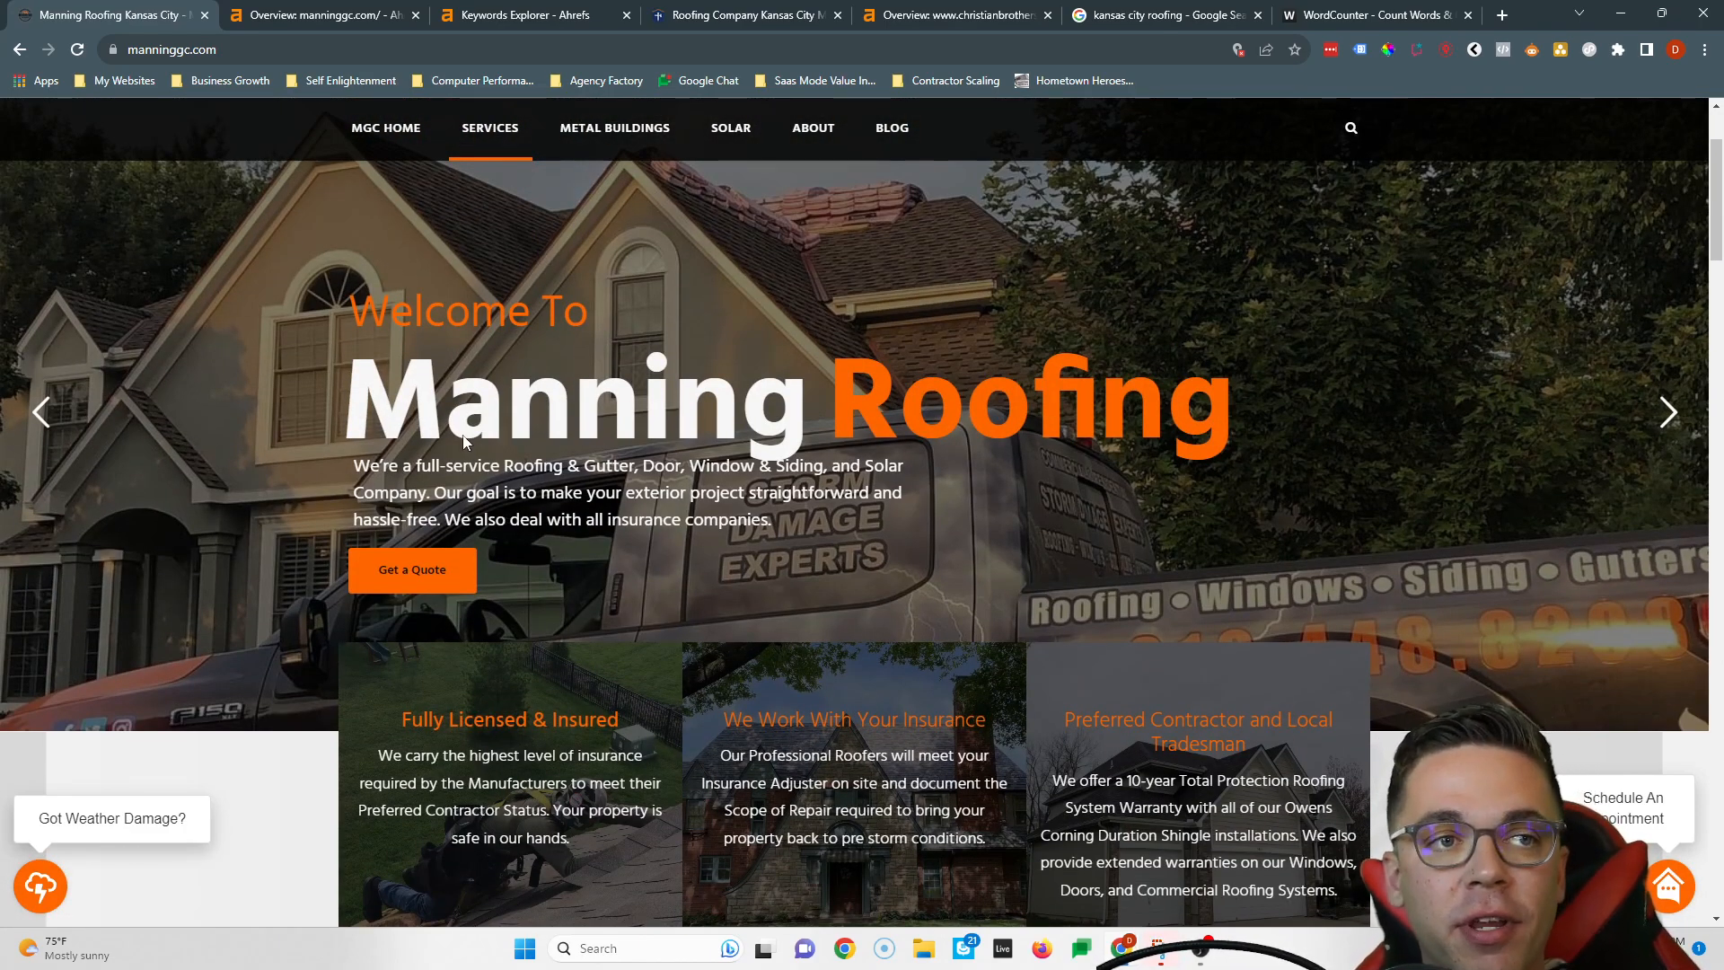
pyautogui.scroll(-3)
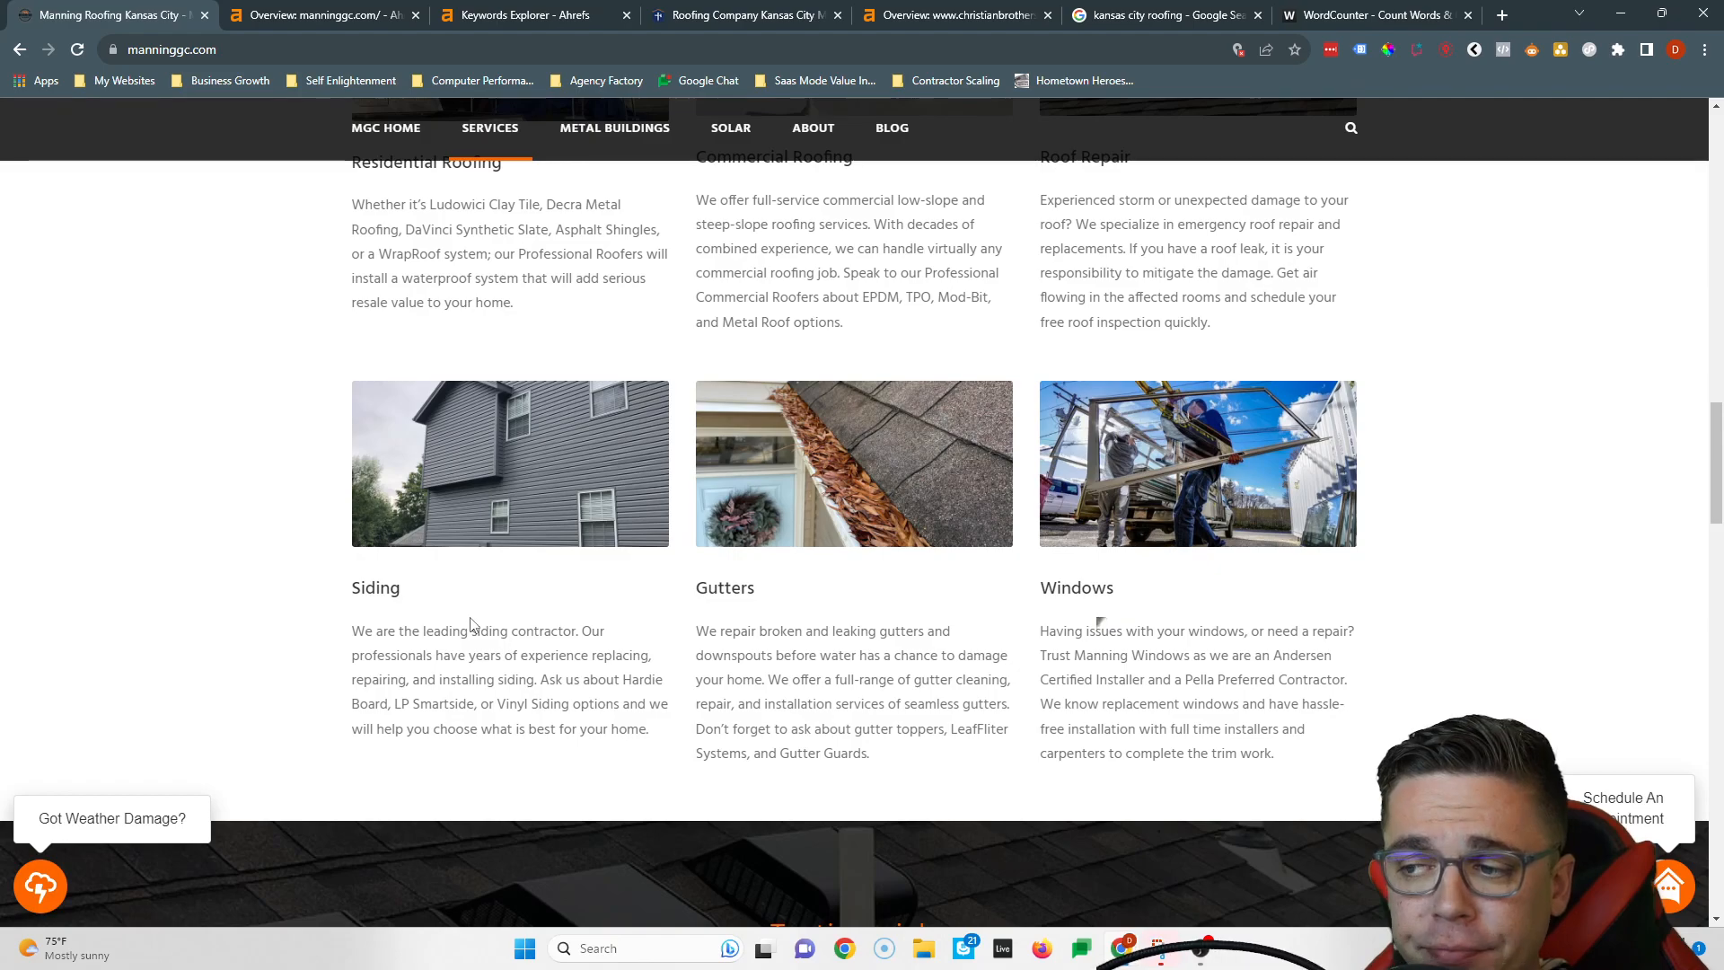
pyautogui.moveTo(510, 464)
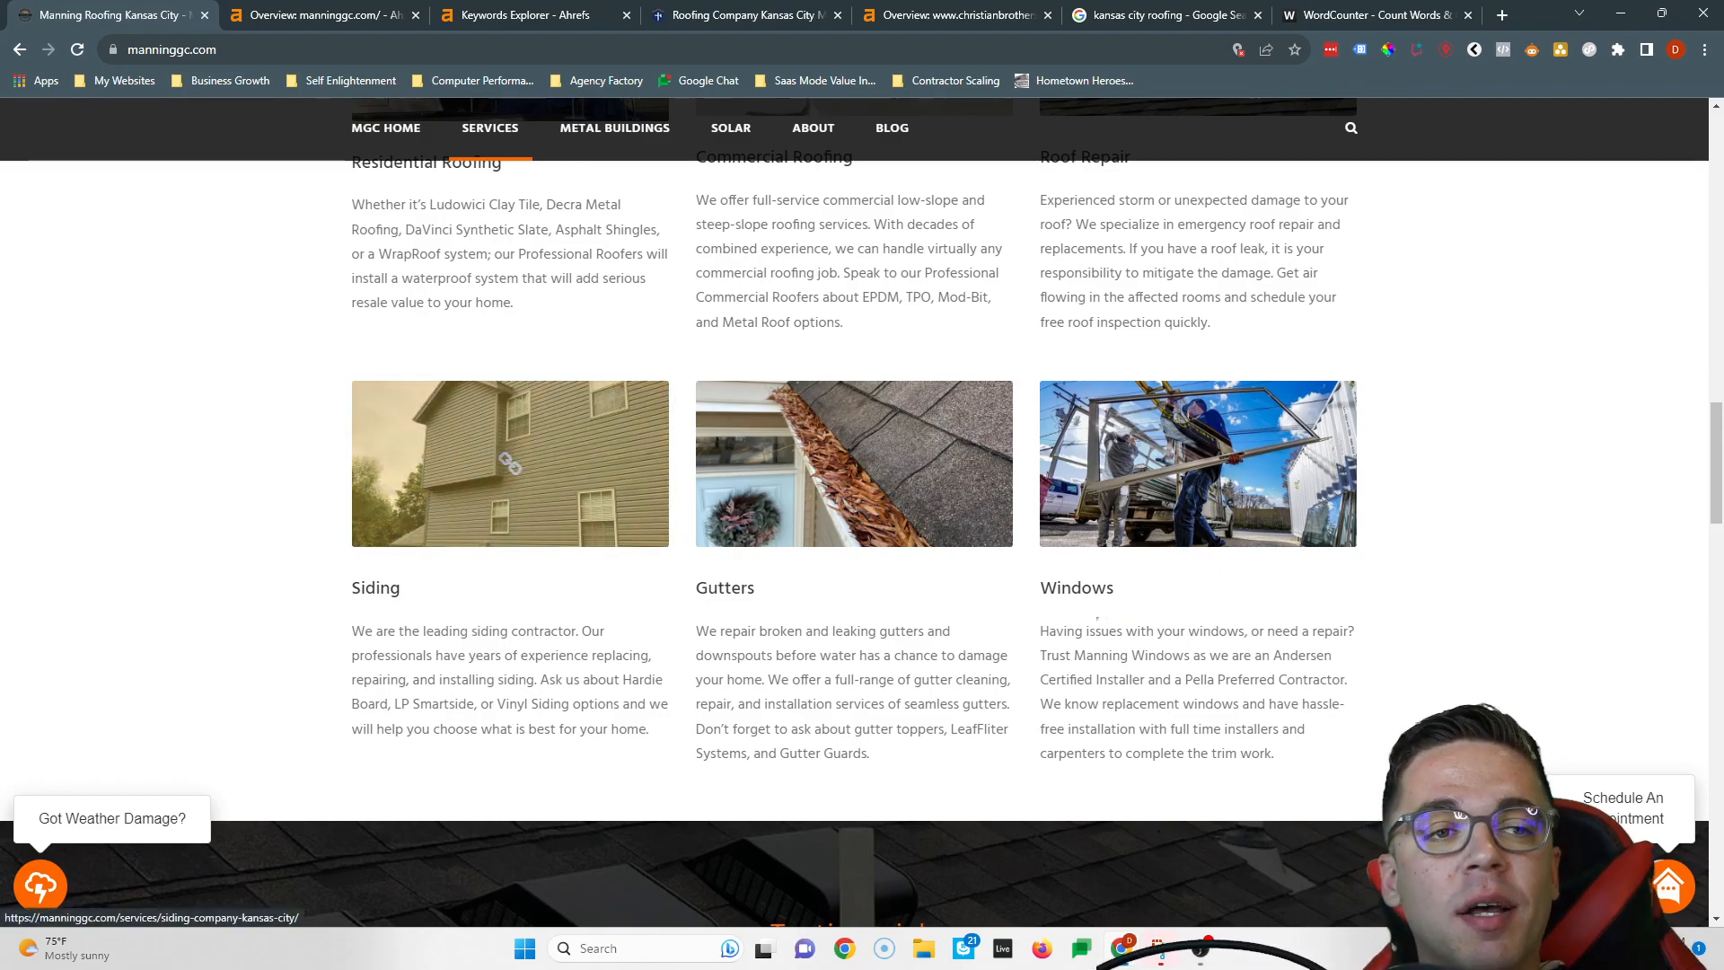
pyautogui.moveTo(762, 728); pyautogui.dragTo(867, 754)
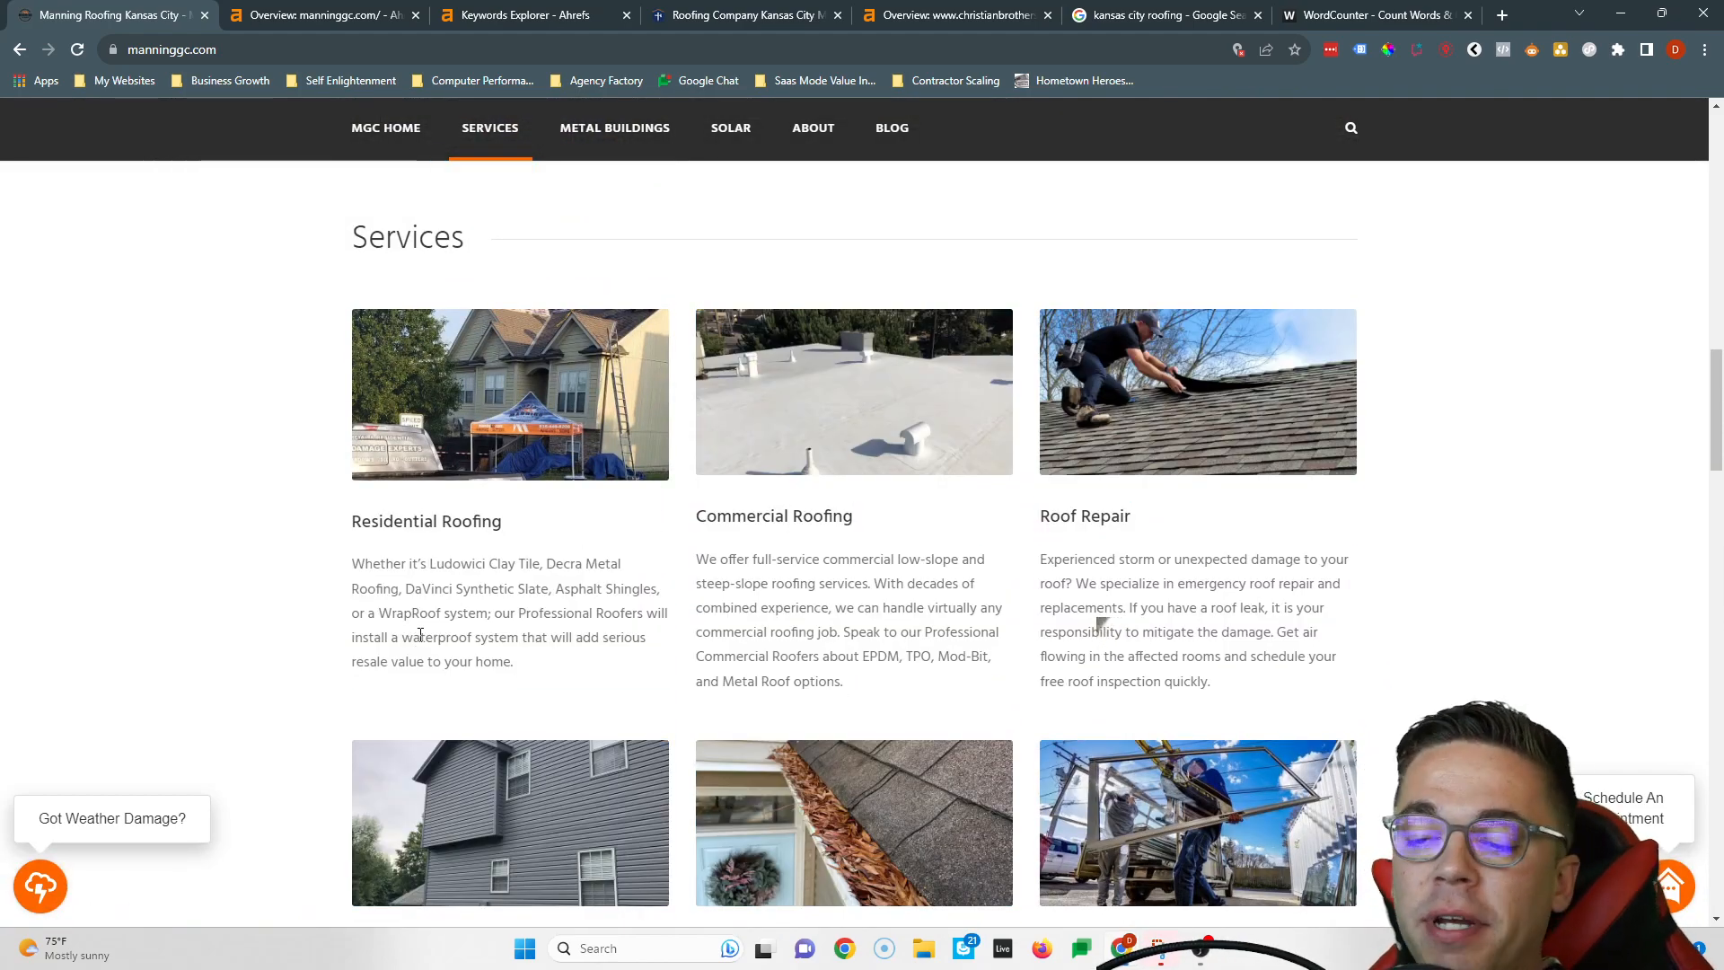
# Select all the competitor's page text for WordCounter, which tallies 1,004 words and 6,182 characters.
pyautogui.press('ctrl+a')
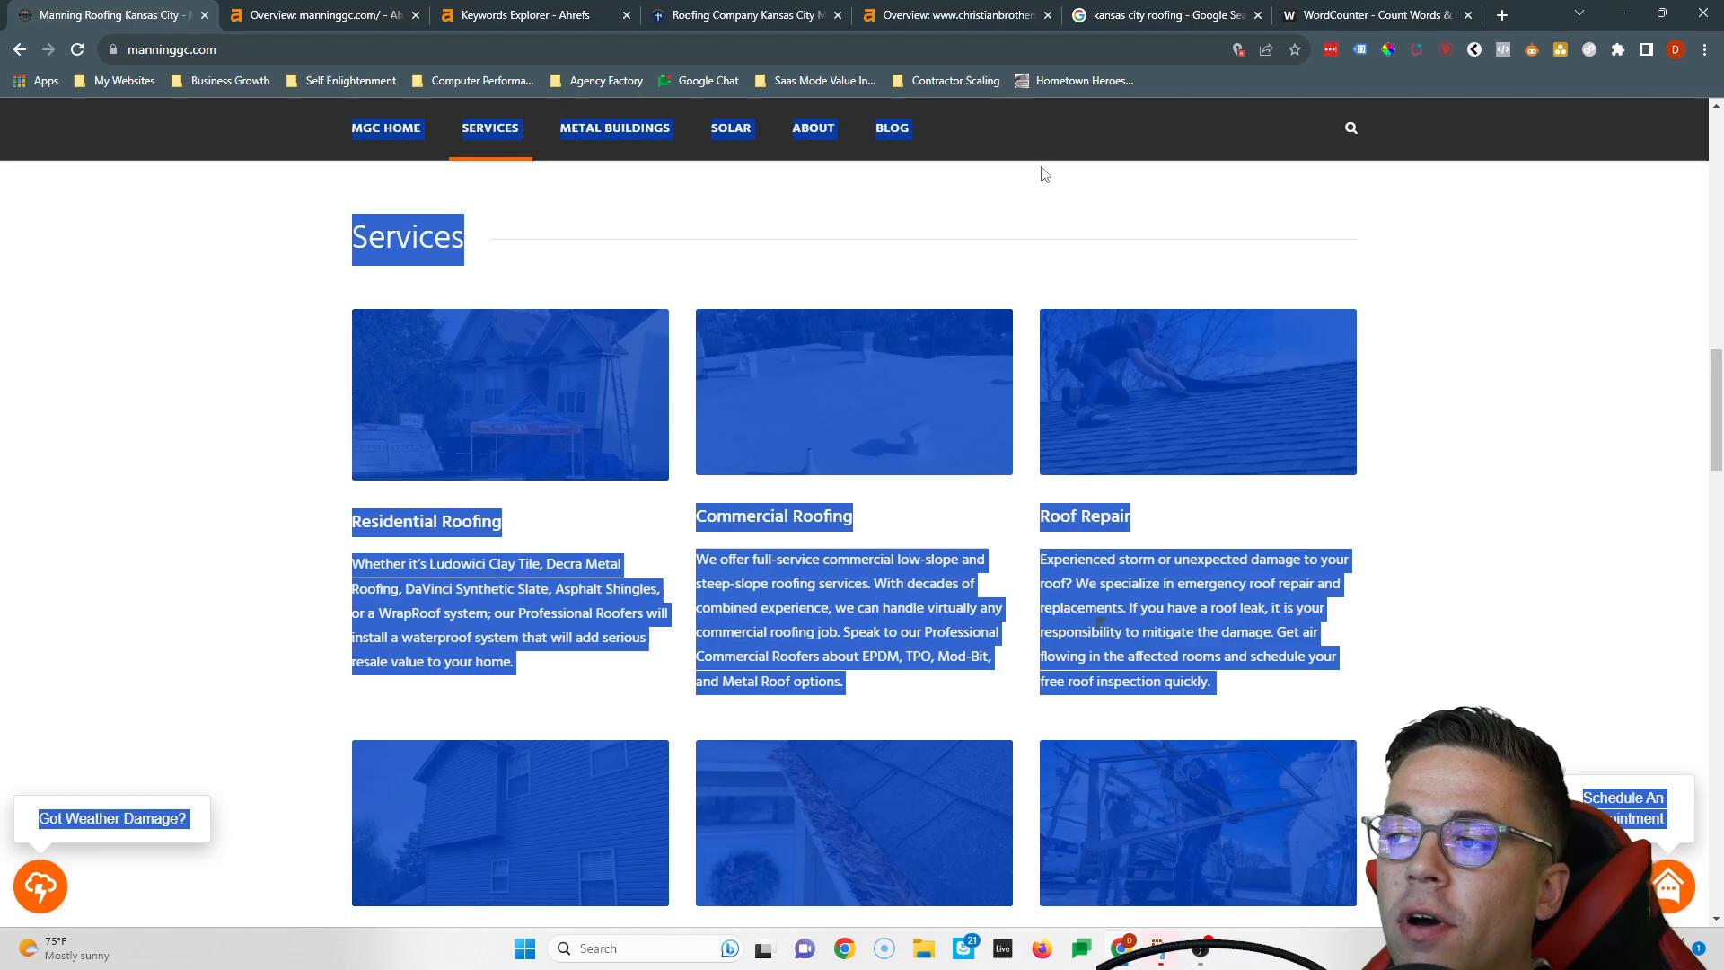
pyautogui.click(1369, 14)
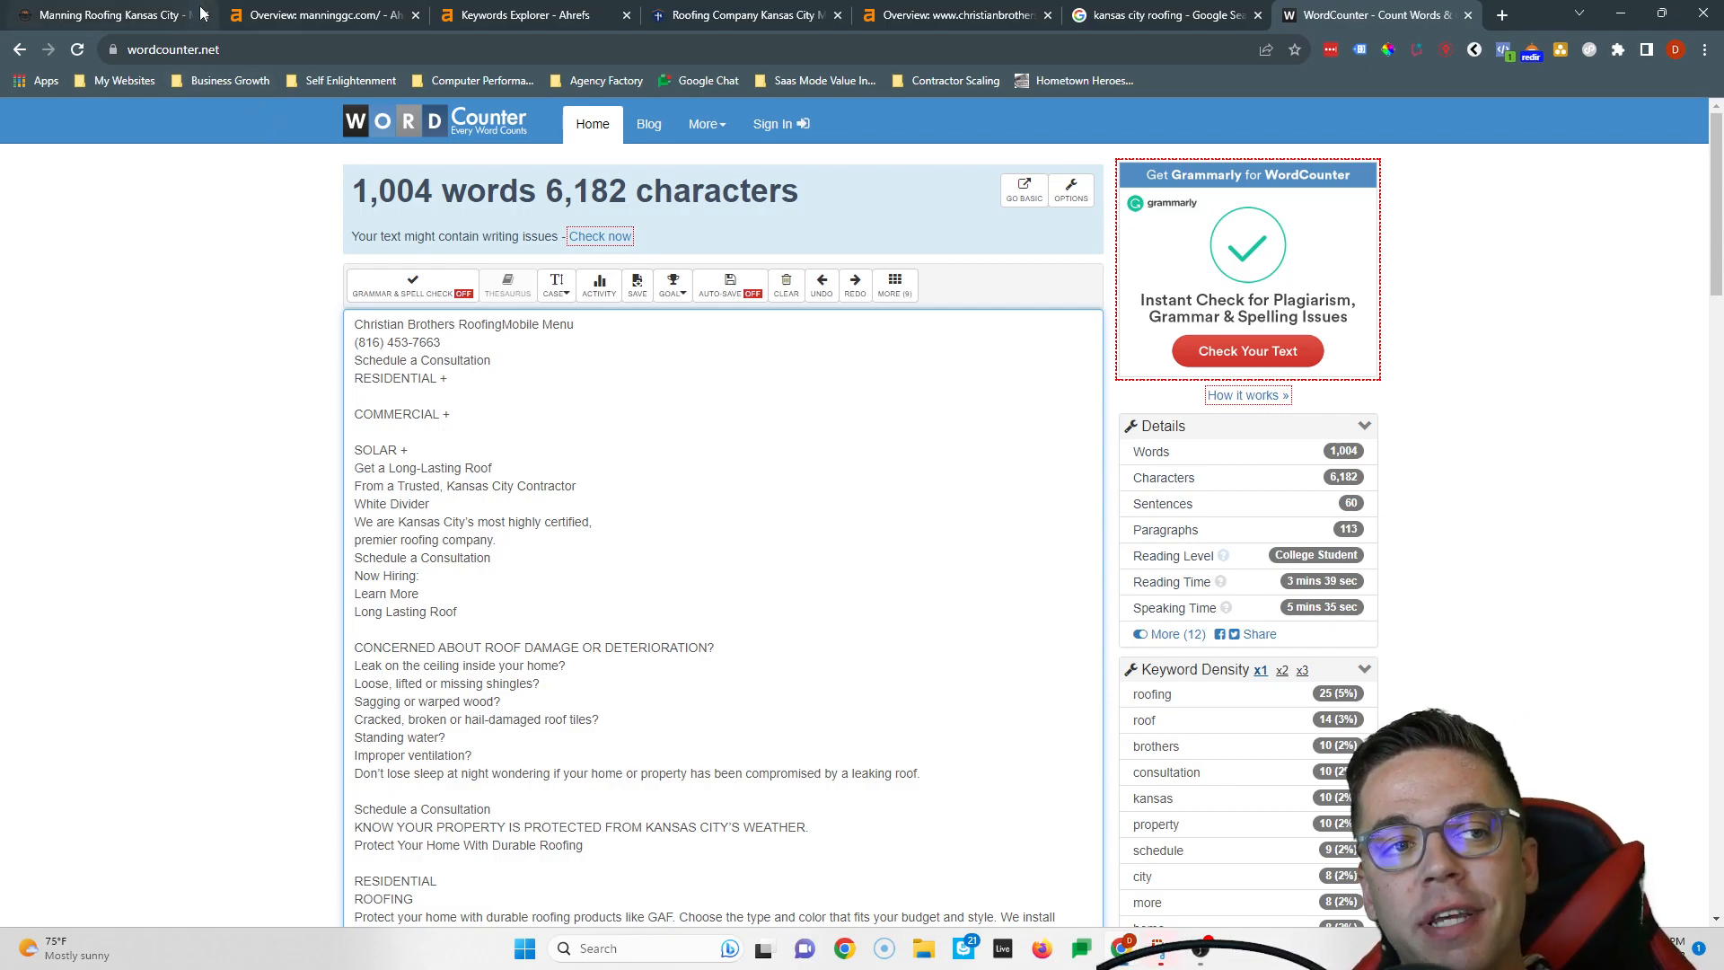
pyautogui.moveTo(546, 14)
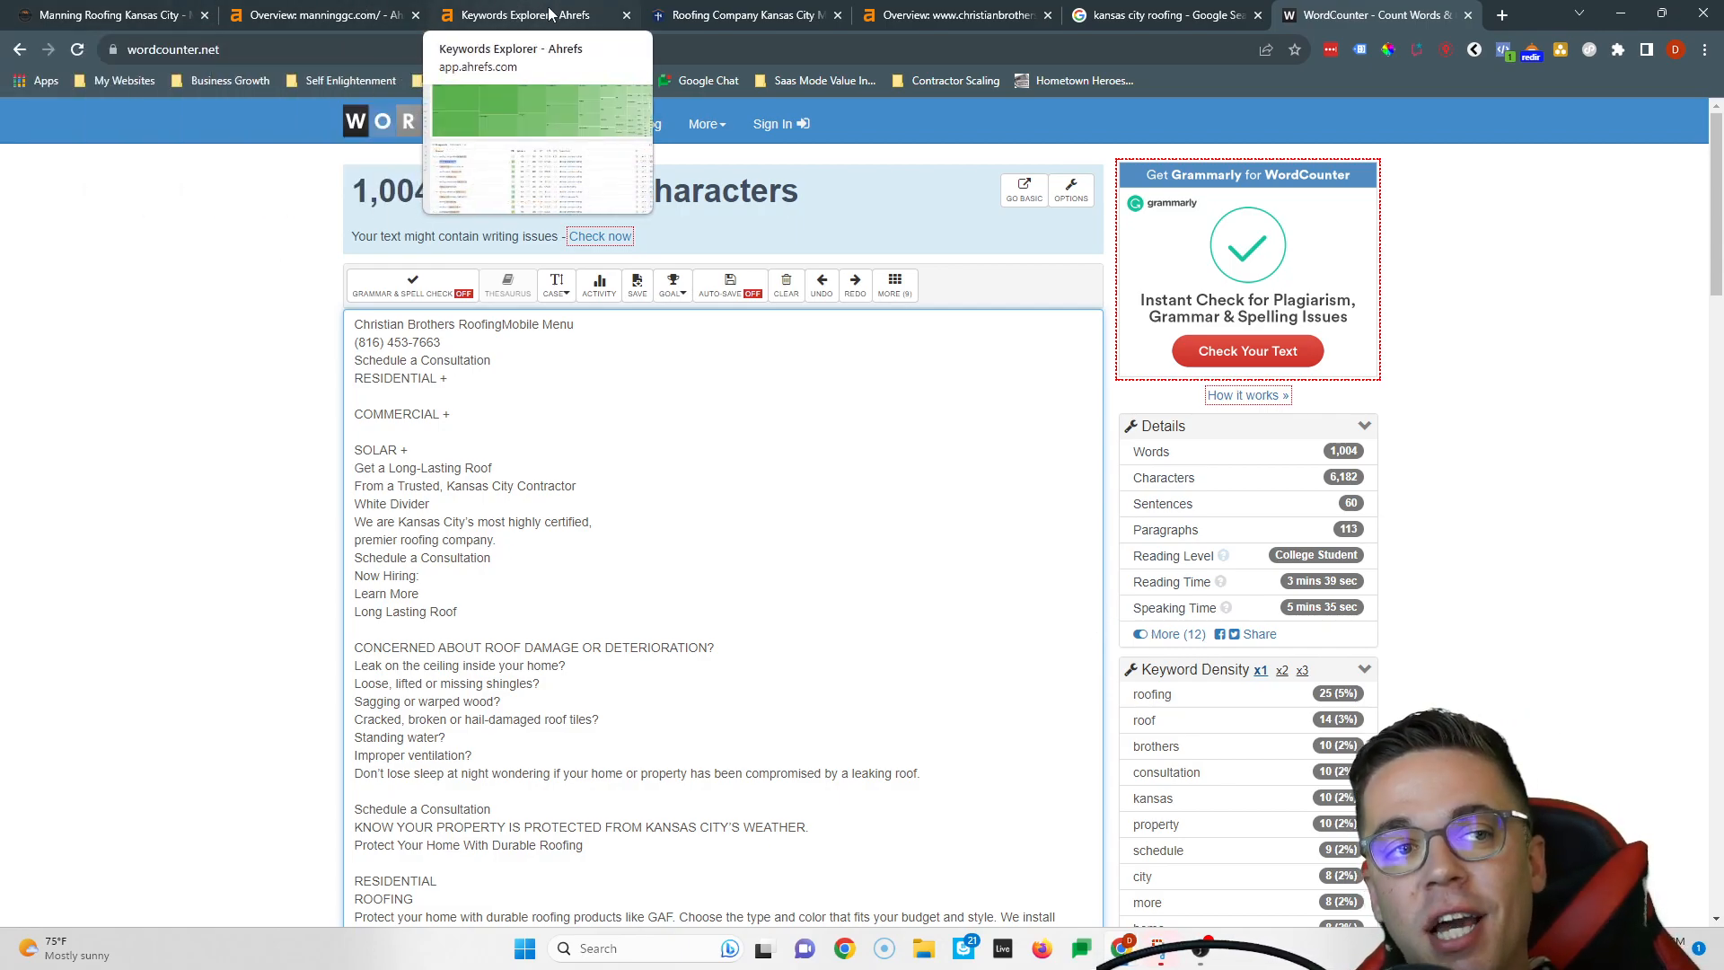
# Find 'kansas city roofing' at 400 volume and KD 23 in Keywords Explorer, then revisit Google results.
pyautogui.click(526, 16)
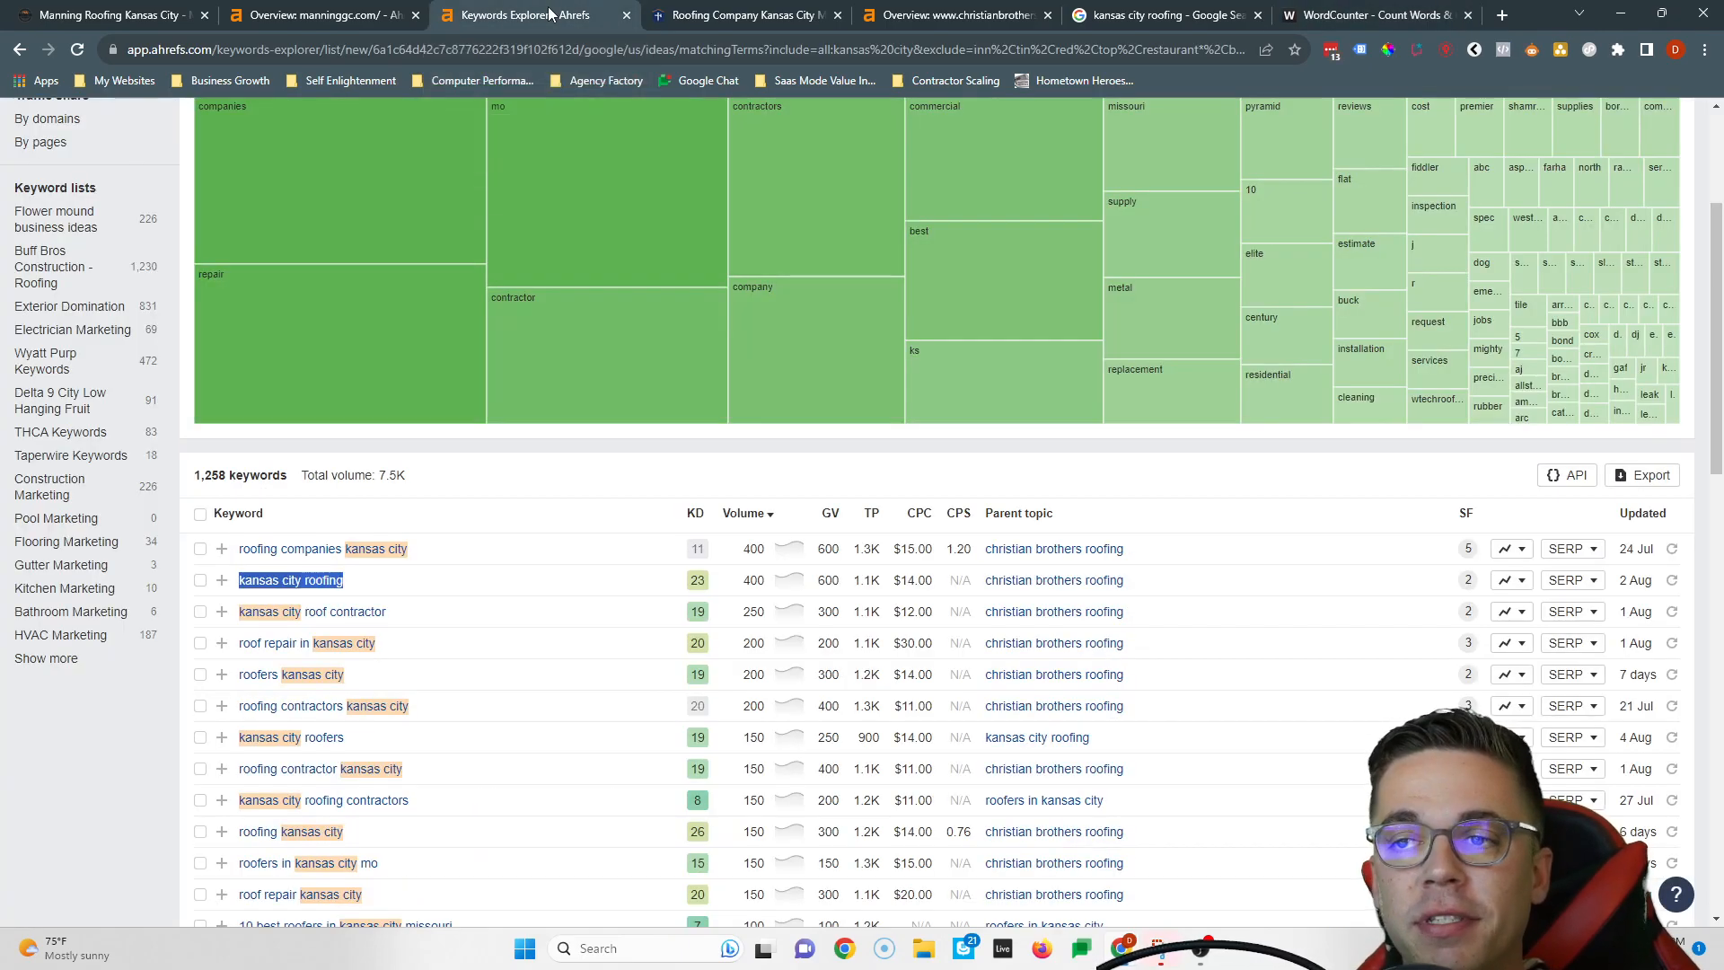
pyautogui.scroll(-3)
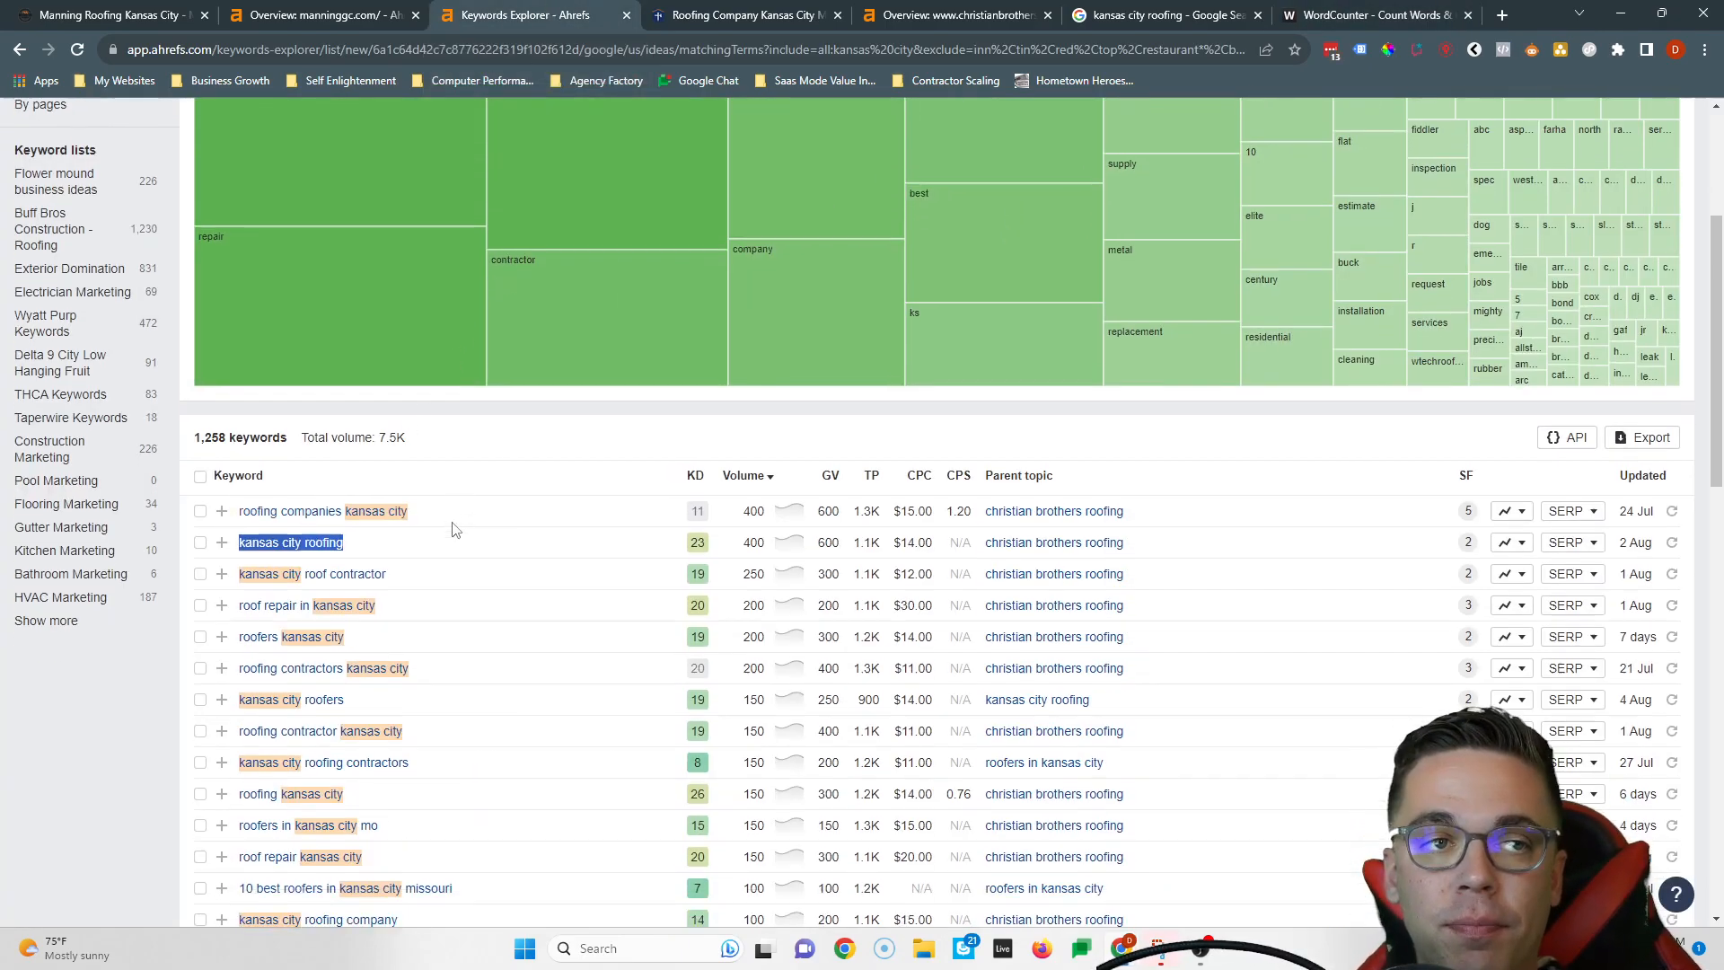
pyautogui.scroll(-3)
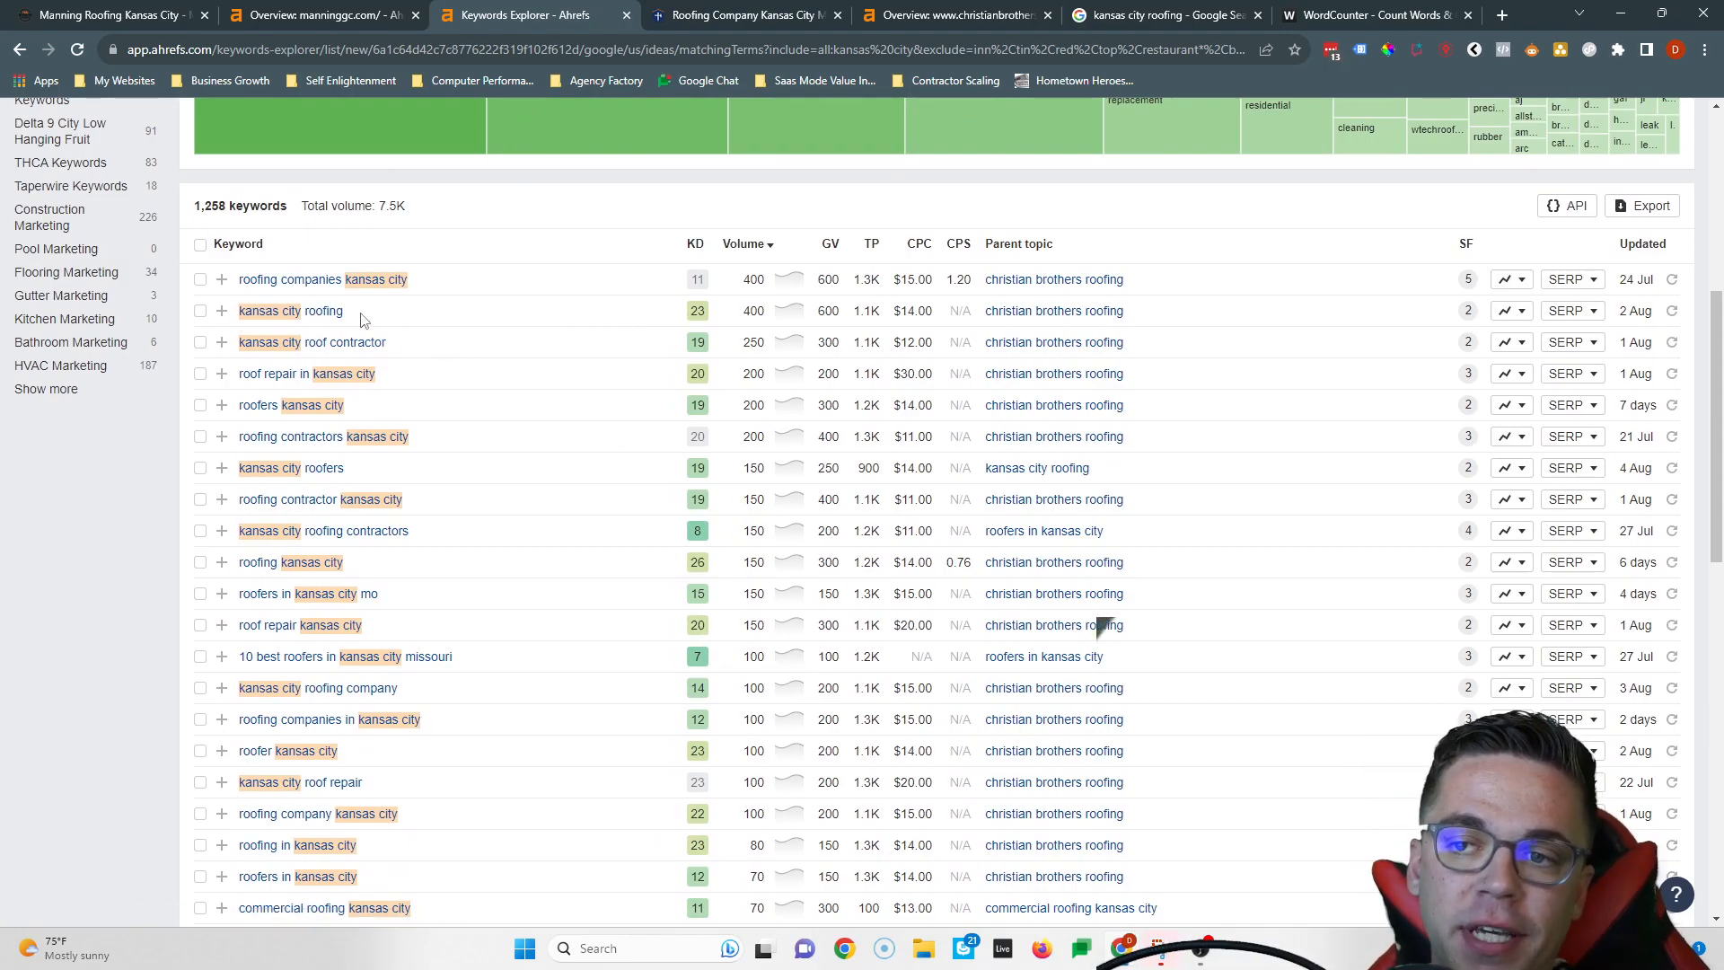
pyautogui.doubleClick(752, 310)
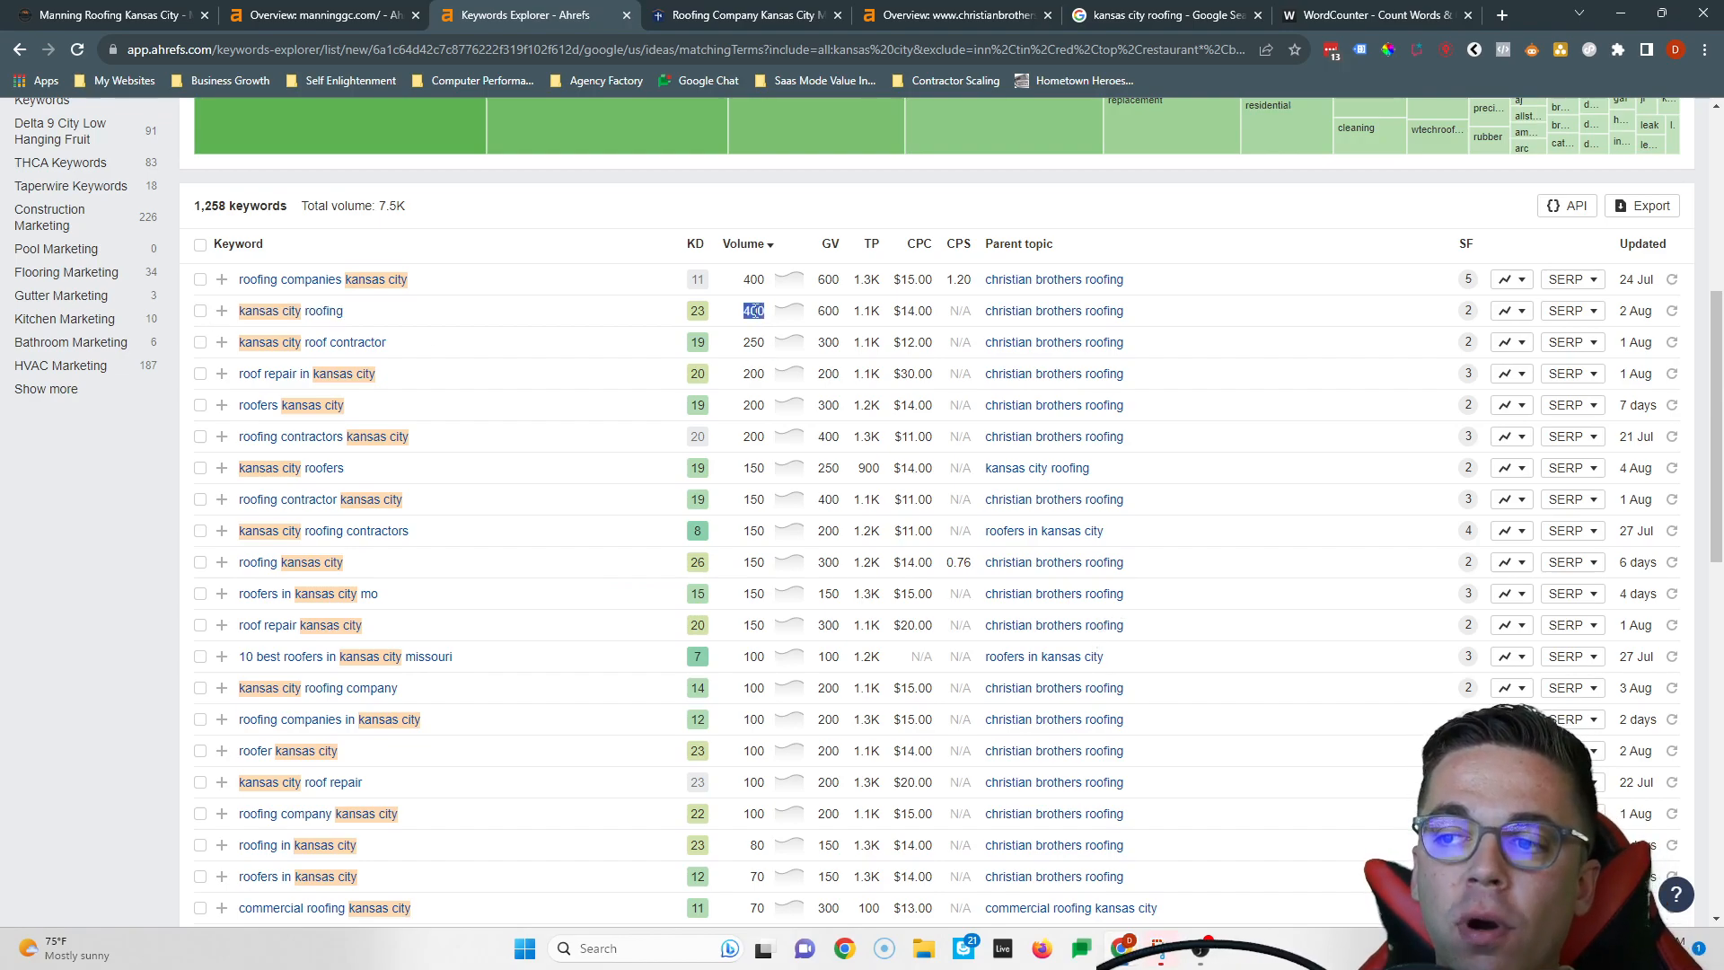
pyautogui.moveTo(774, 139)
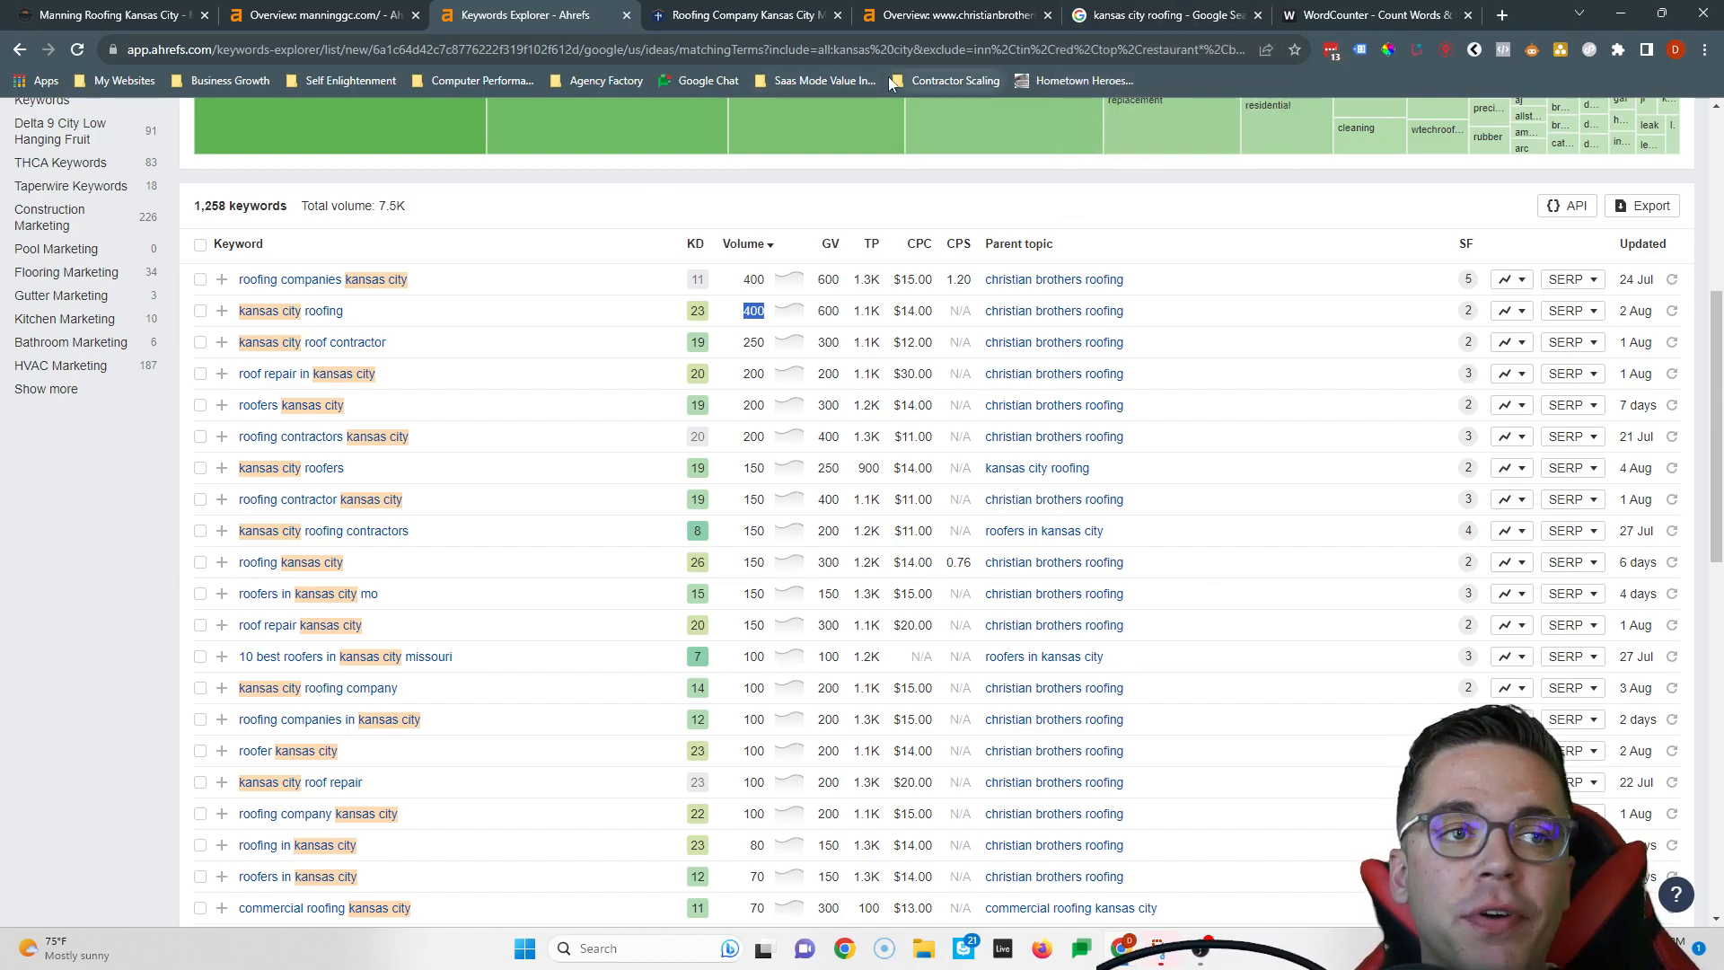
pyautogui.click(1171, 14)
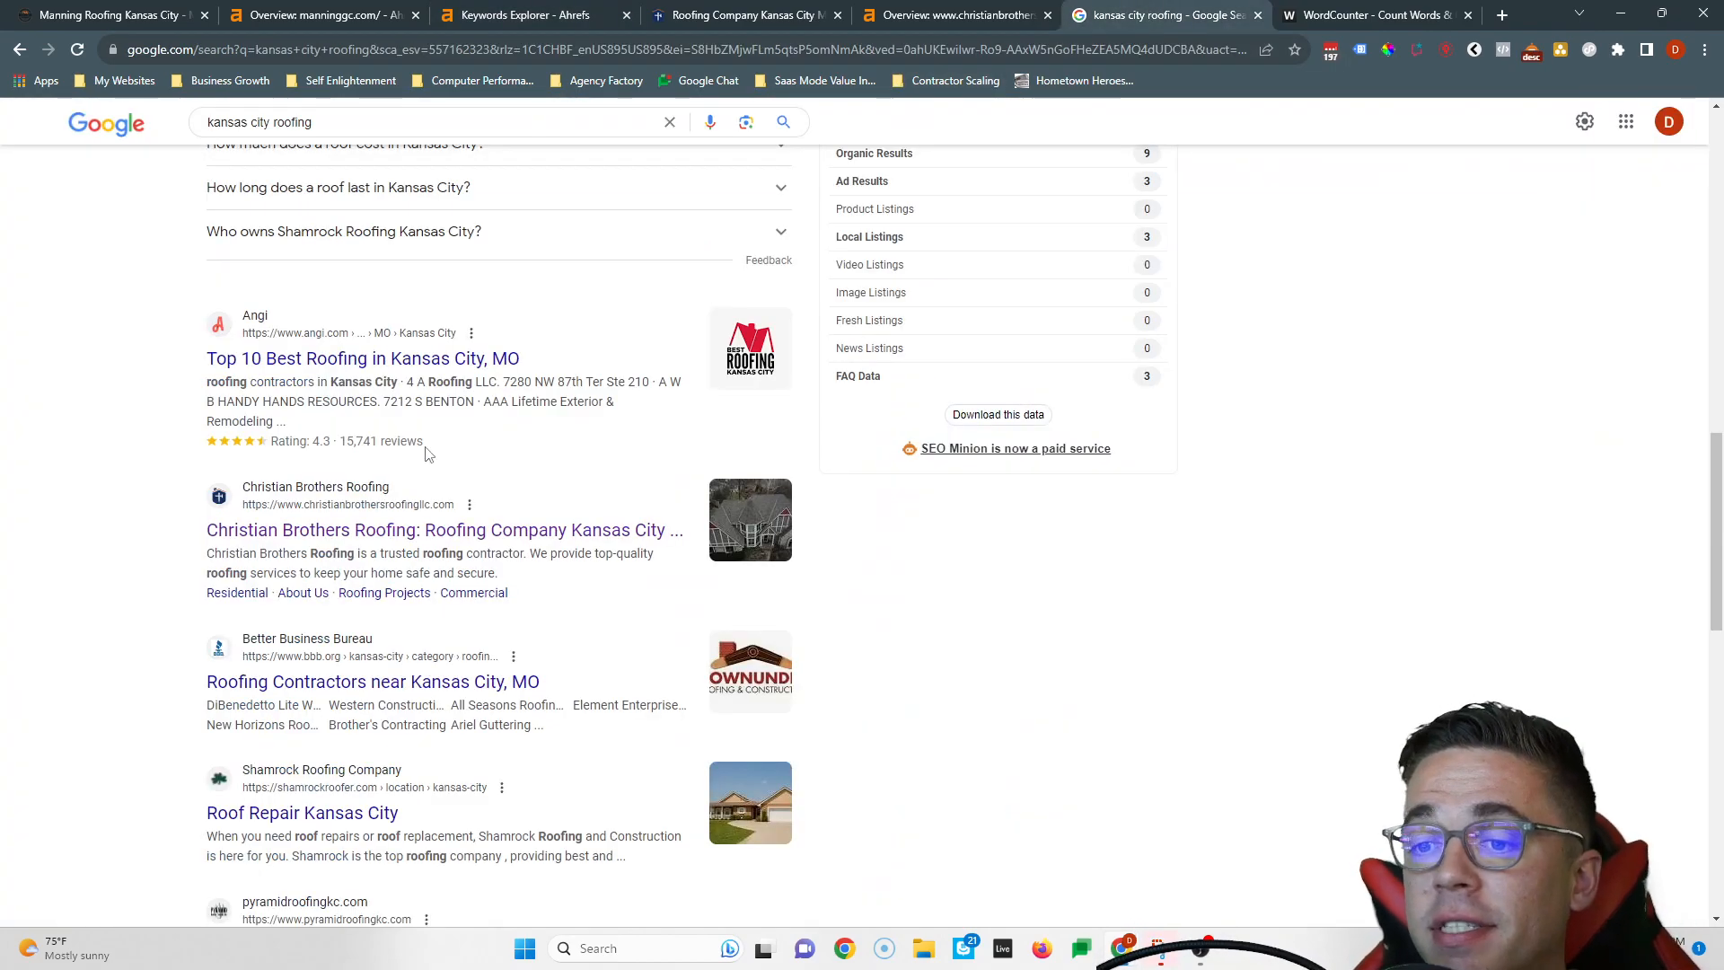
# Switch back to the Manning Roofing homepage tab and click on the page.
pyautogui.click(108, 16)
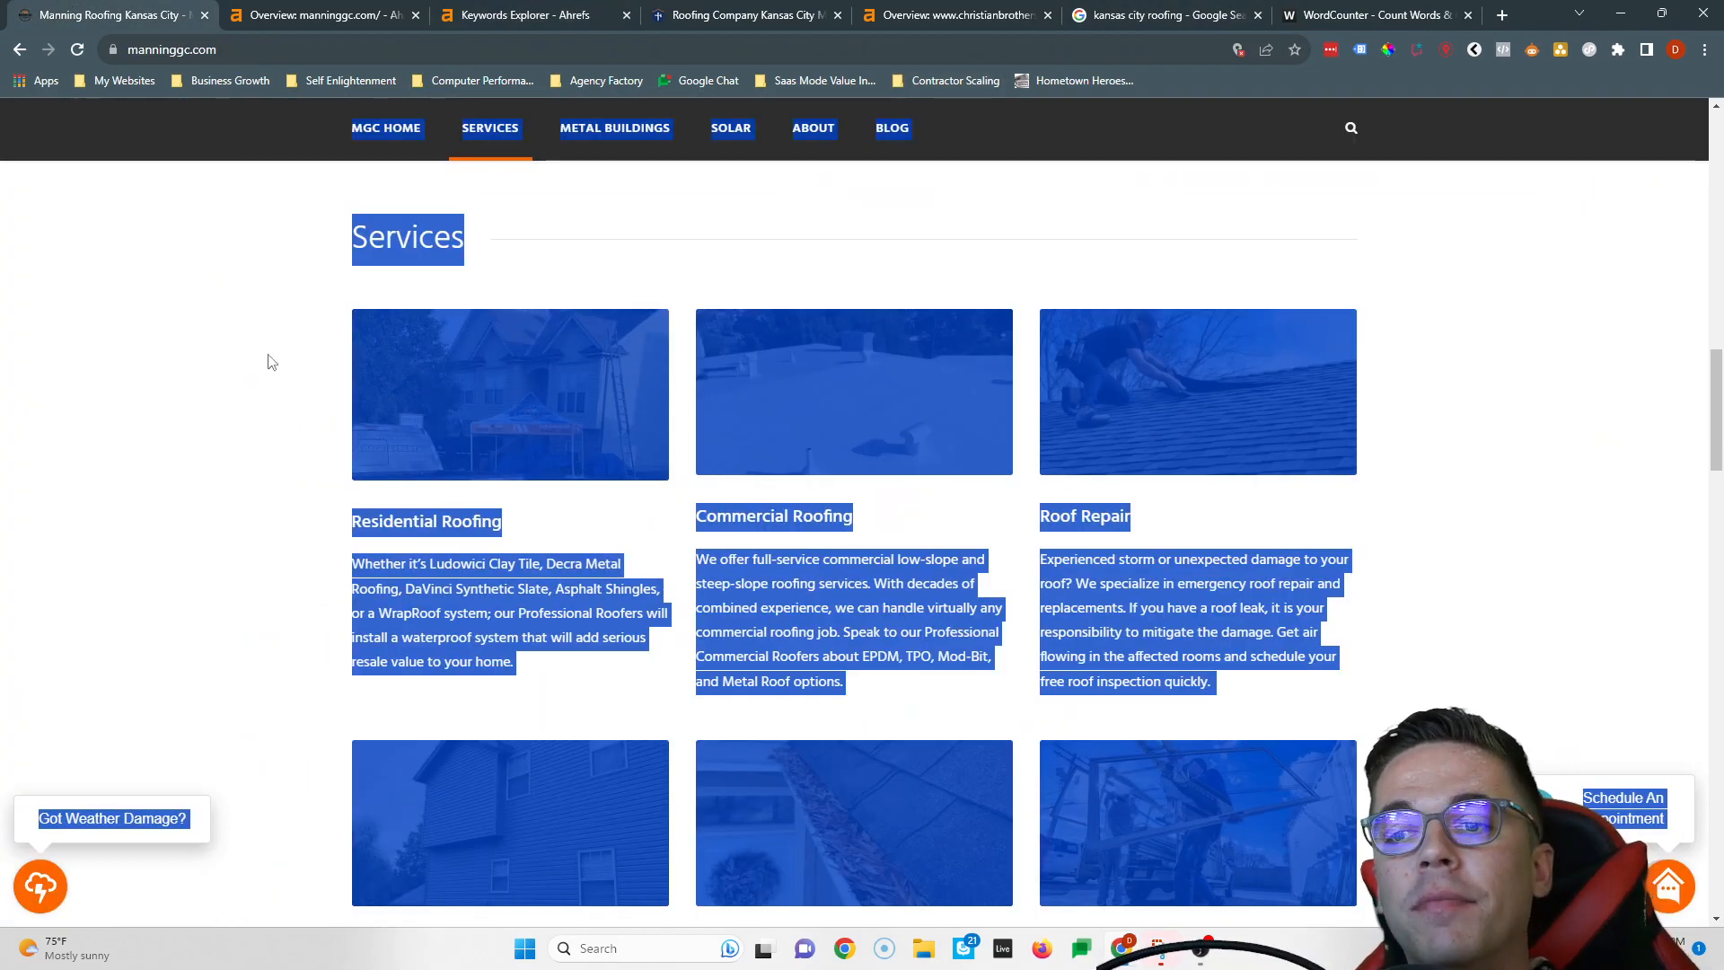
pyautogui.click(549, 14)
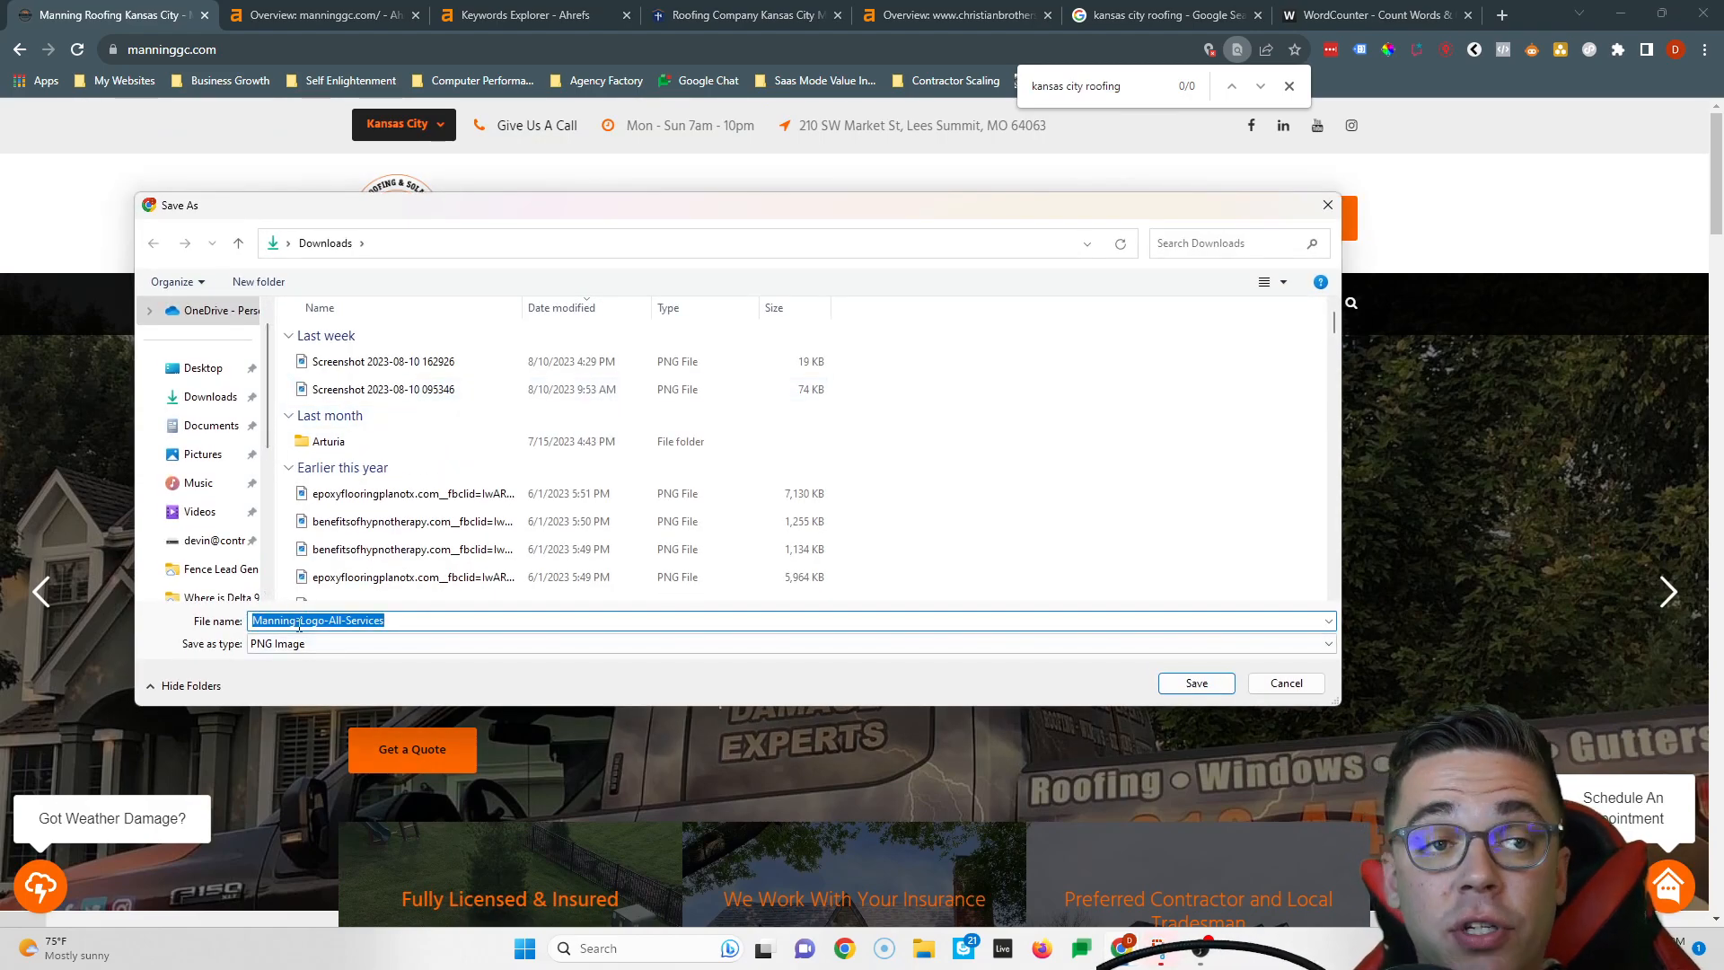
# Enter 'kansas city roofing' as the image file name, then cancel the save.
pyautogui.write('kansas city roofing')
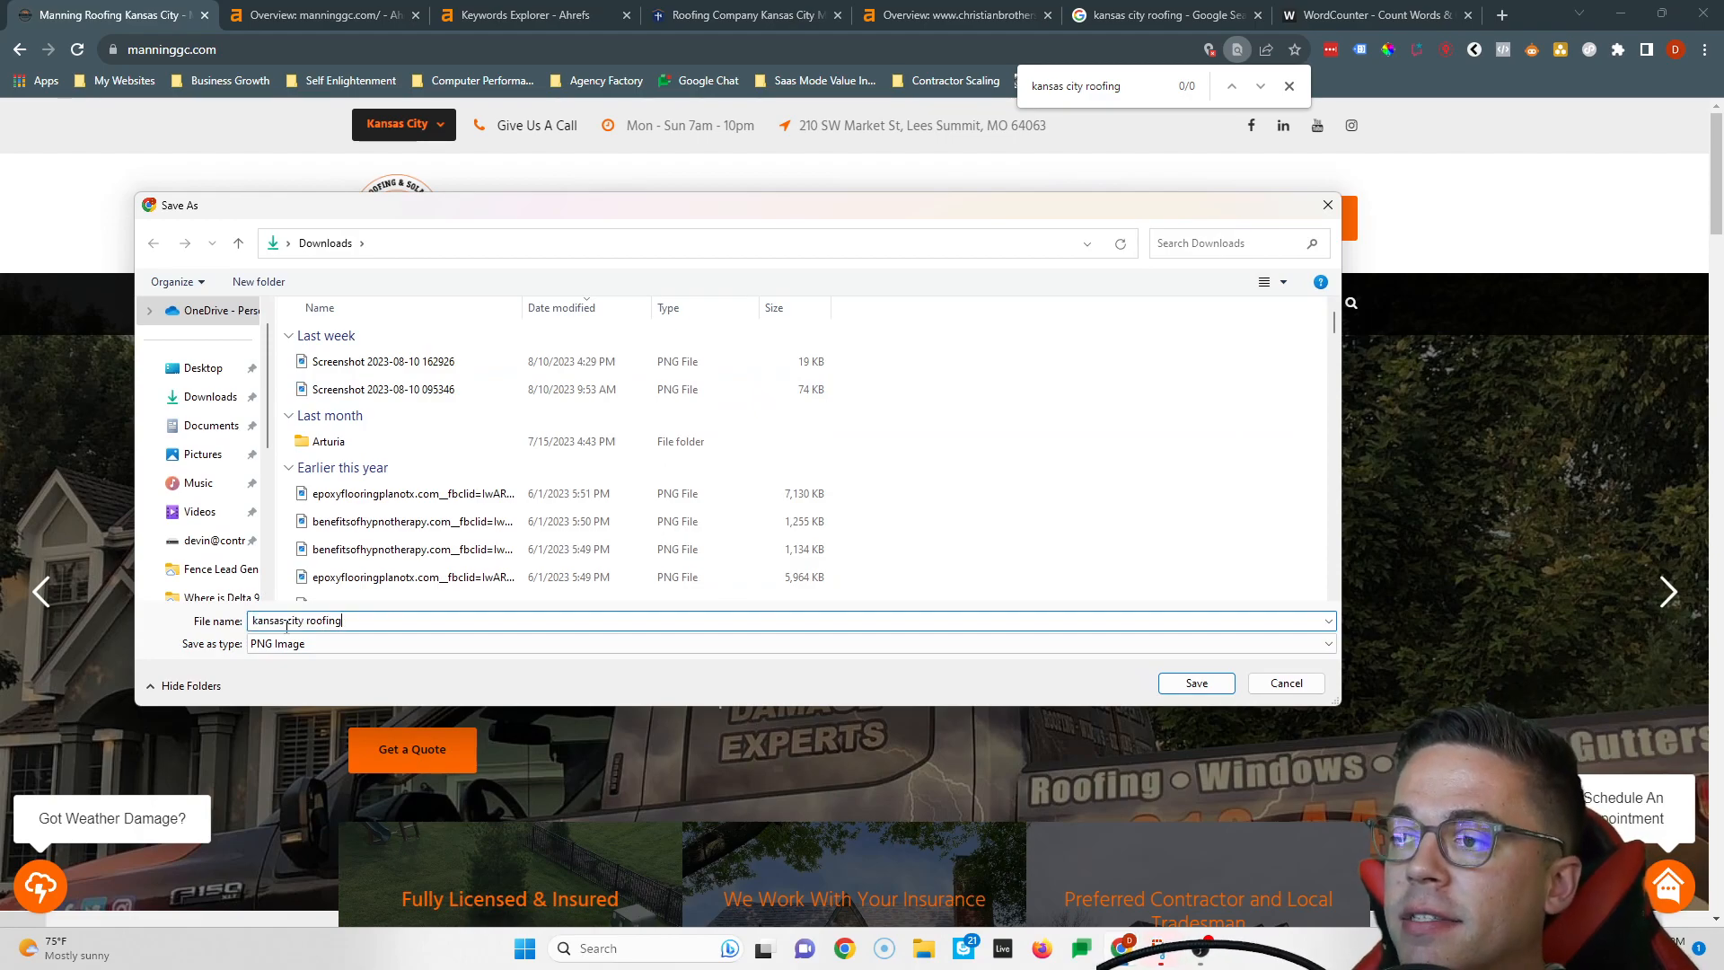
pyautogui.doubleClick(290, 620)
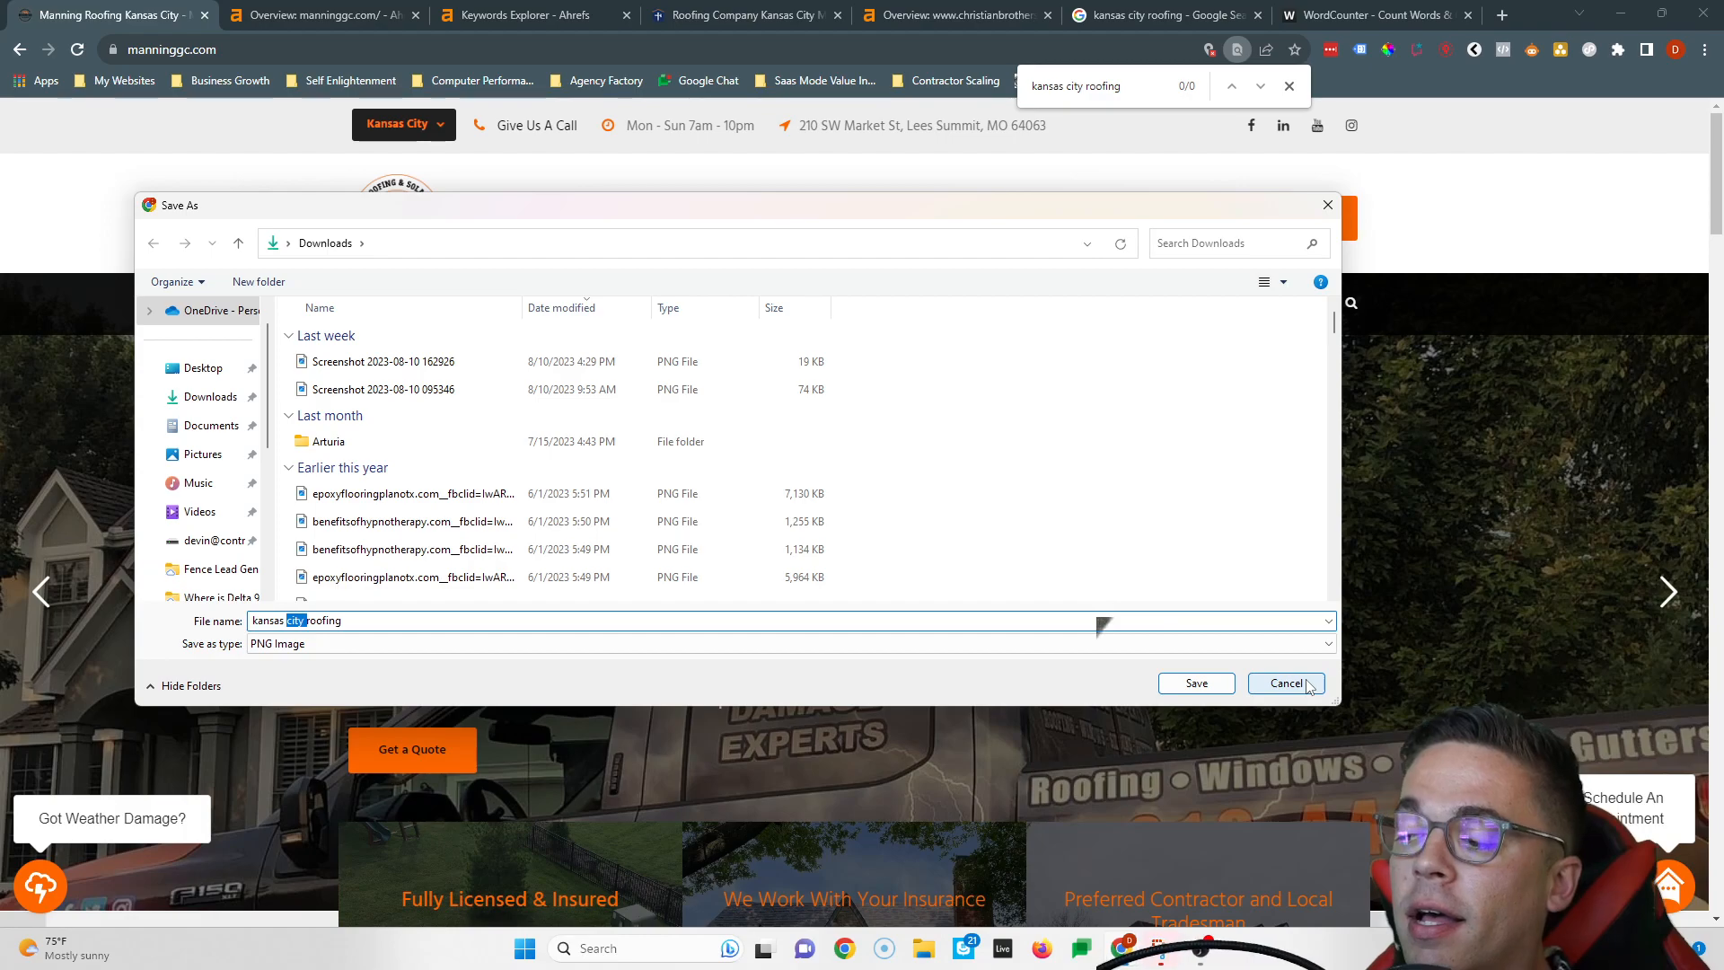
pyautogui.click(1287, 682)
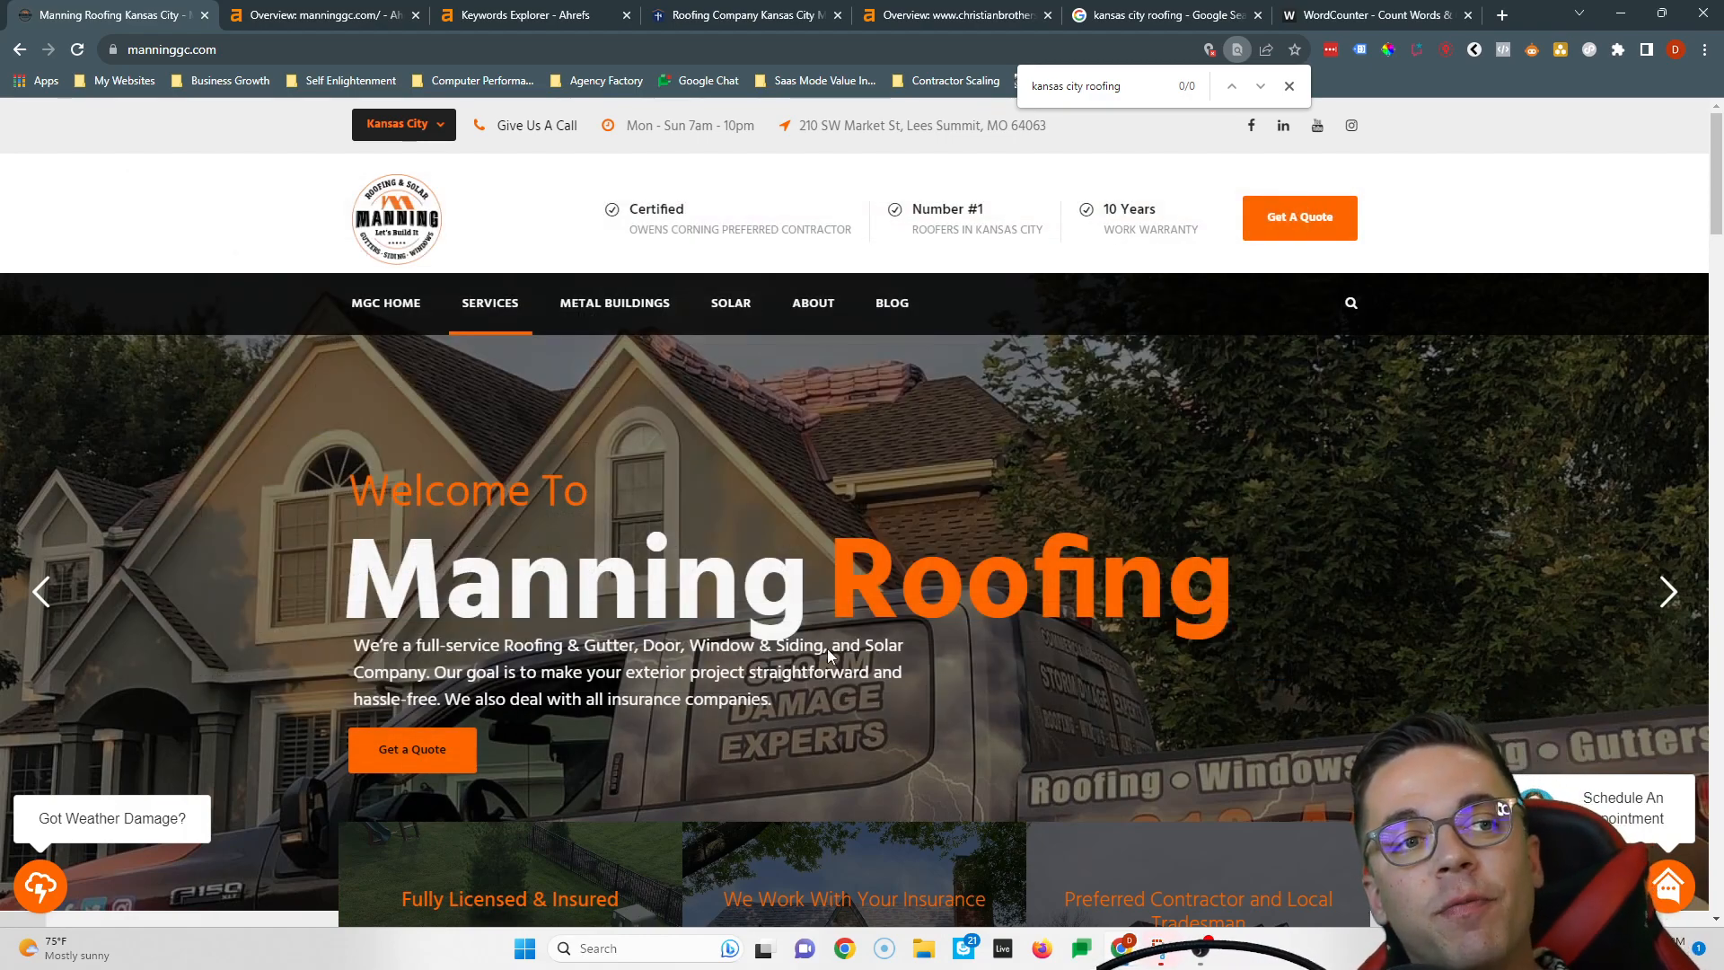
pyautogui.moveTo(811, 661)
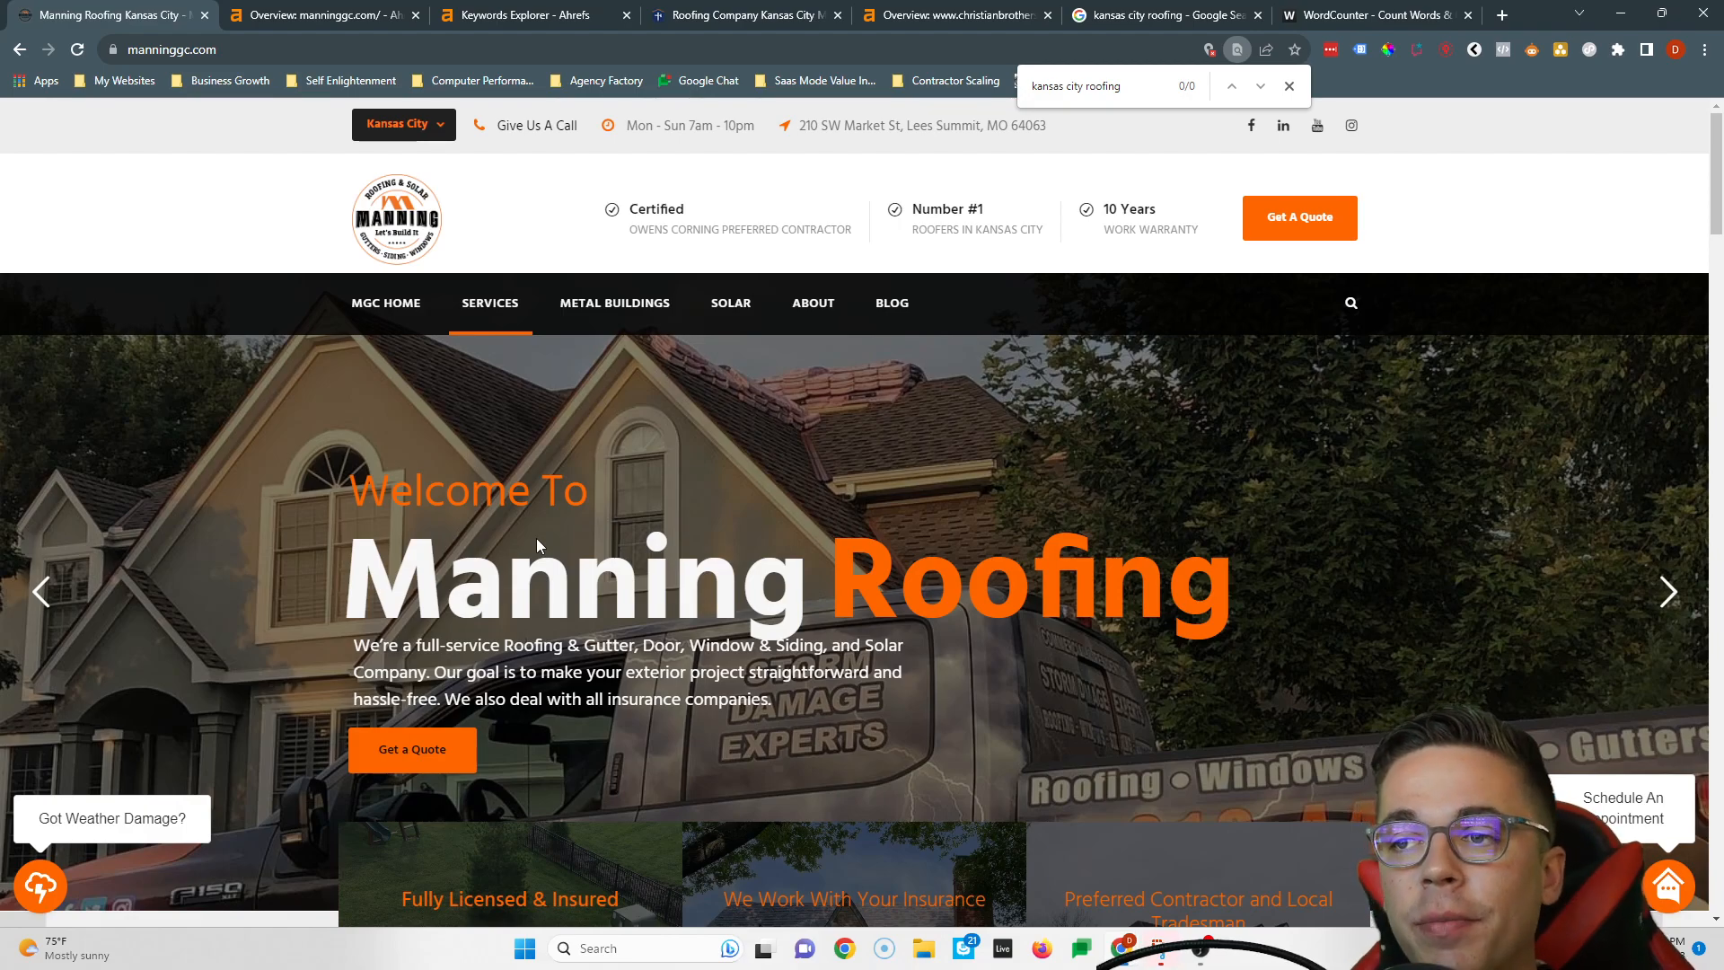
pyautogui.moveTo(365, 394)
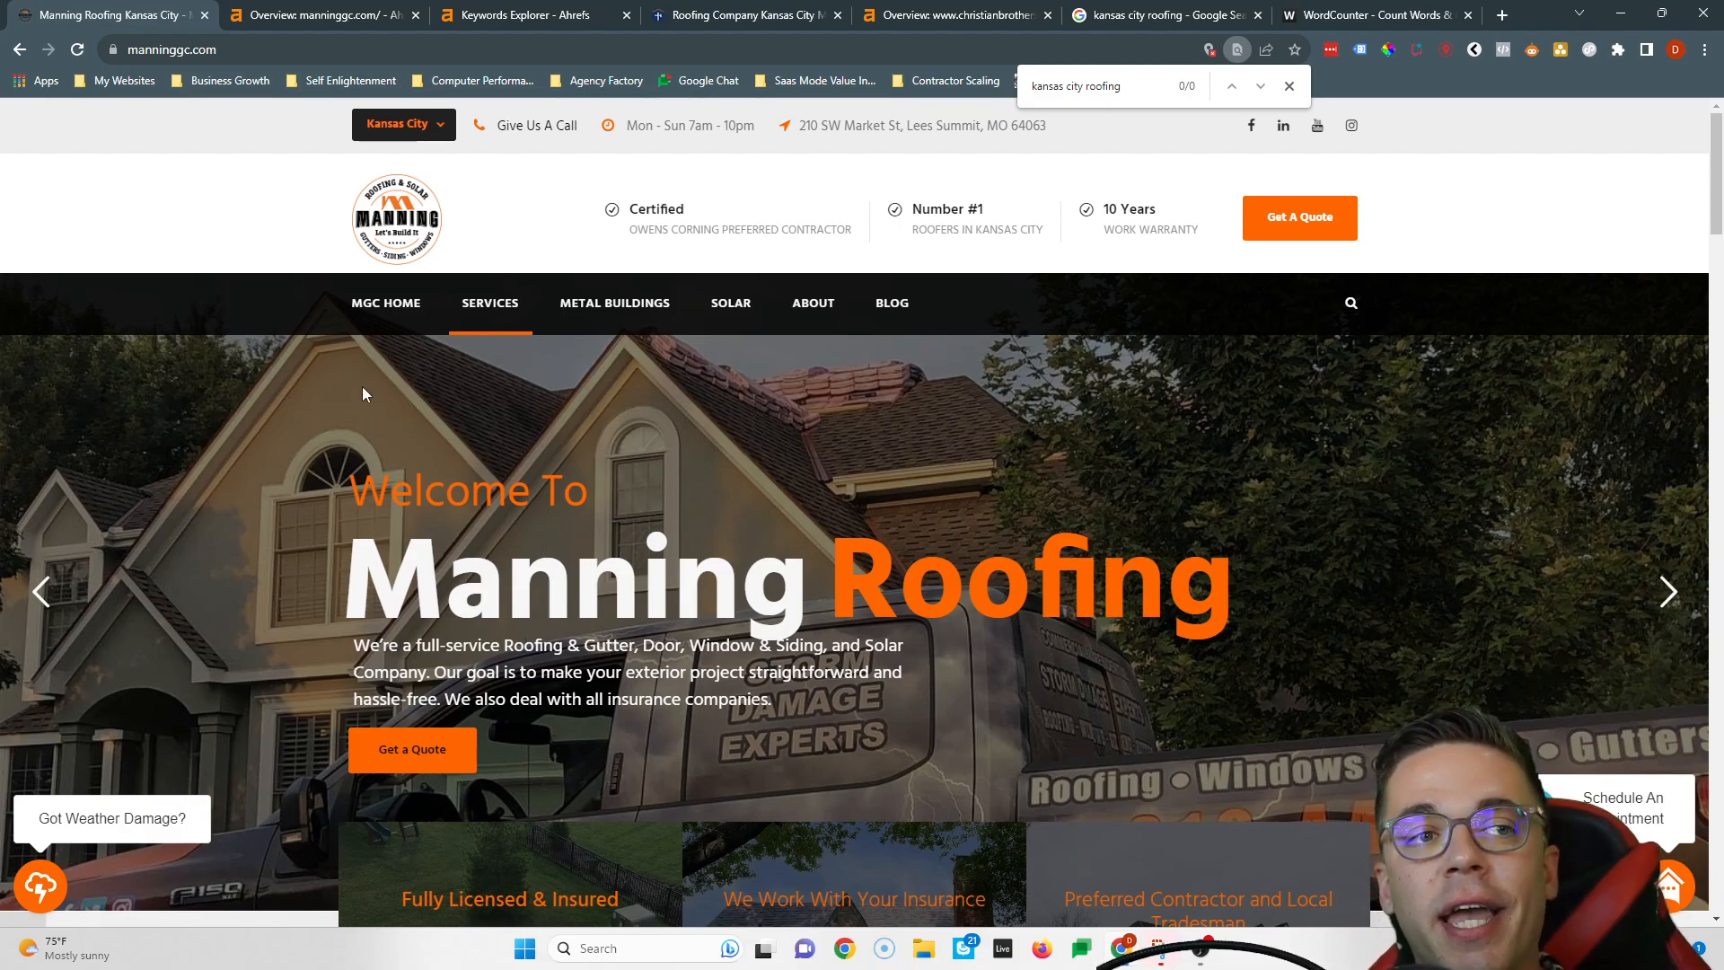
# Show manninggc.com's Ahrefs overview: DR 6, 149 backlinks, 306 organic keywords, traffic 41.
pyautogui.click(323, 14)
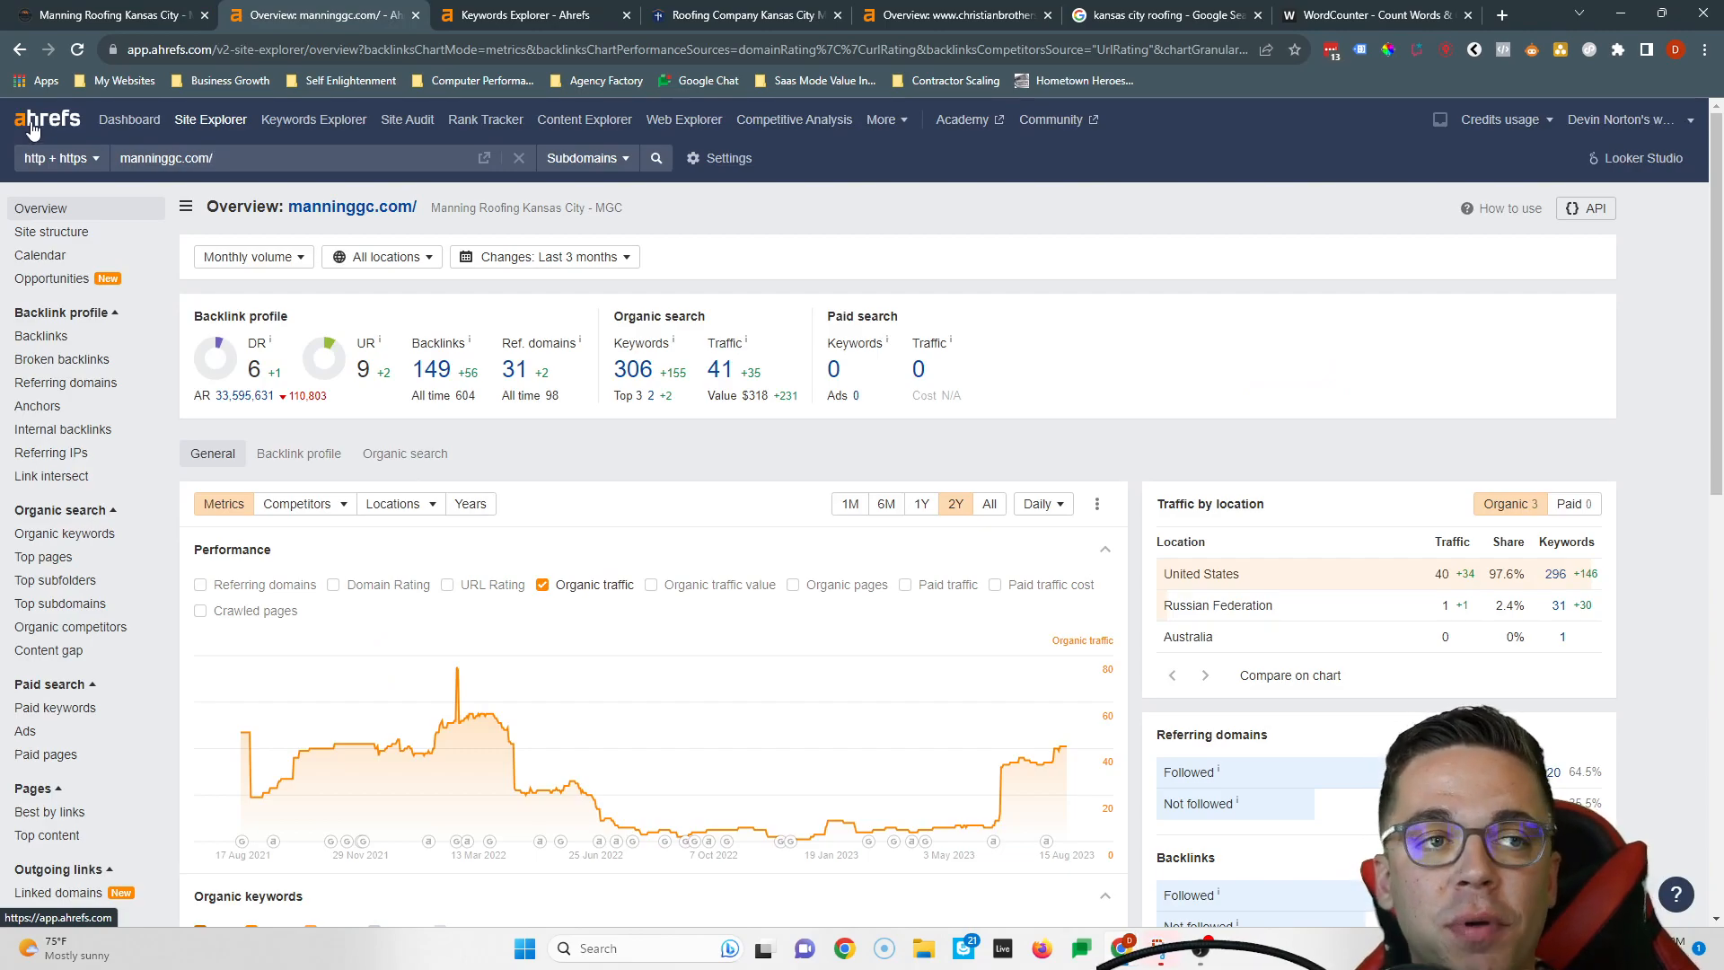
pyautogui.moveTo(151, 254)
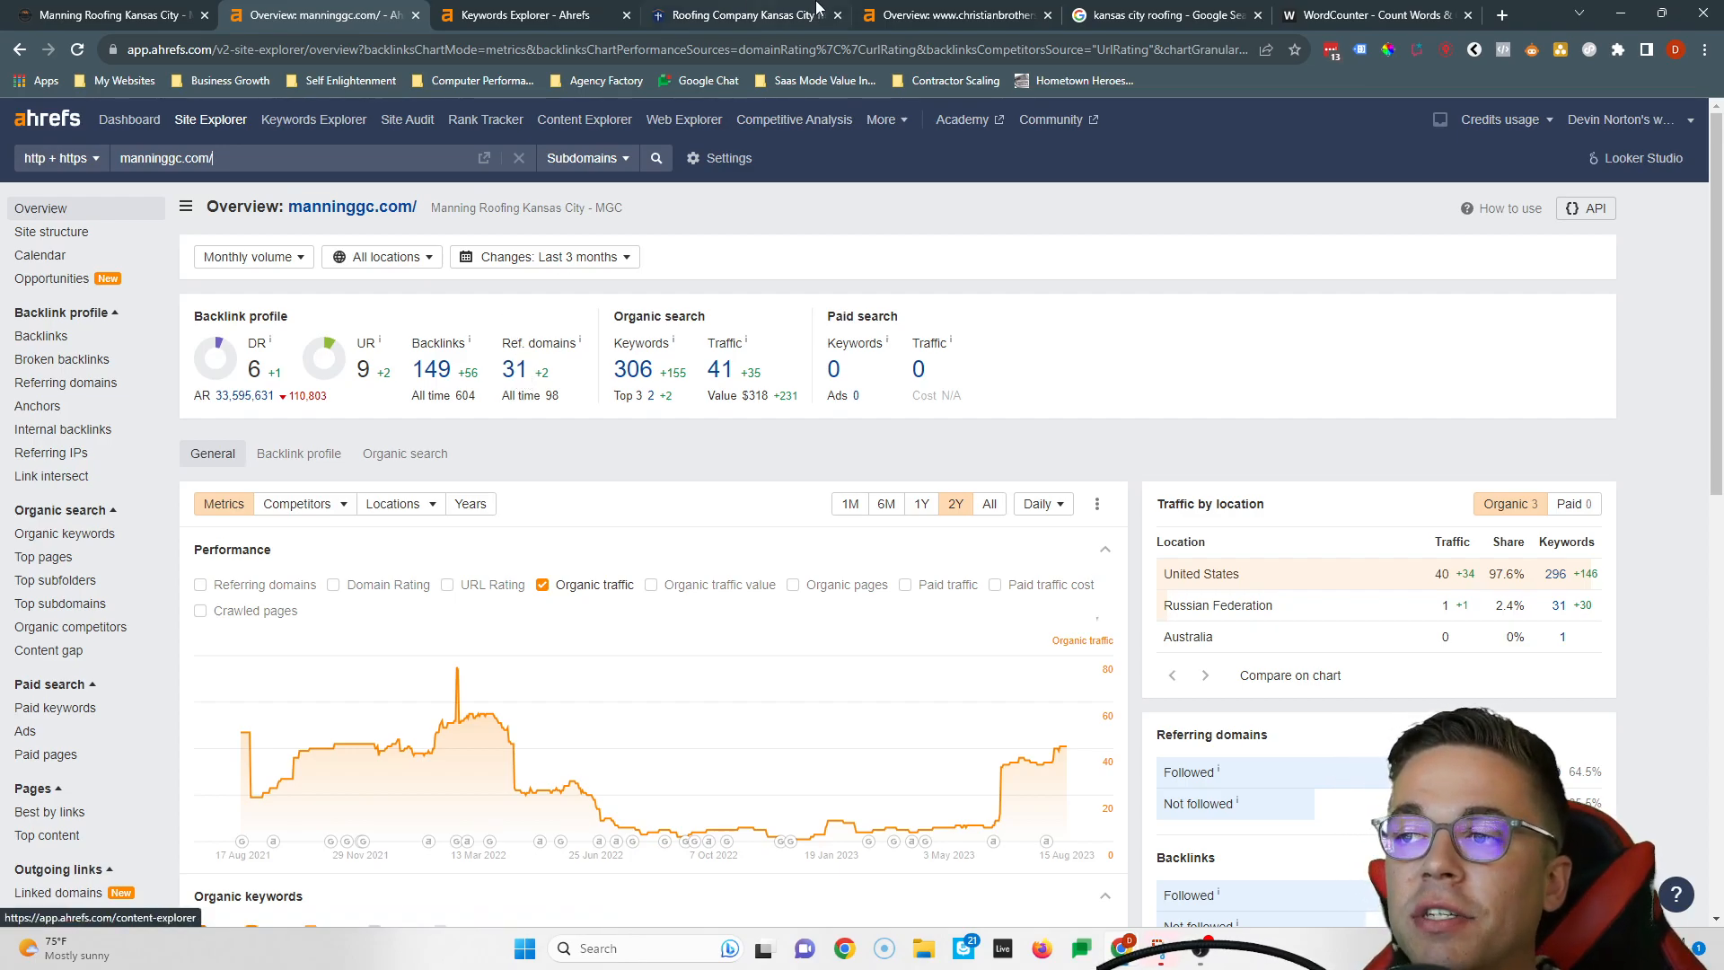
# View the christianbrothersroofingllc.com Ahrefs overview (DR 25) and right-click its domain to copy it.
pyautogui.click(963, 16)
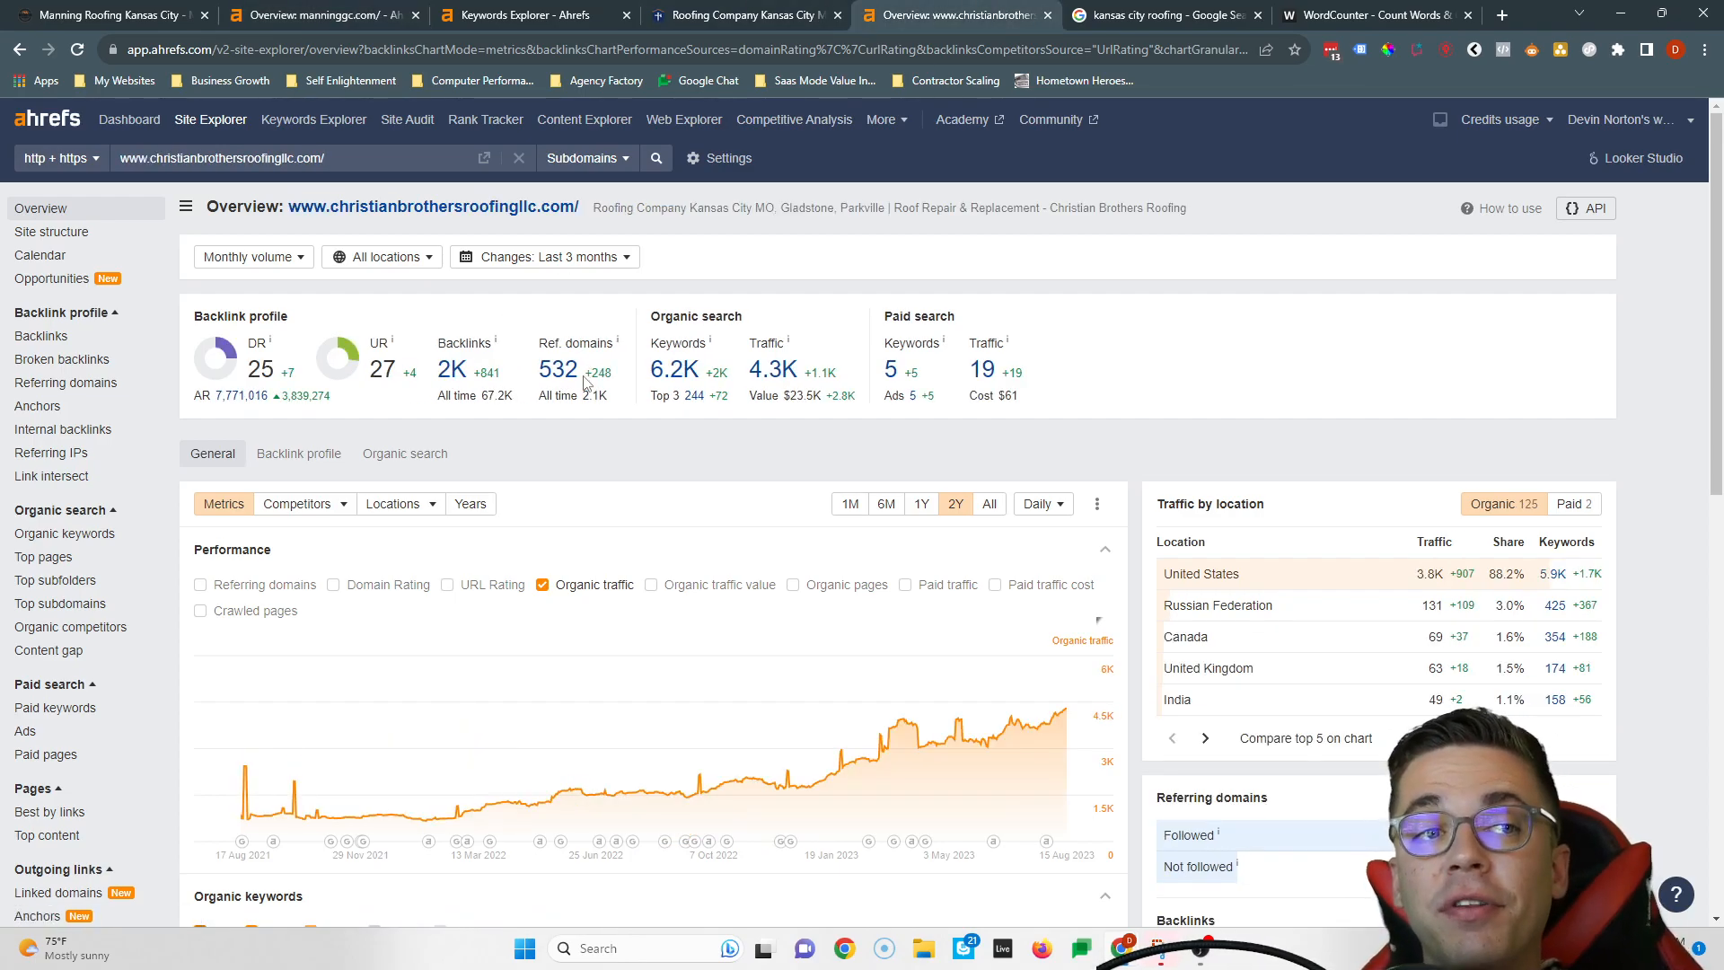
pyautogui.moveTo(561, 369)
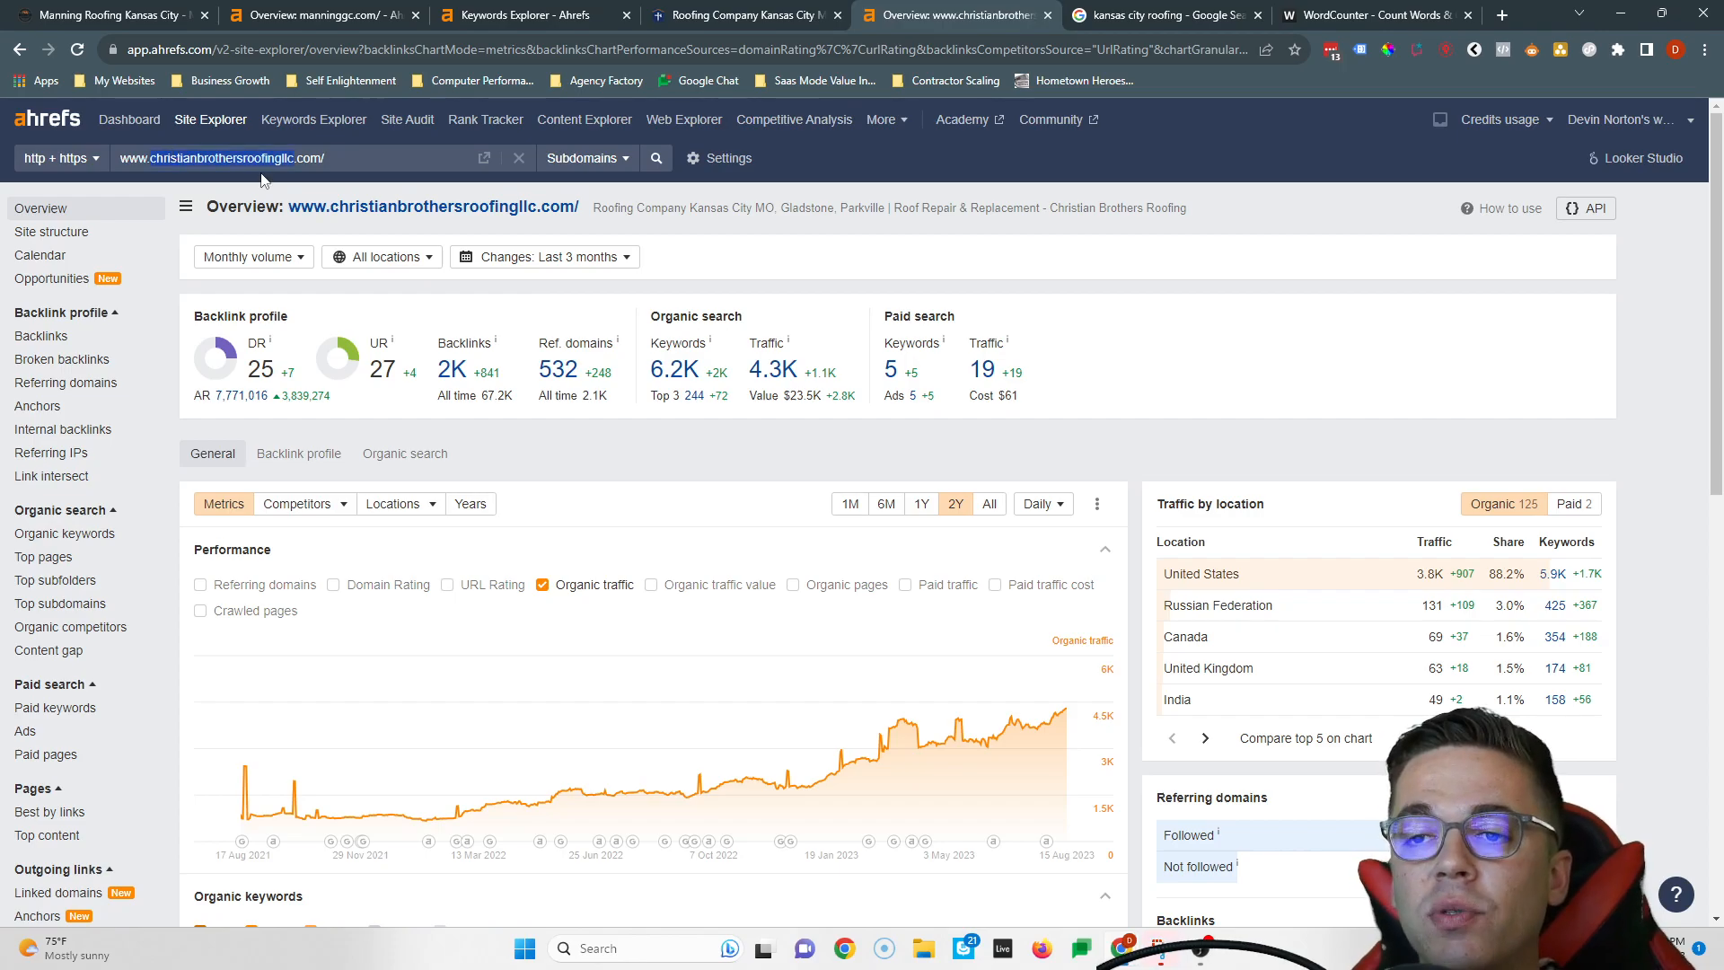
pyautogui.rightClick(558, 370)
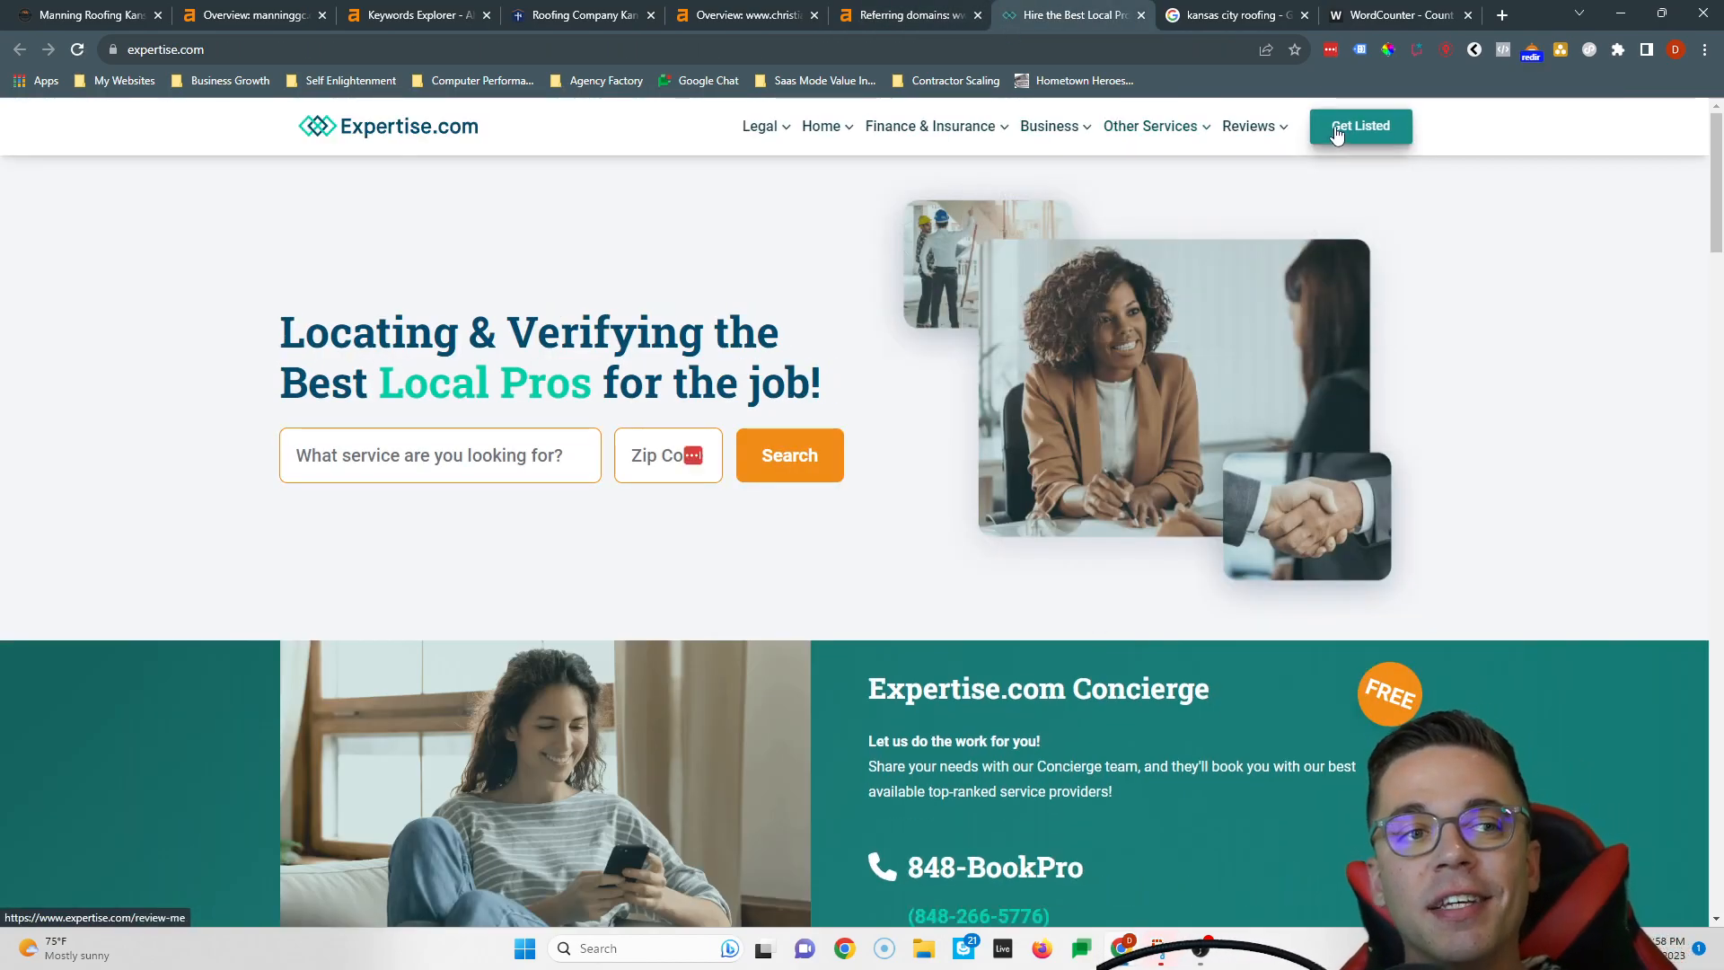
pyautogui.moveTo(1245, 176)
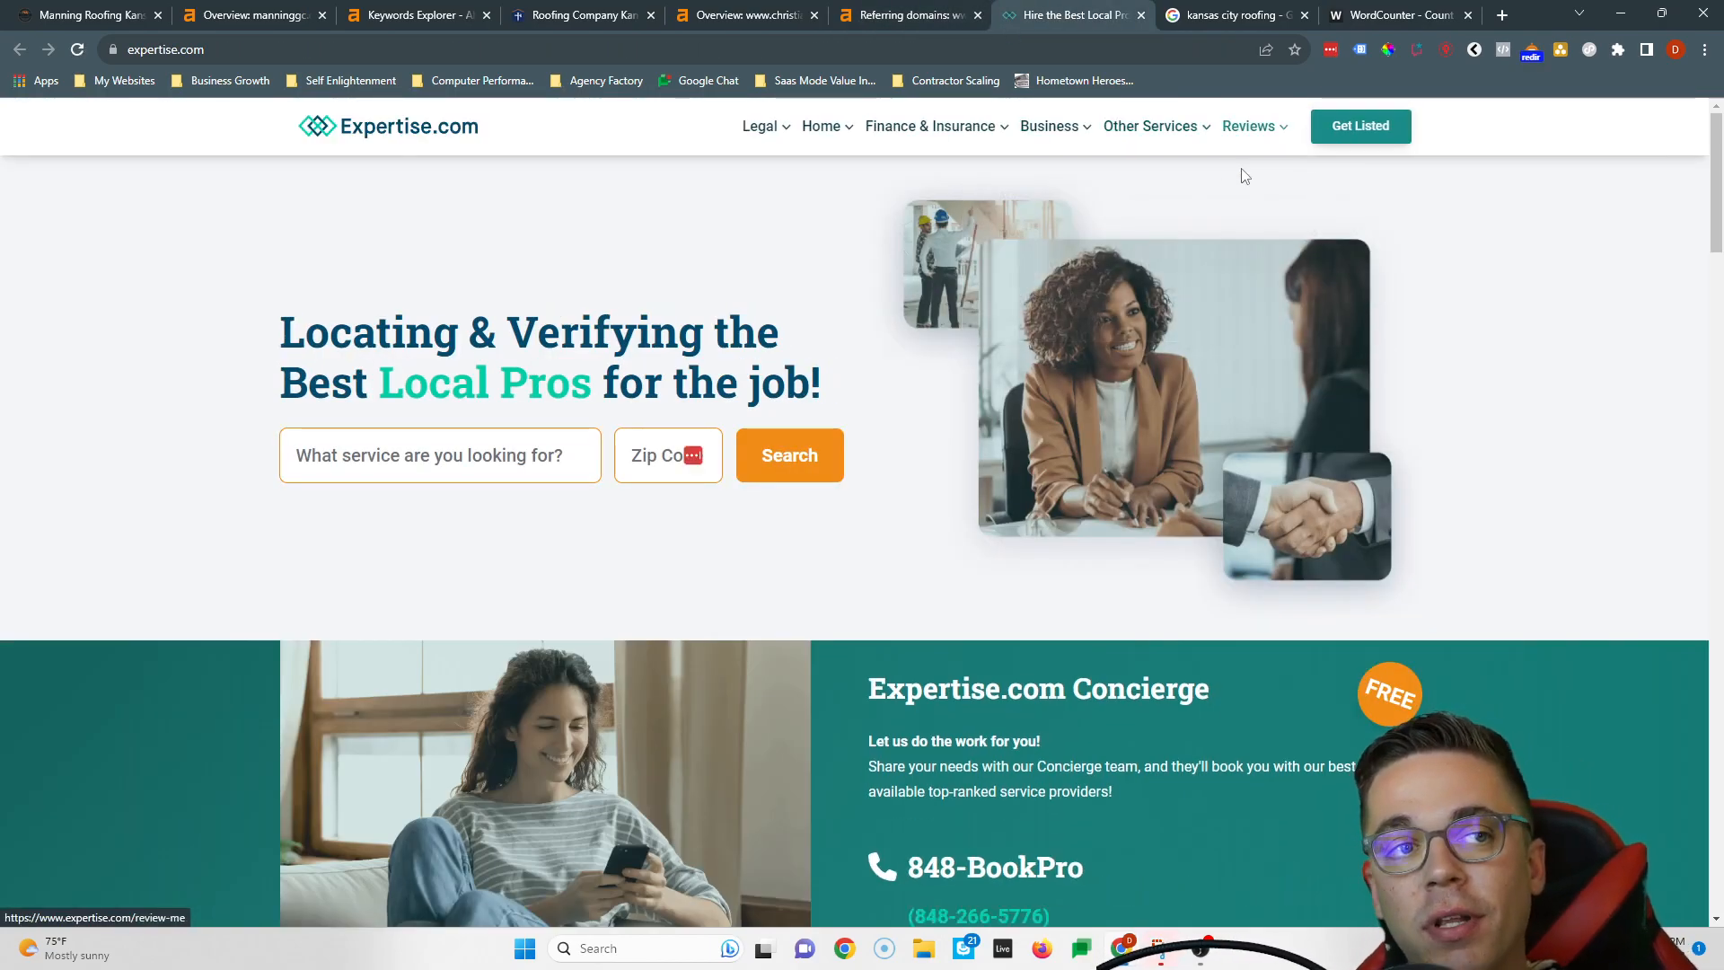
# Preview Expertise.com's Other Services menu, then return to the kansas city roofing results.
pyautogui.click(1150, 126)
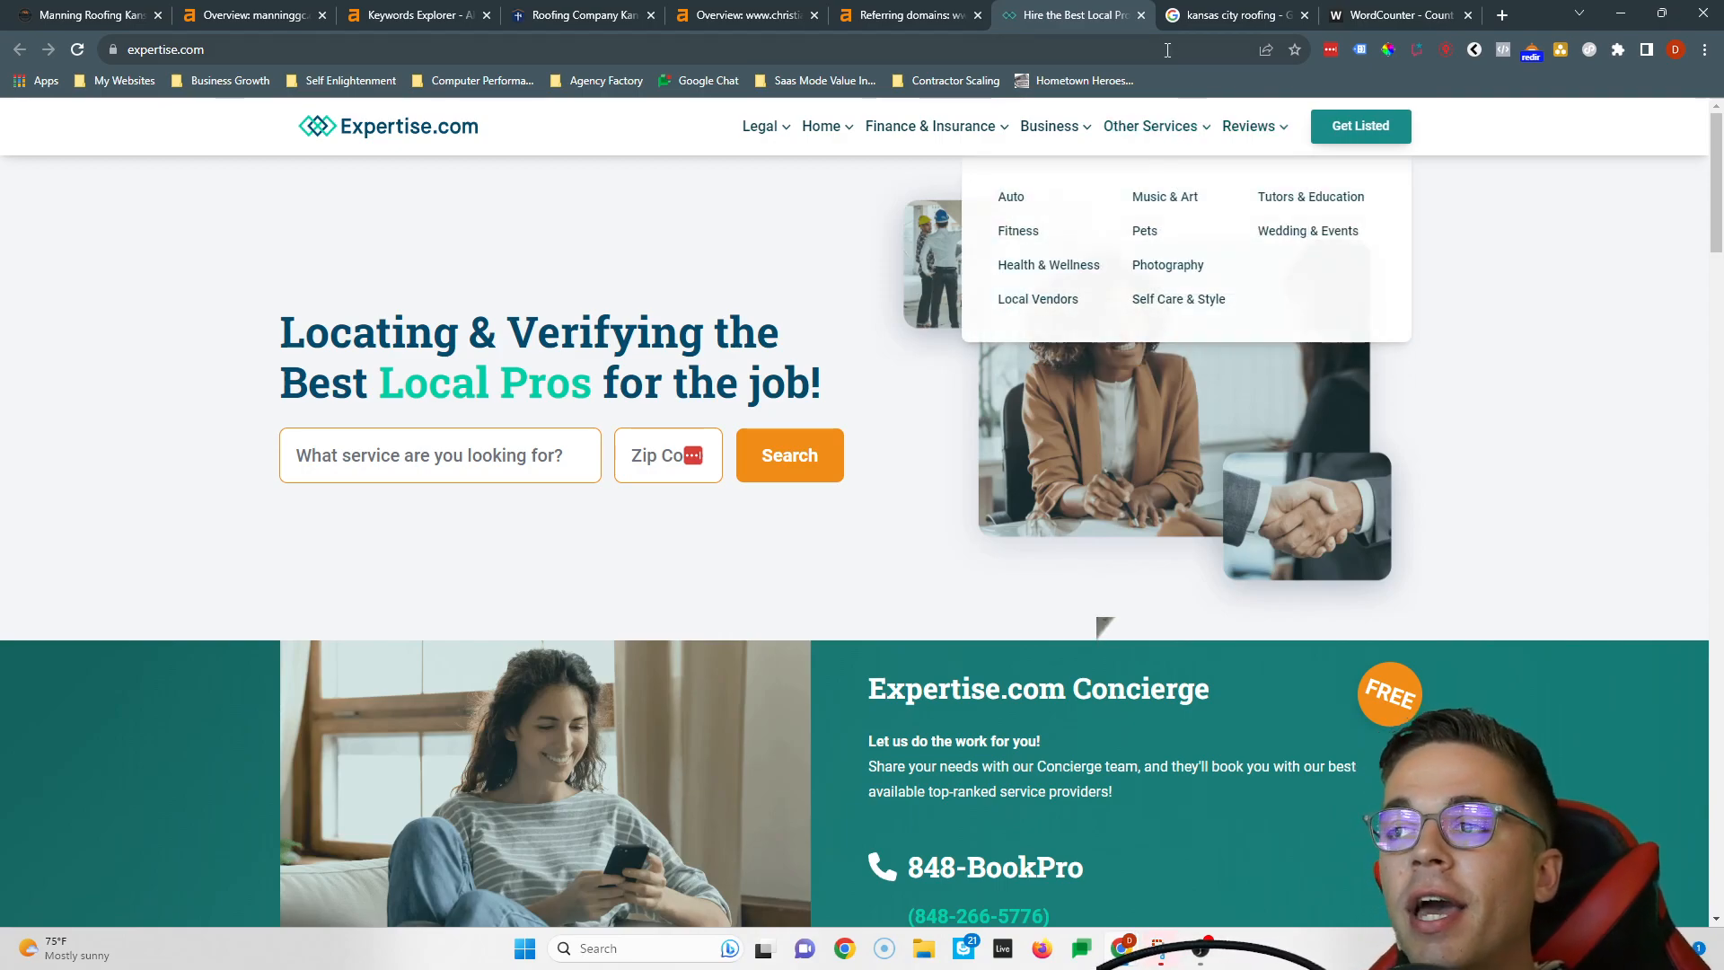
pyautogui.moveTo(1117, 37)
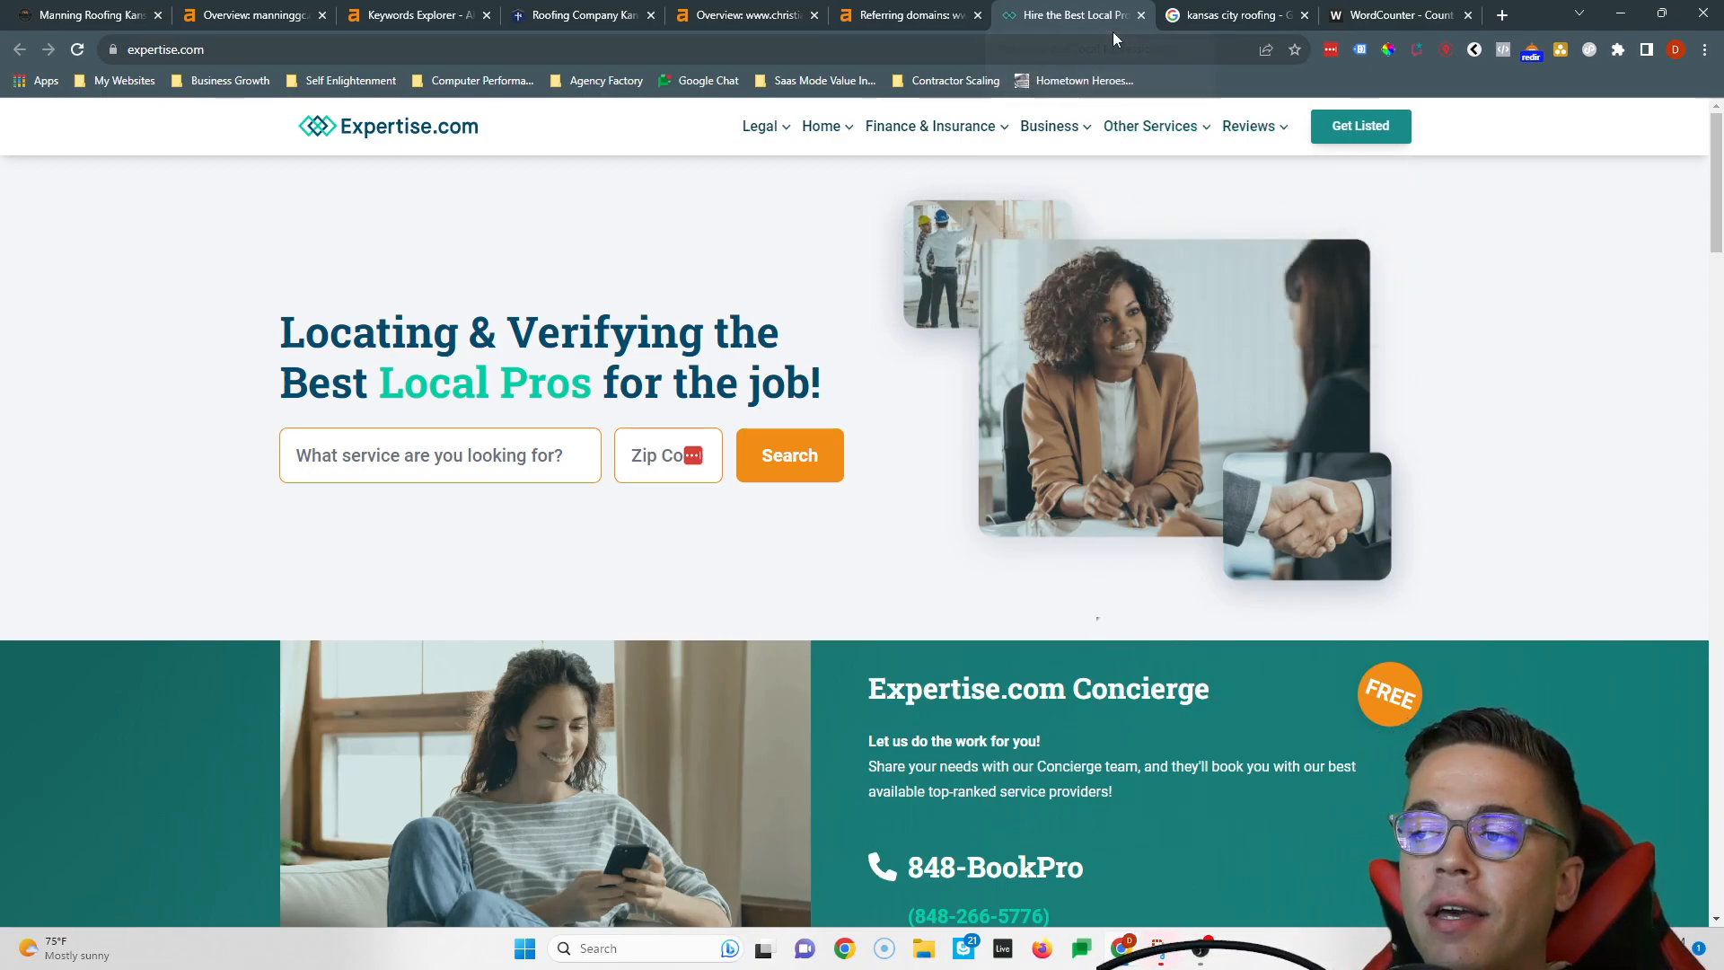
pyautogui.click(745, 15)
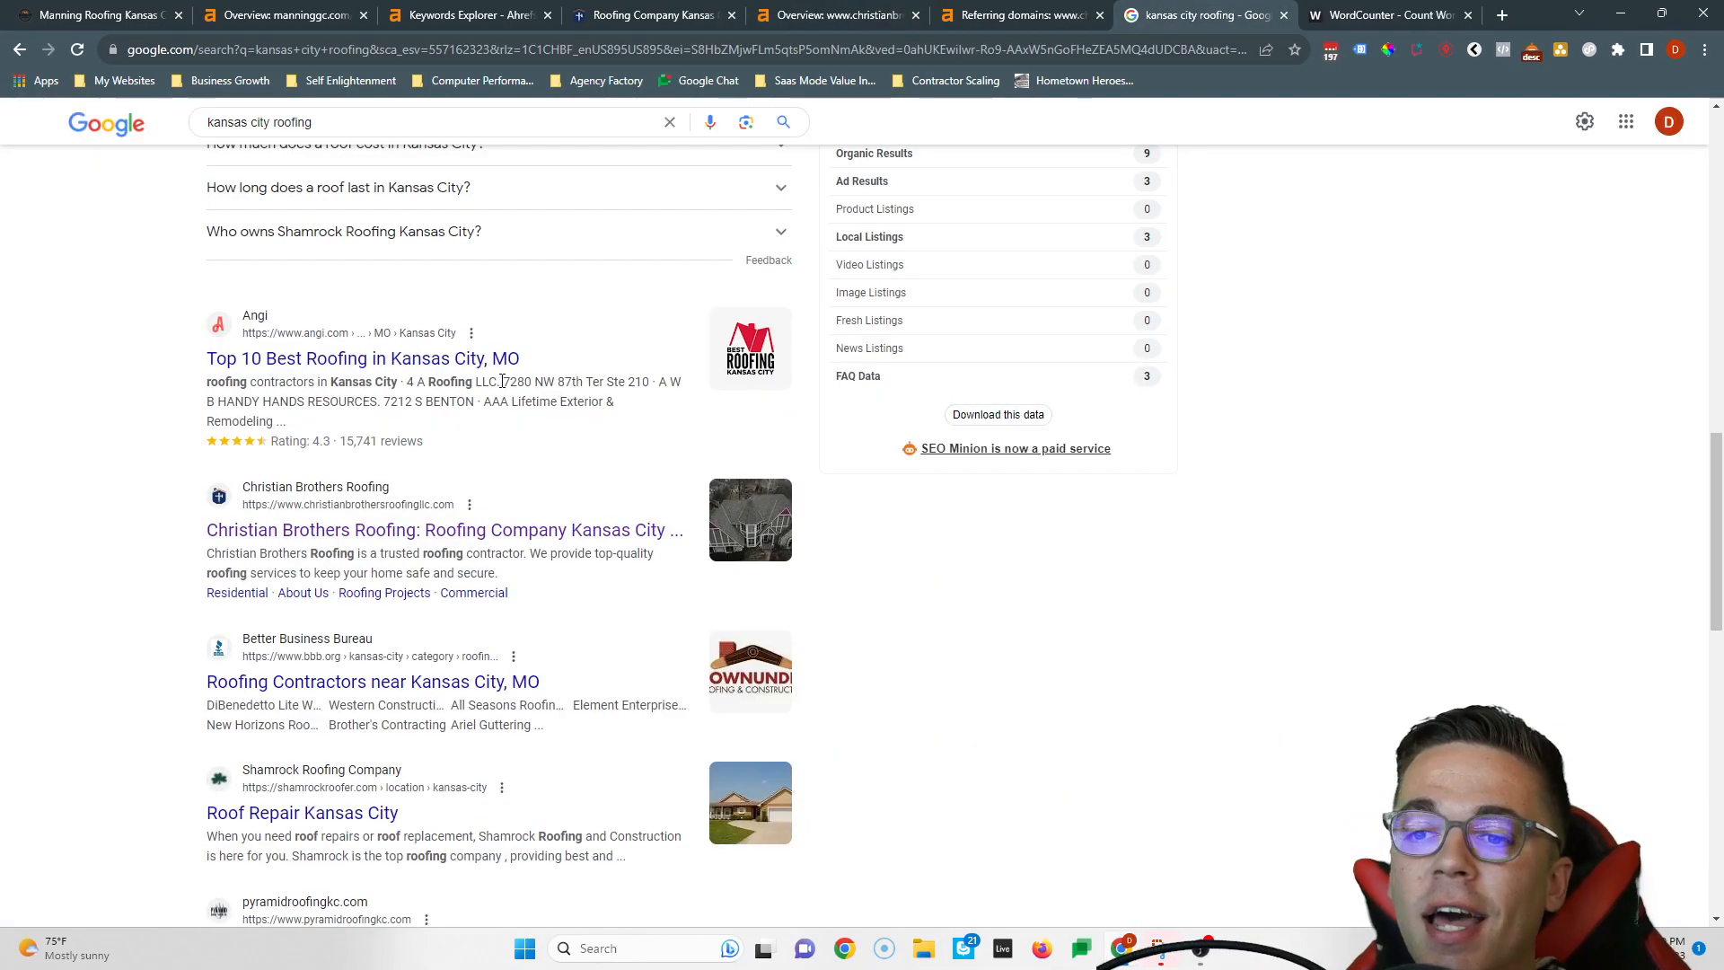
# Scroll through the kansas city roofing organic results and map pack, then return to Manning Roofing.
pyautogui.scroll(-3)
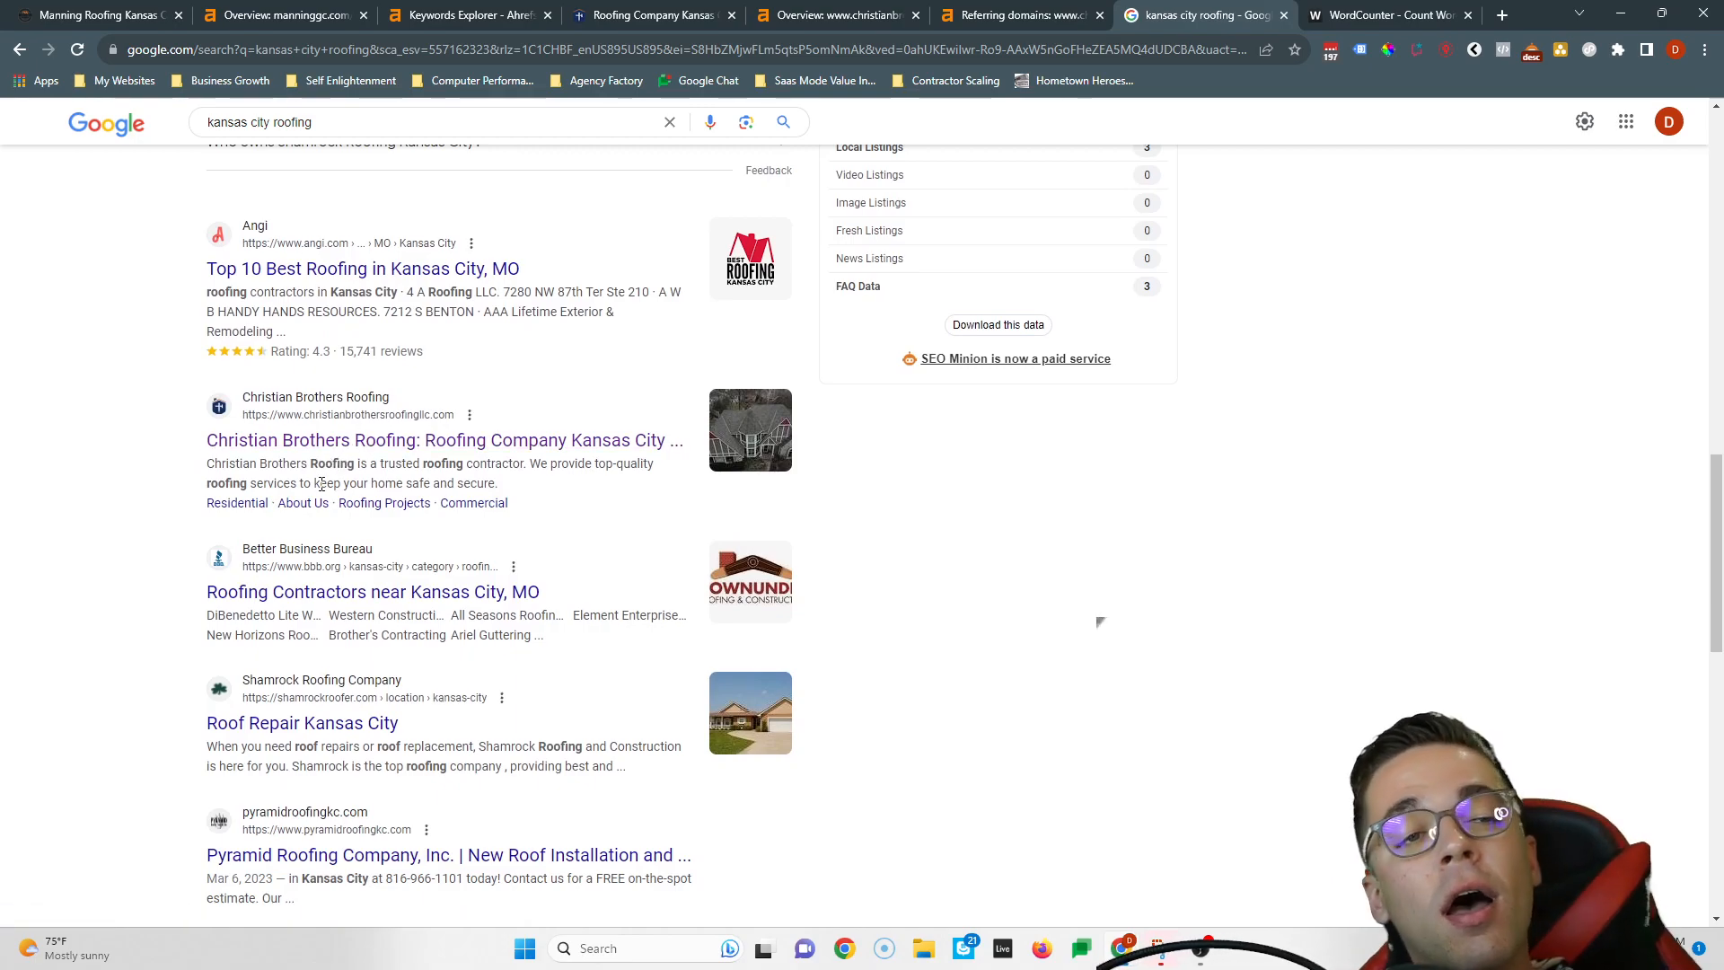
pyautogui.scroll(3)
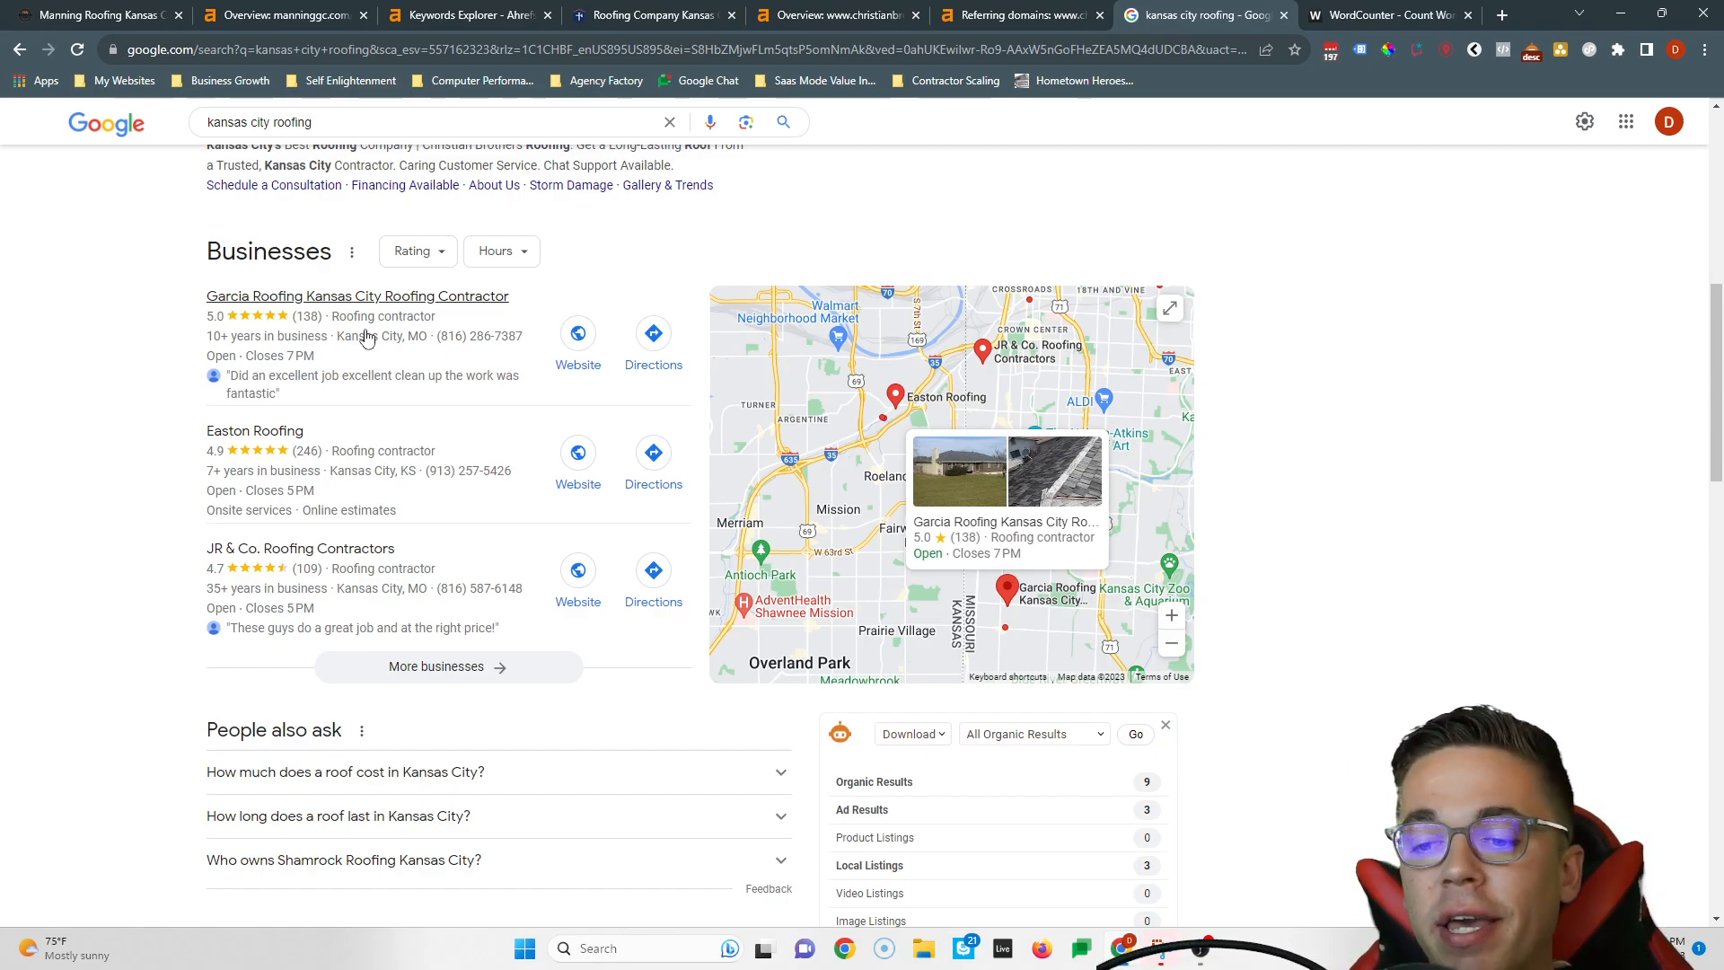
pyautogui.scroll(-3)
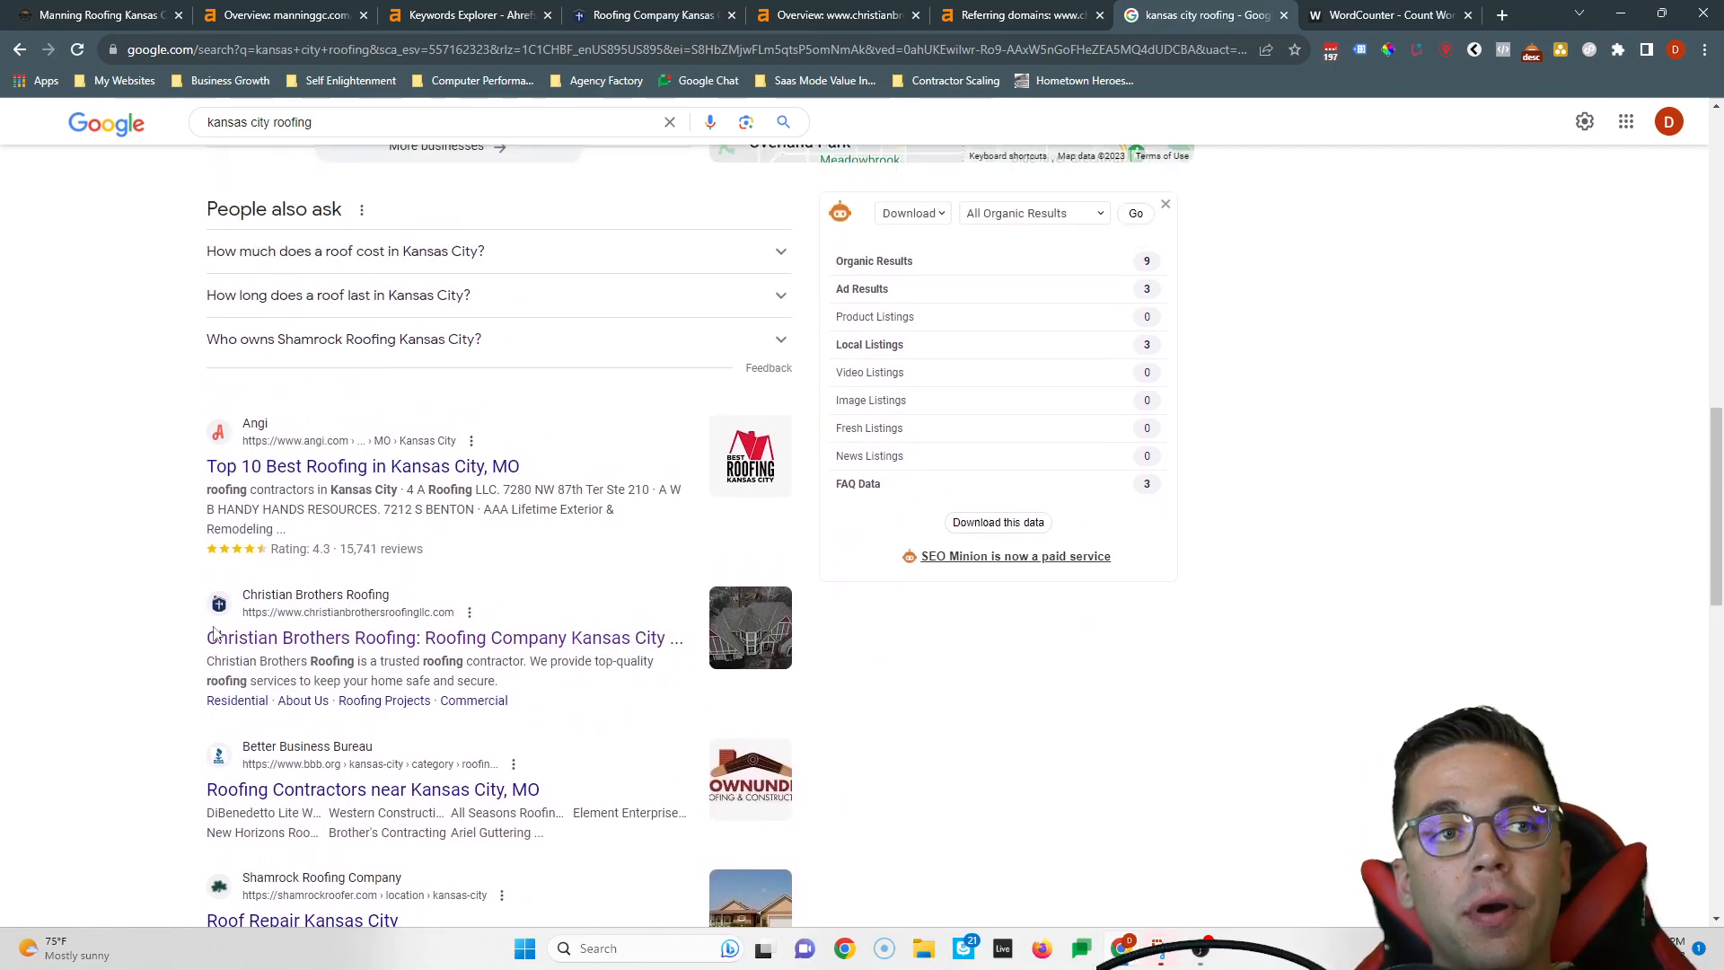
pyautogui.scroll(3)
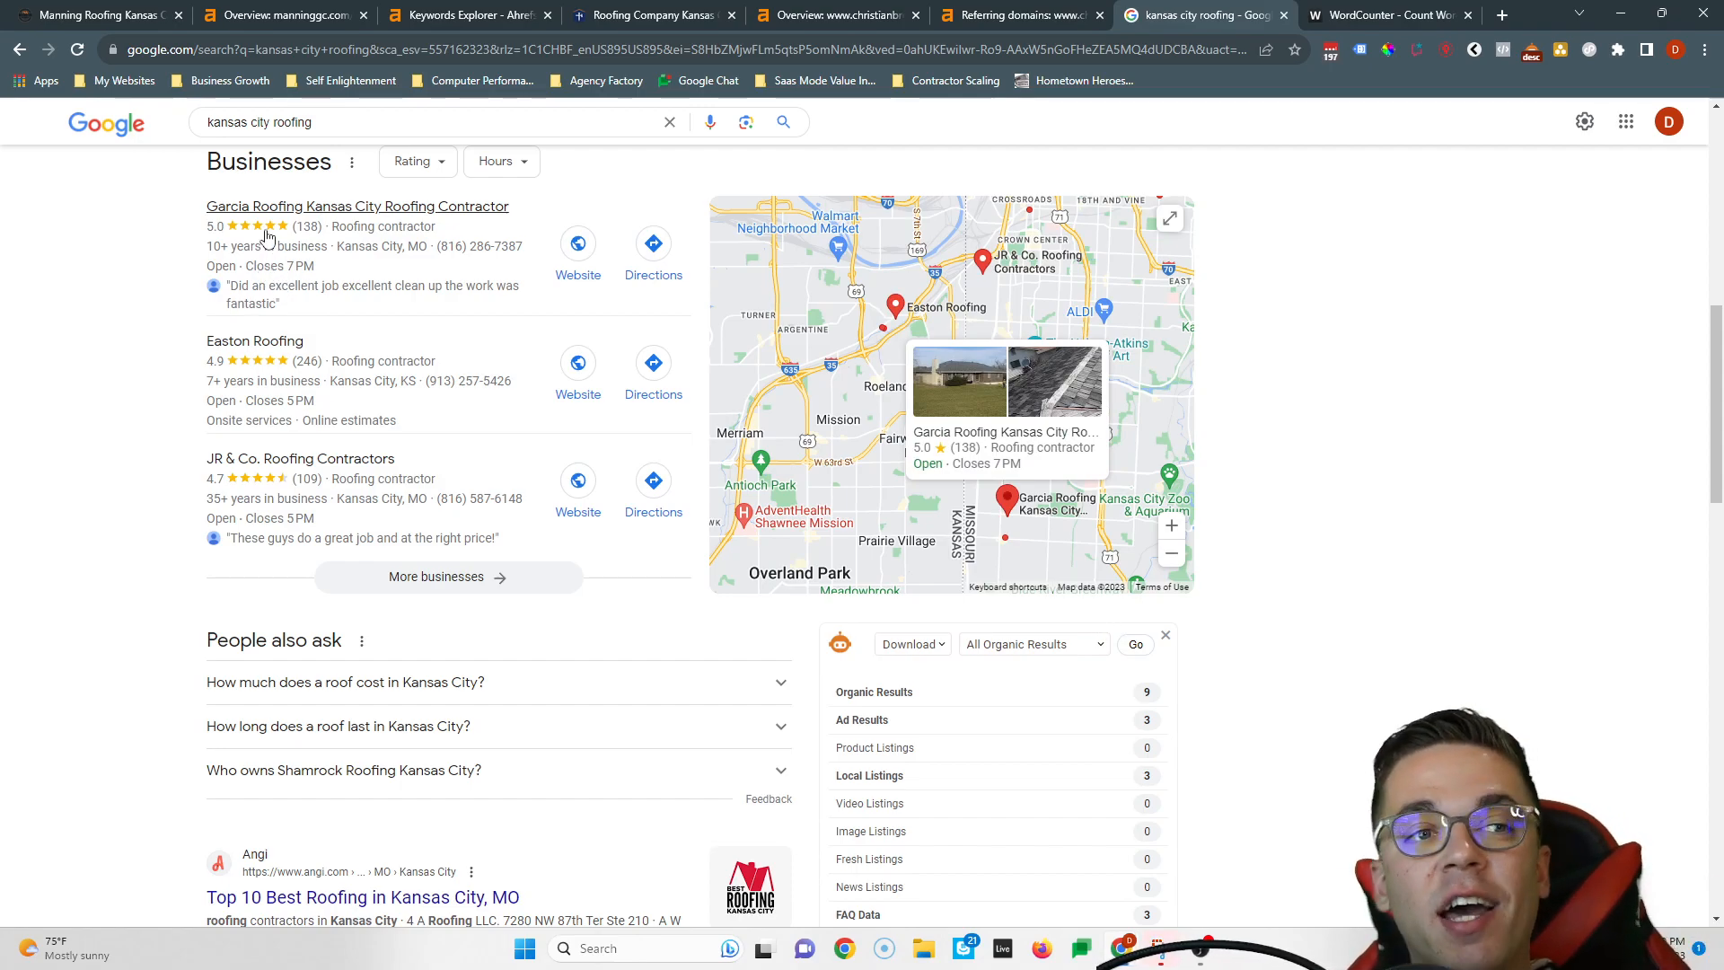
pyautogui.moveTo(258, 277)
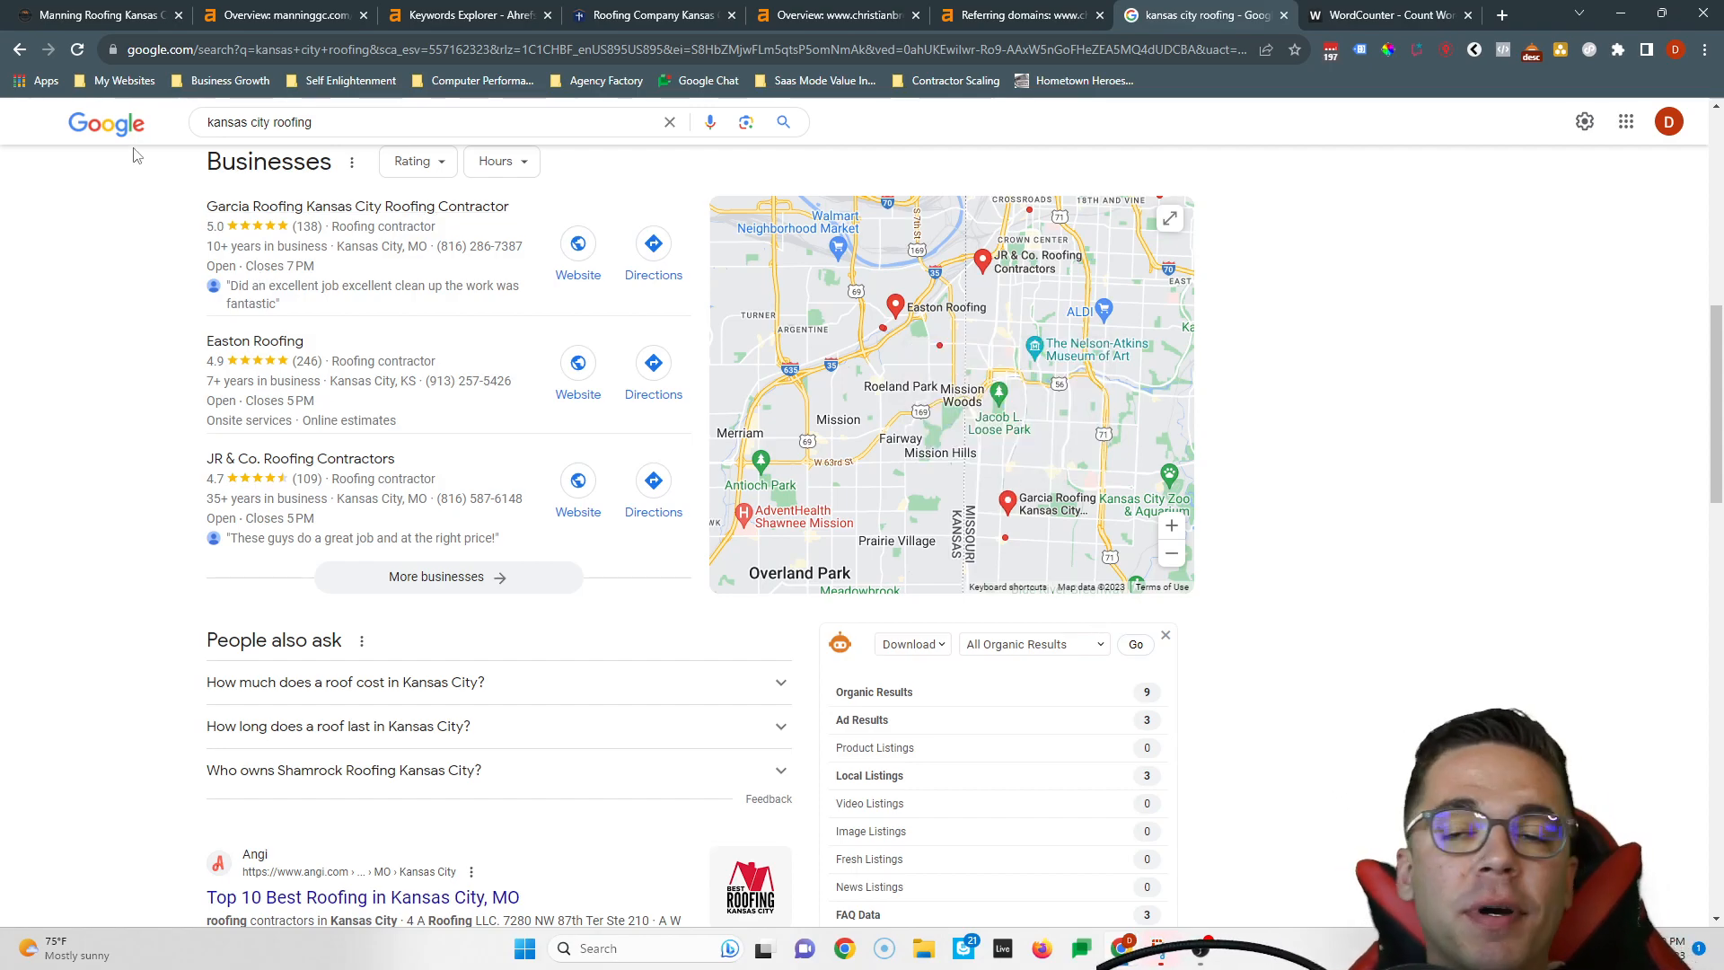
pyautogui.click(90, 15)
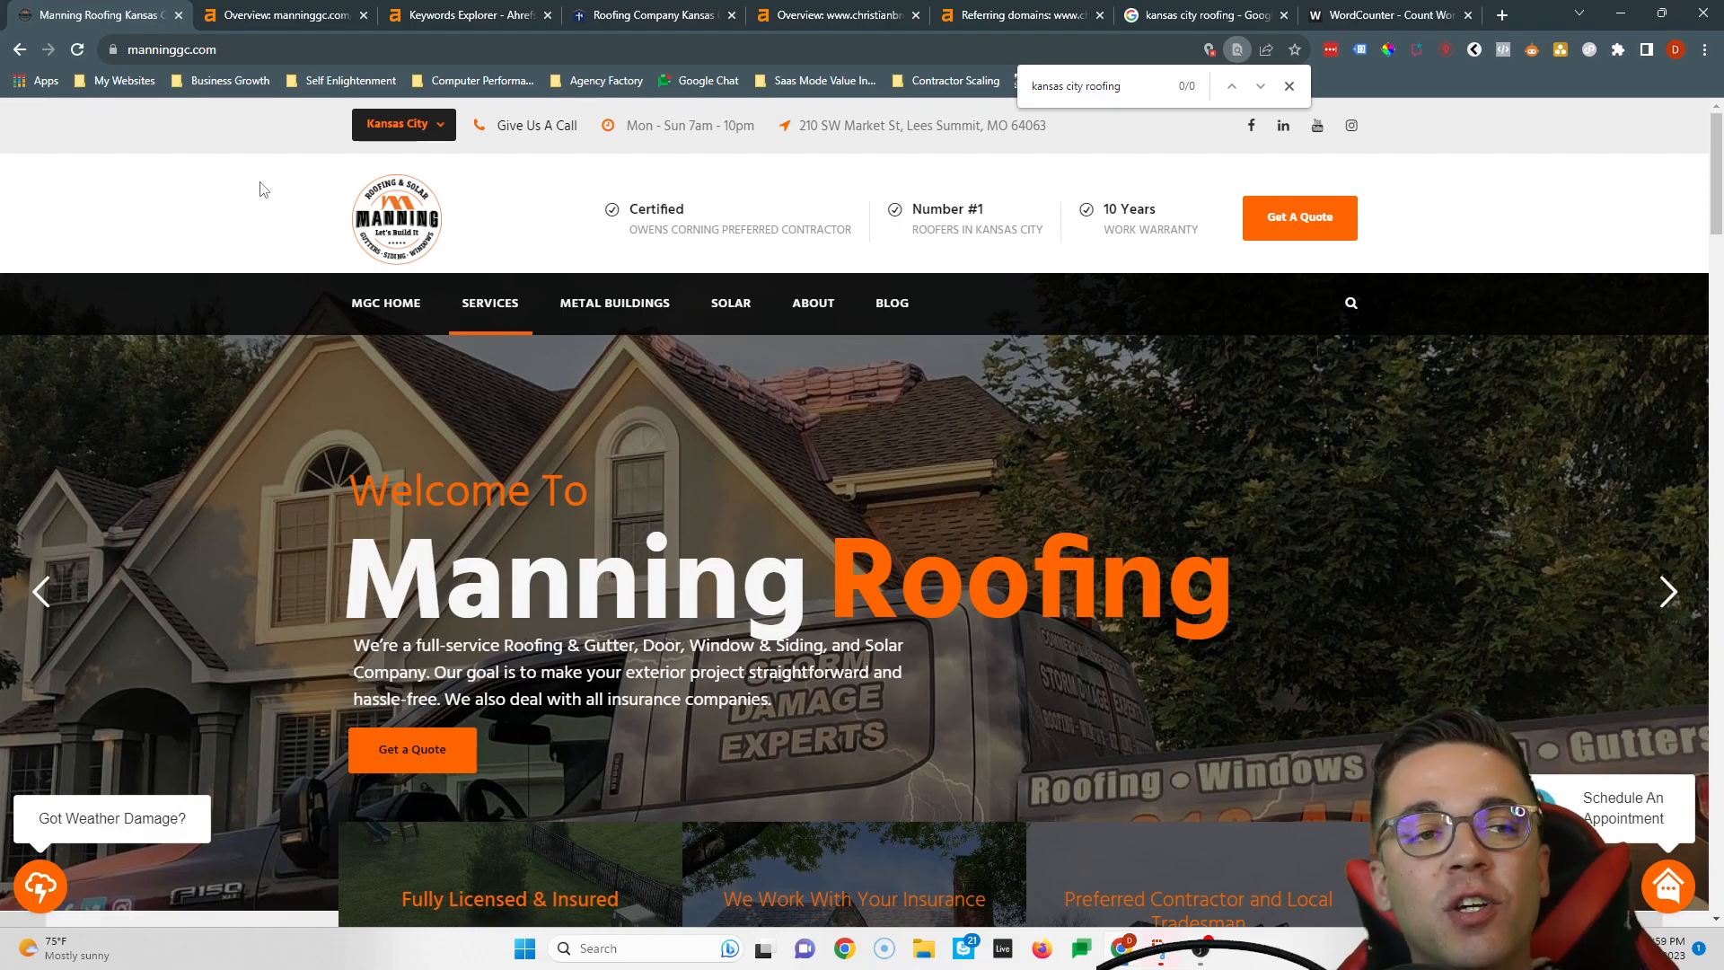
# Cycle through keyword ideas, competitor referring domains, Manning's overview, and the map-pack results.
pyautogui.scroll(-3)
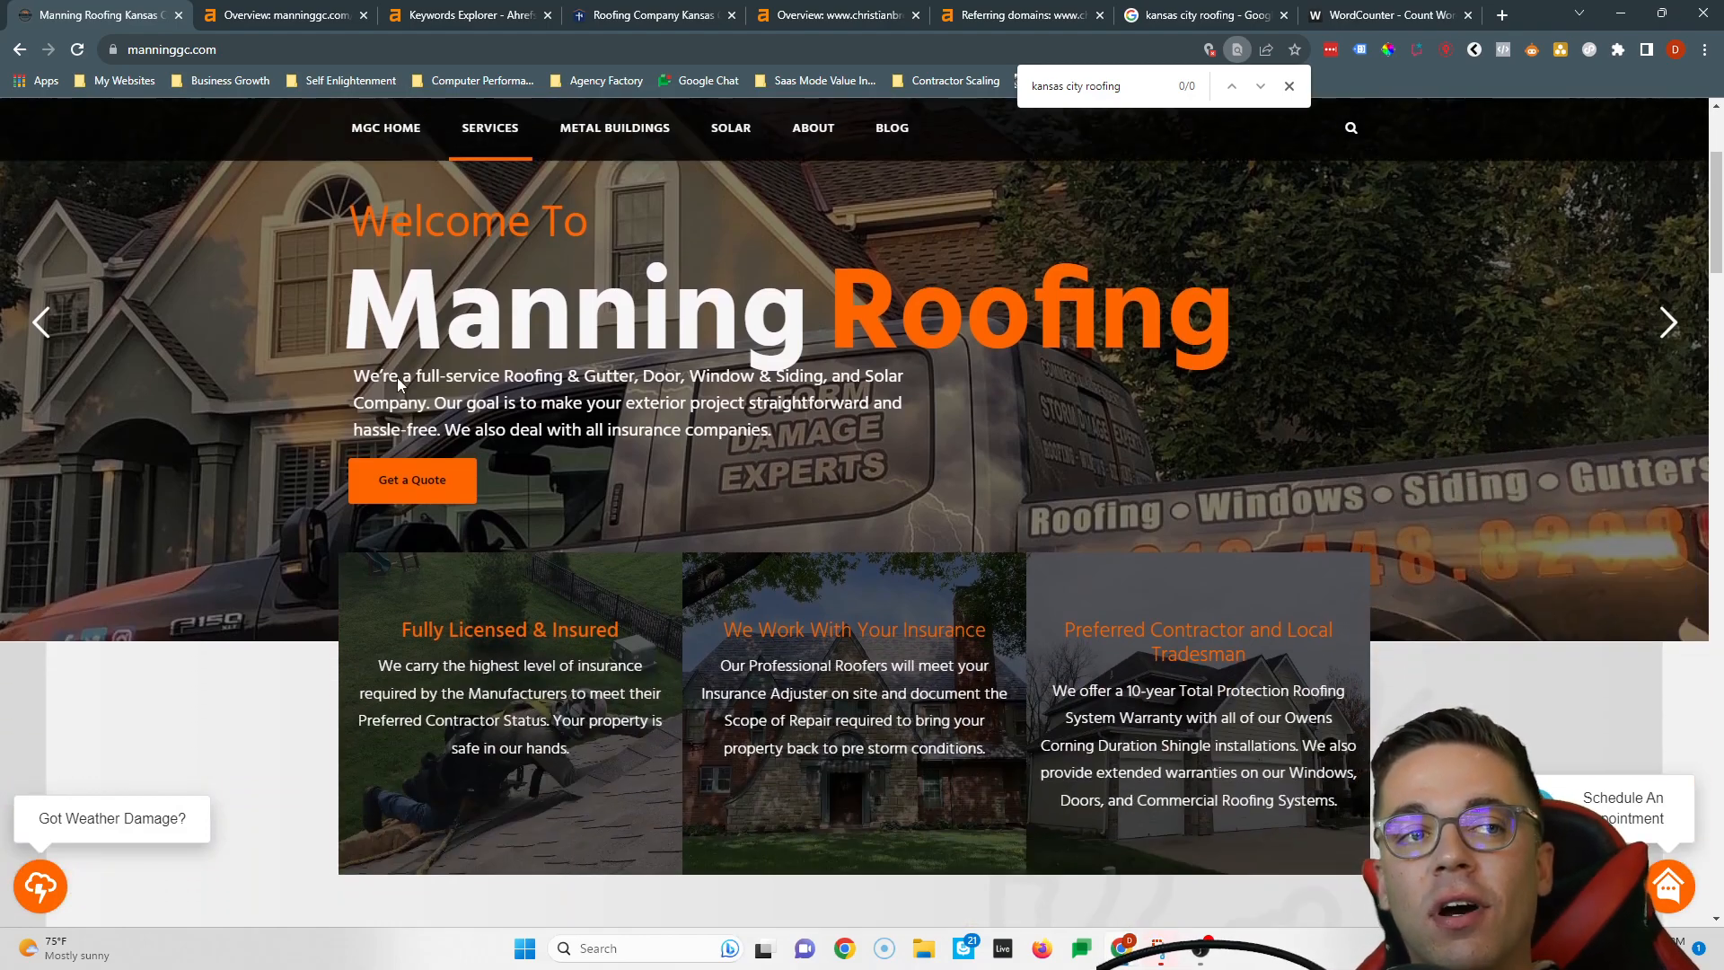
pyautogui.click(484, 15)
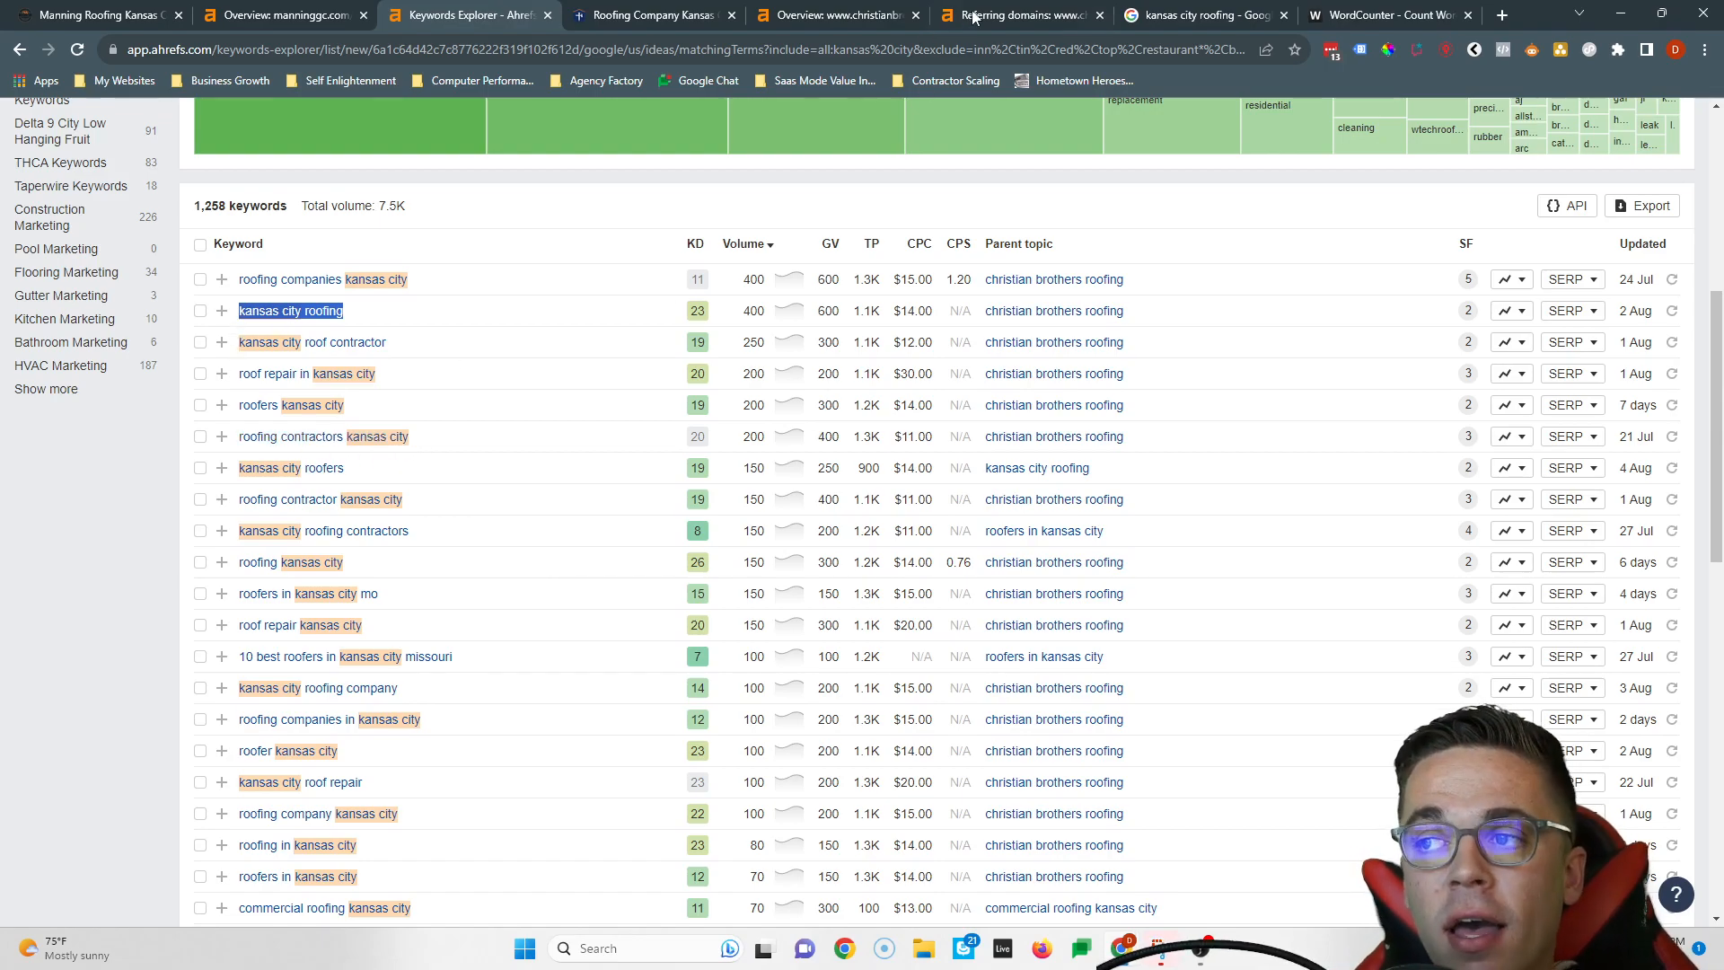
pyautogui.click(1017, 15)
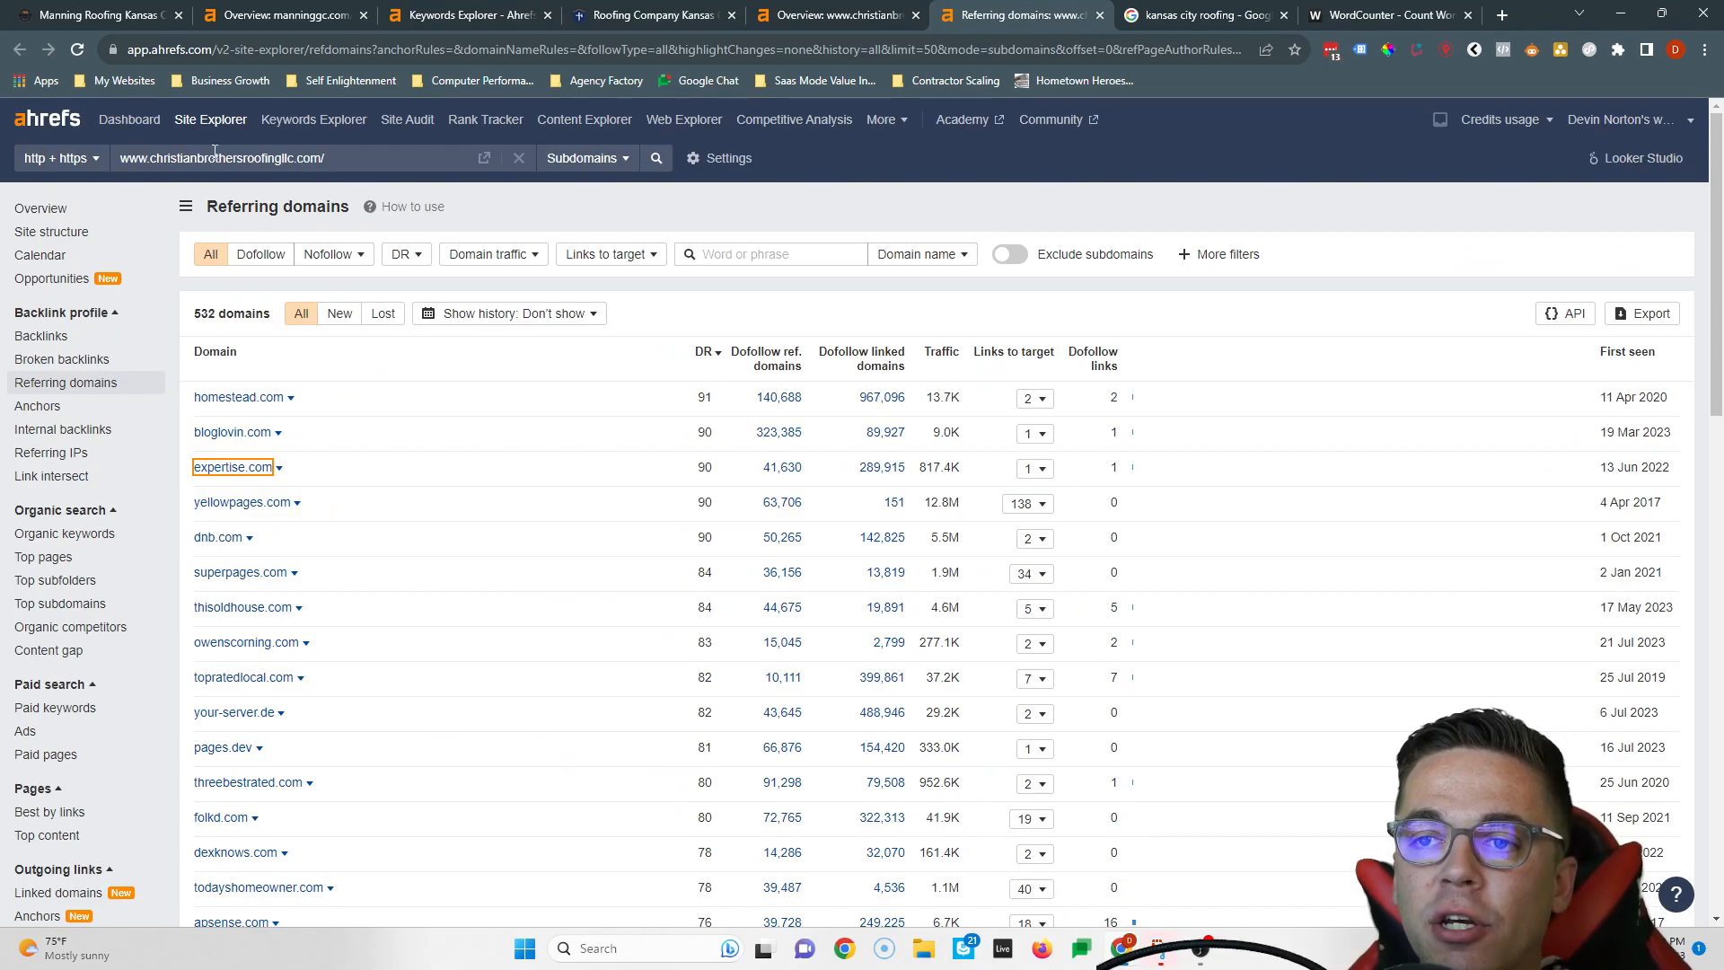
pyautogui.click(269, 16)
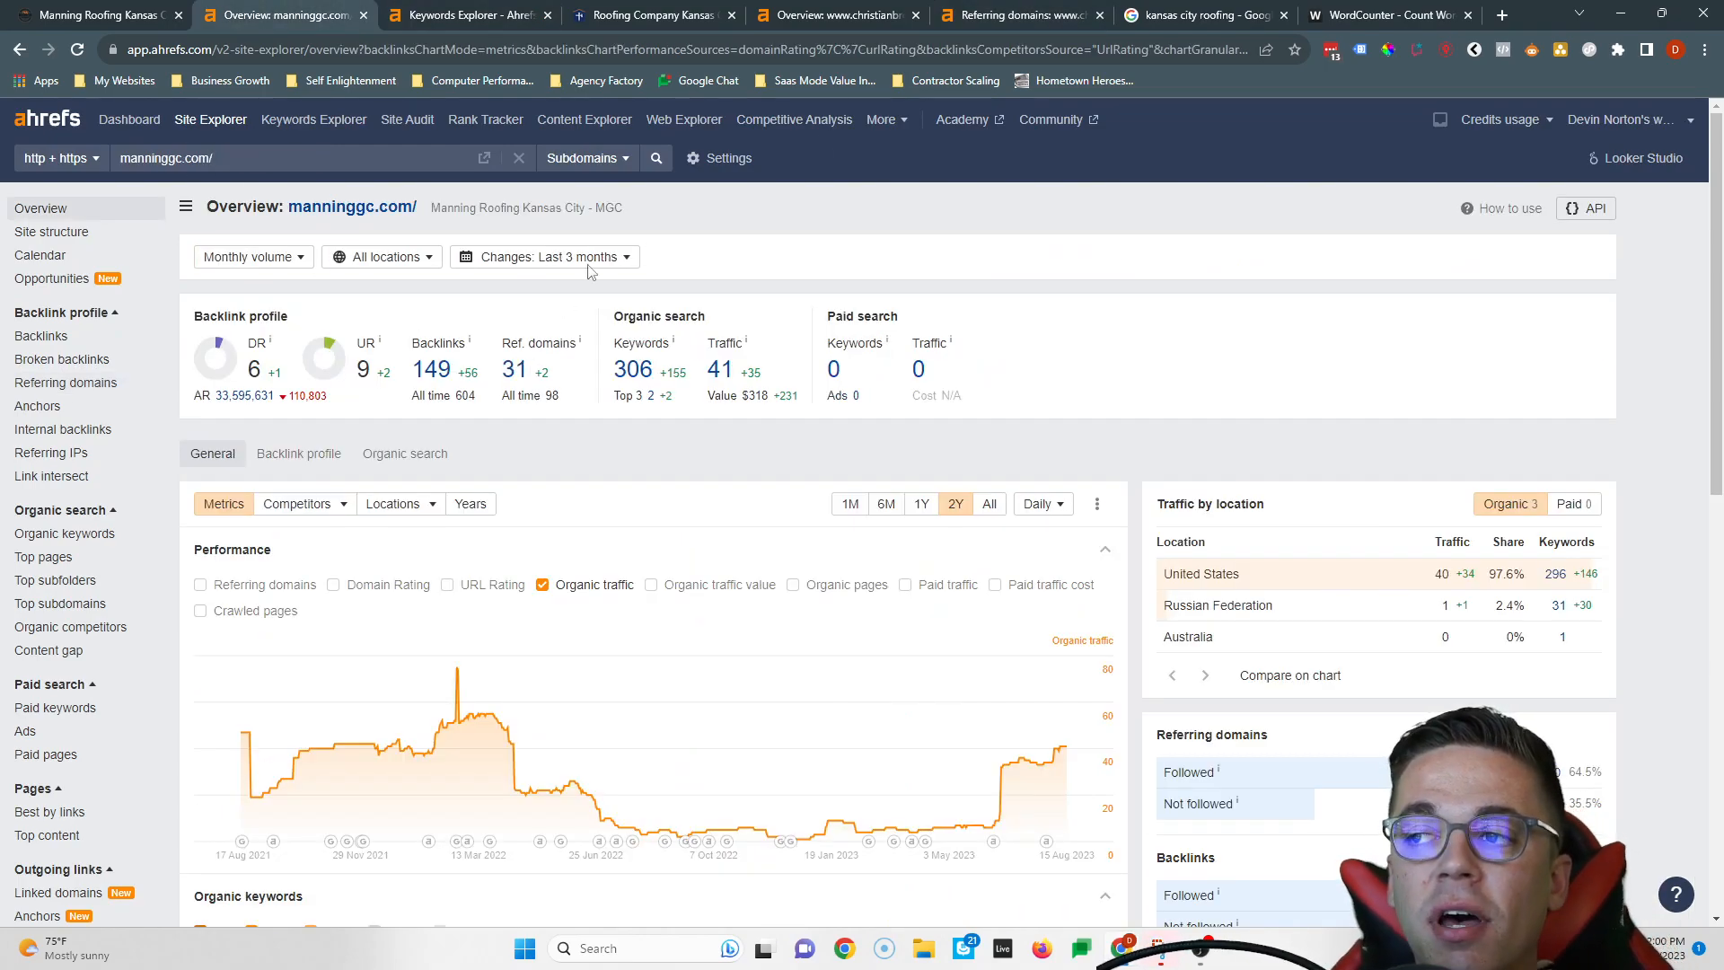
pyautogui.click(1199, 16)
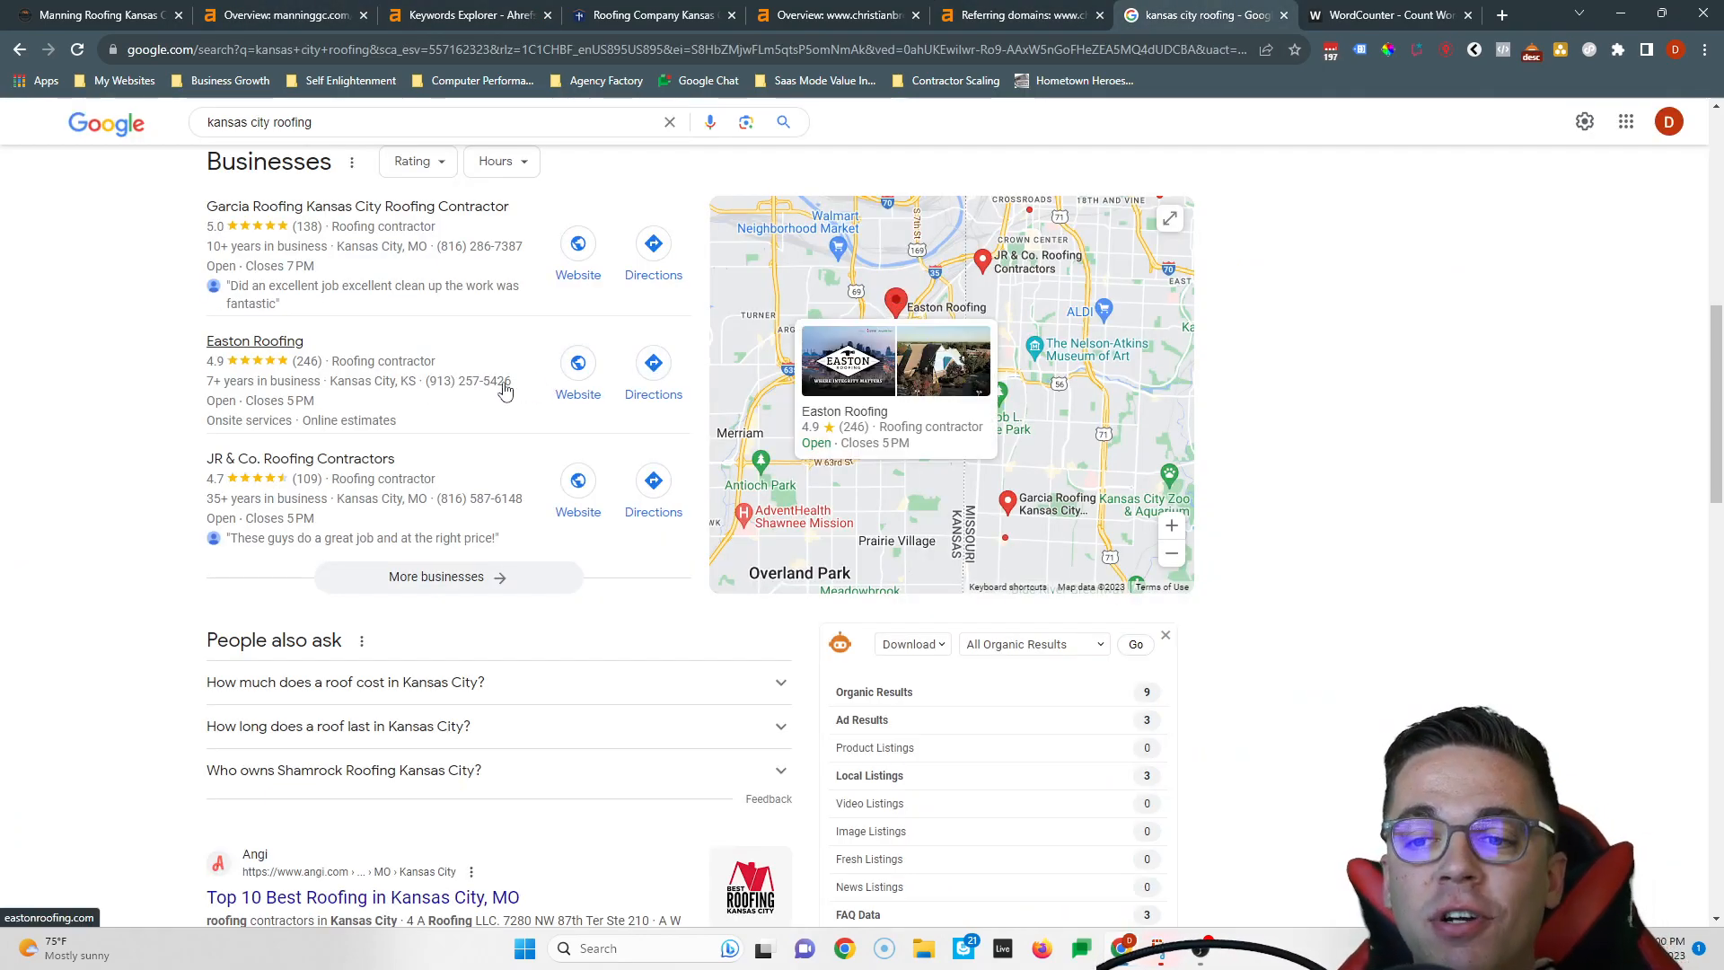
pyautogui.moveTo(234, 232)
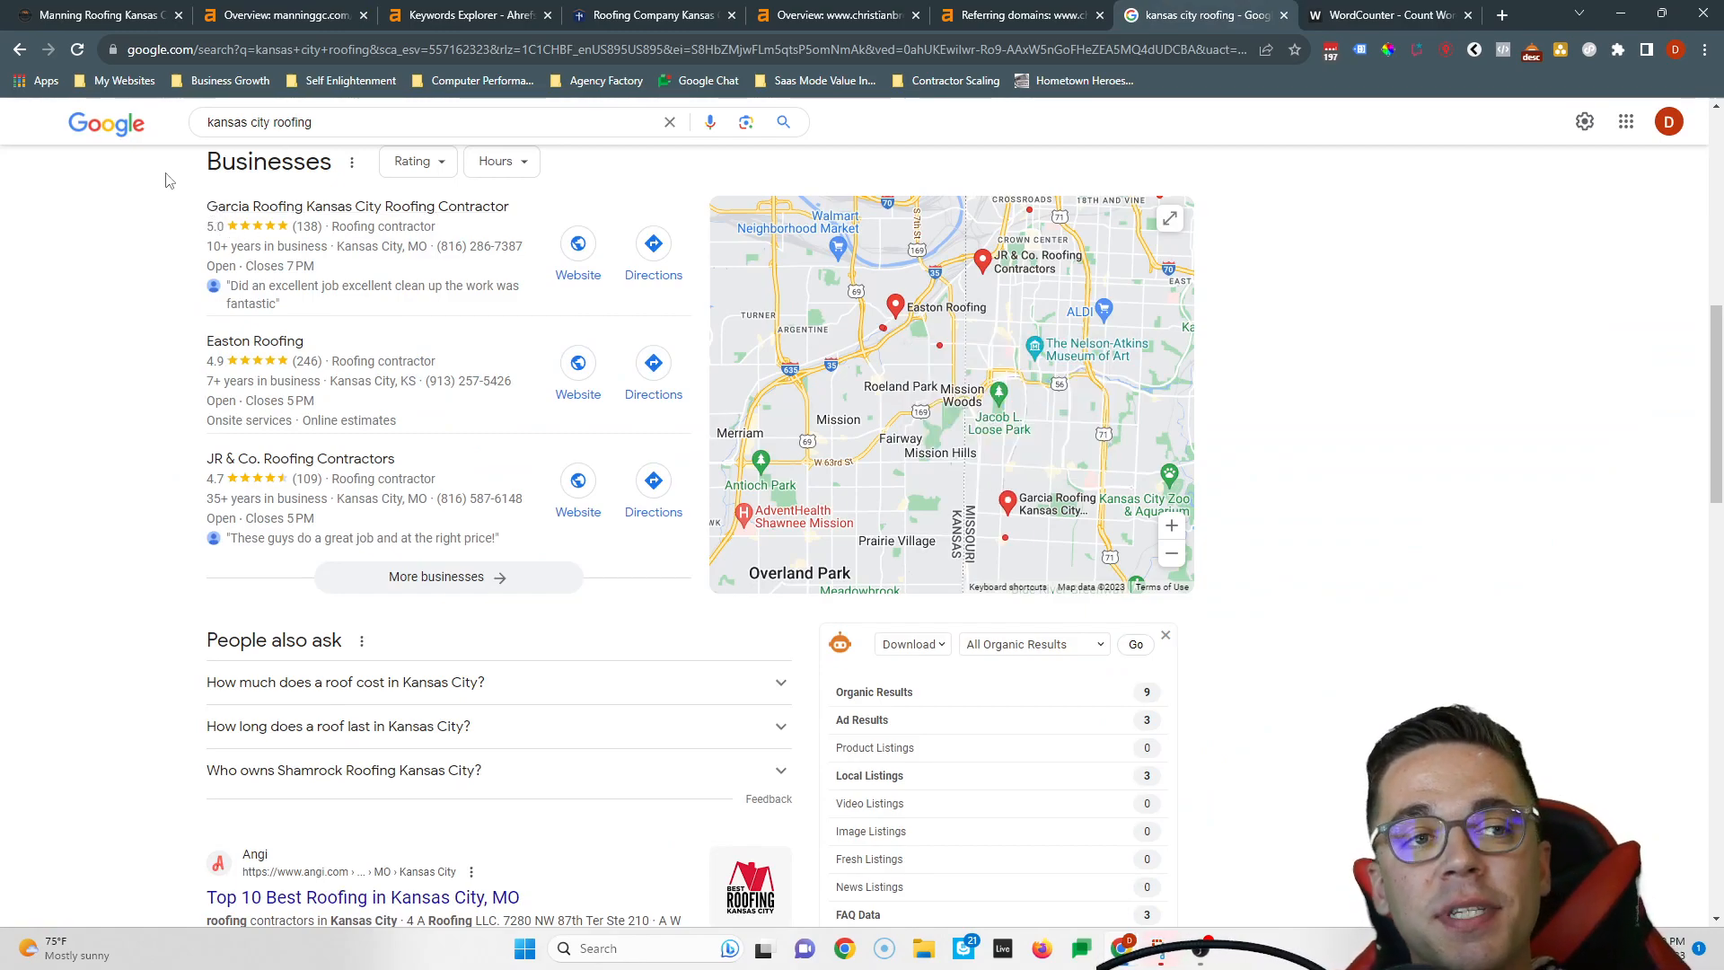
pyautogui.moveTo(286, 796)
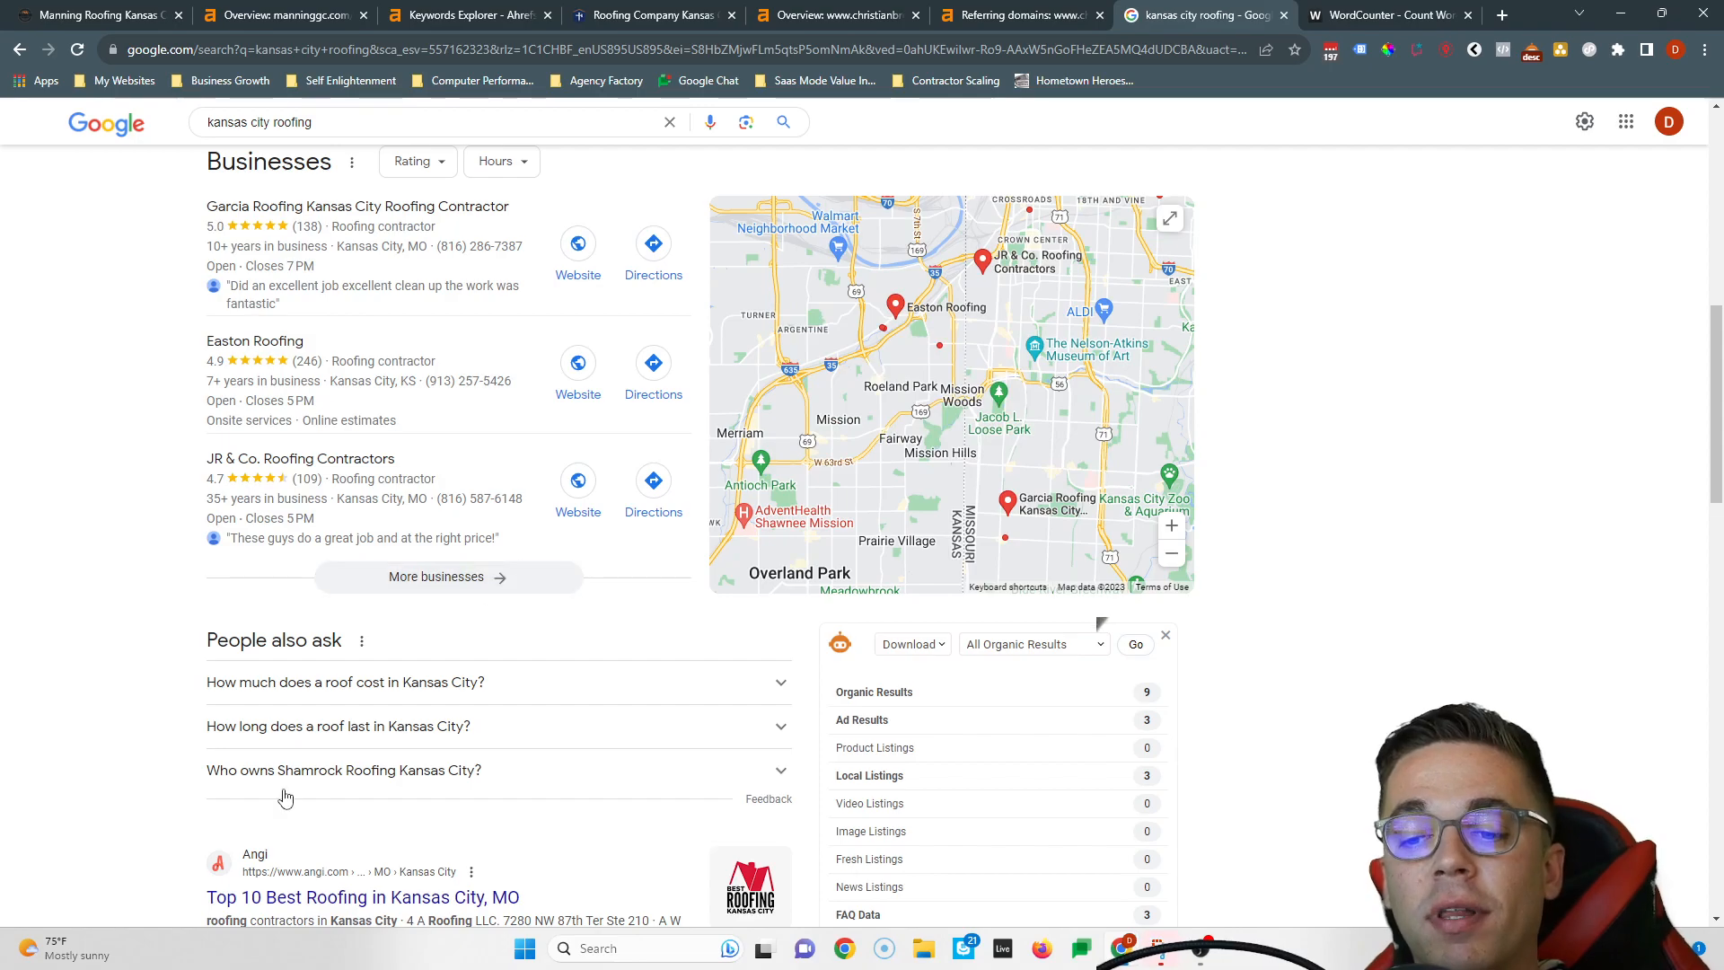
pyautogui.moveTo(453, 725)
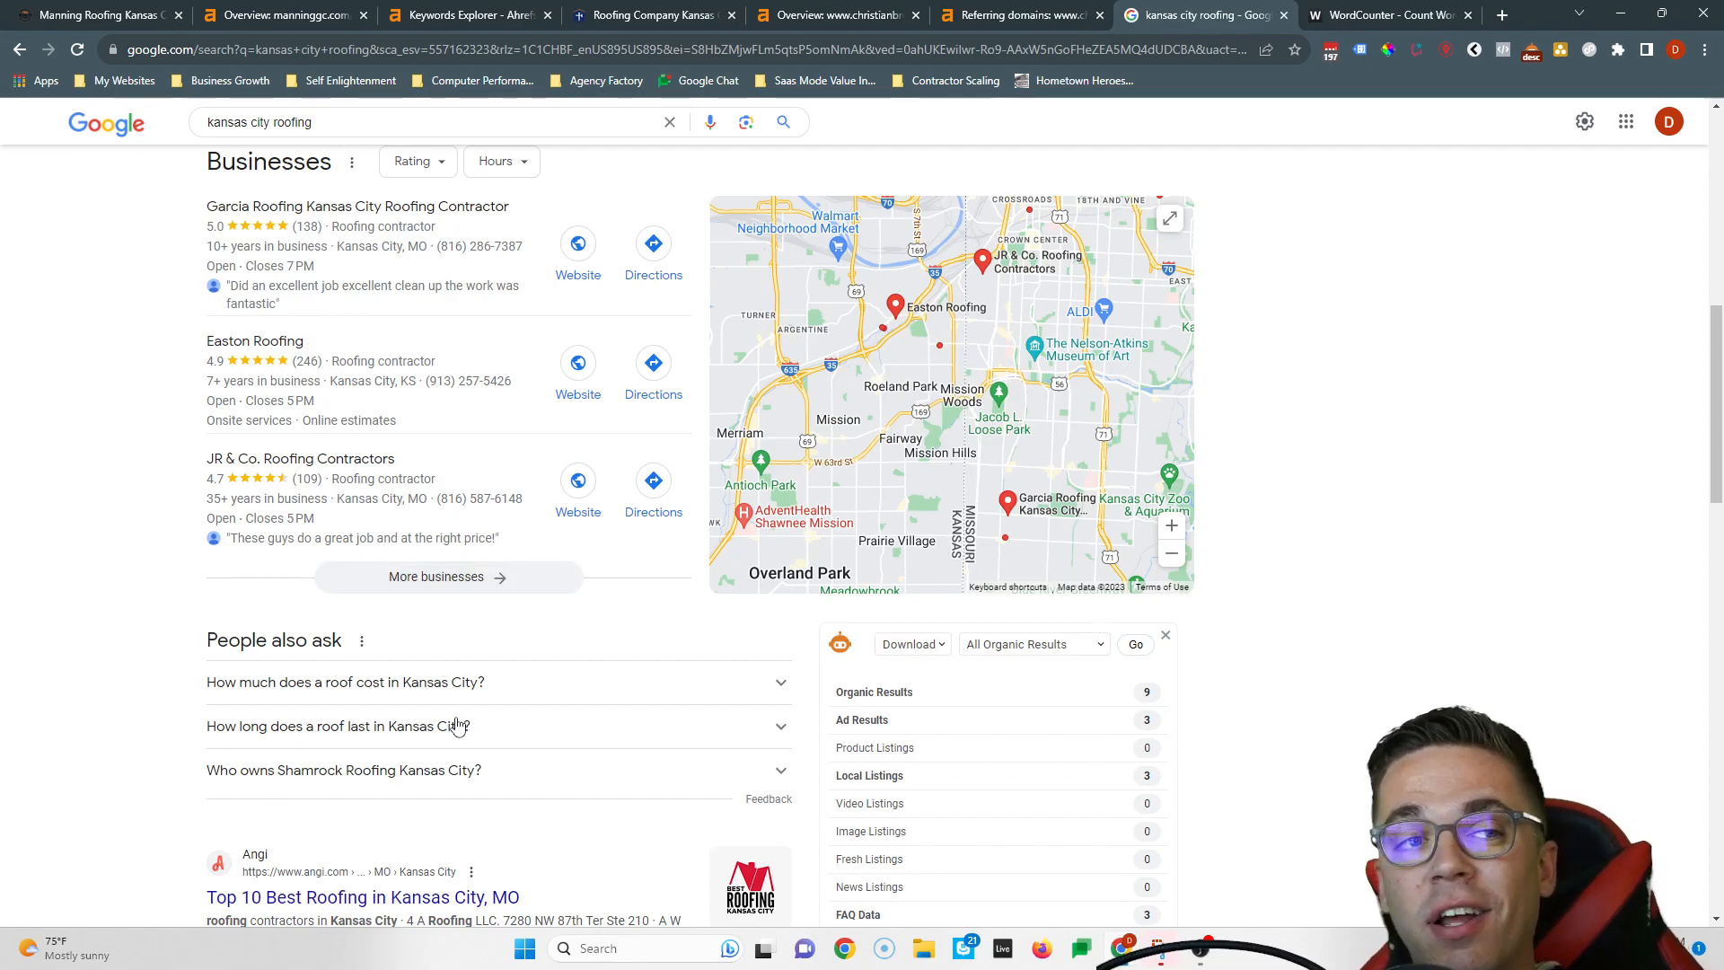
pyautogui.moveTo(456, 705)
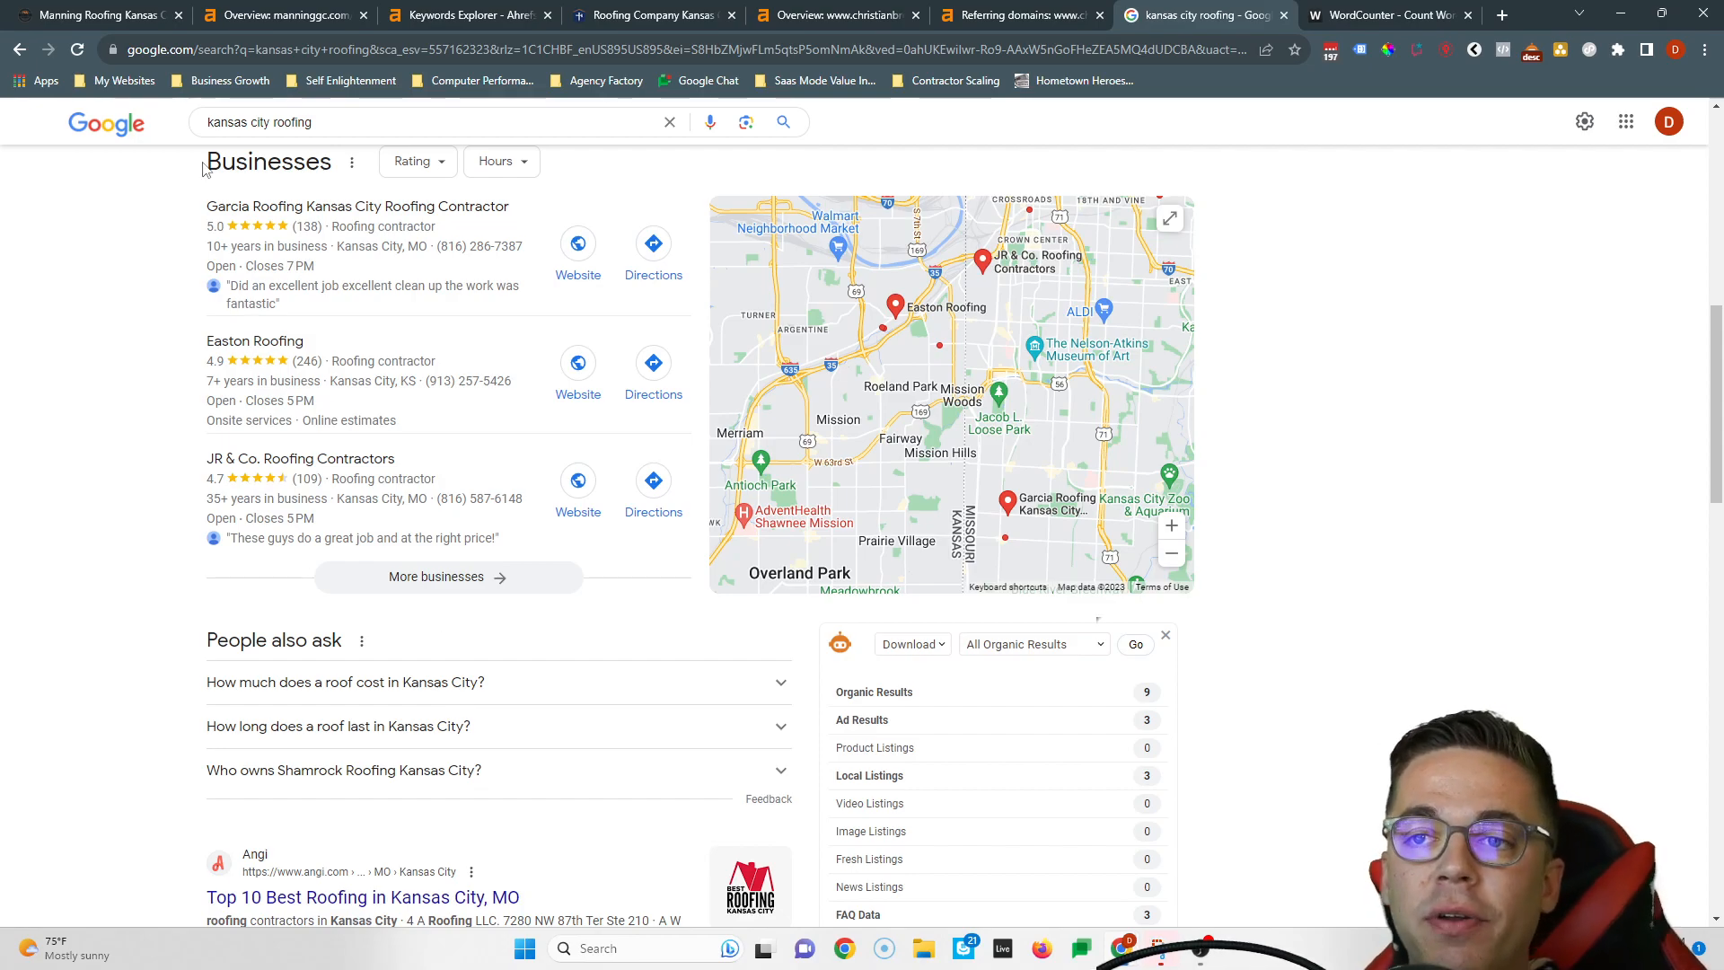
# After reviewing the three map-pack roofing businesses, return to the Manning Roofing homepage tab.
pyautogui.click(108, 15)
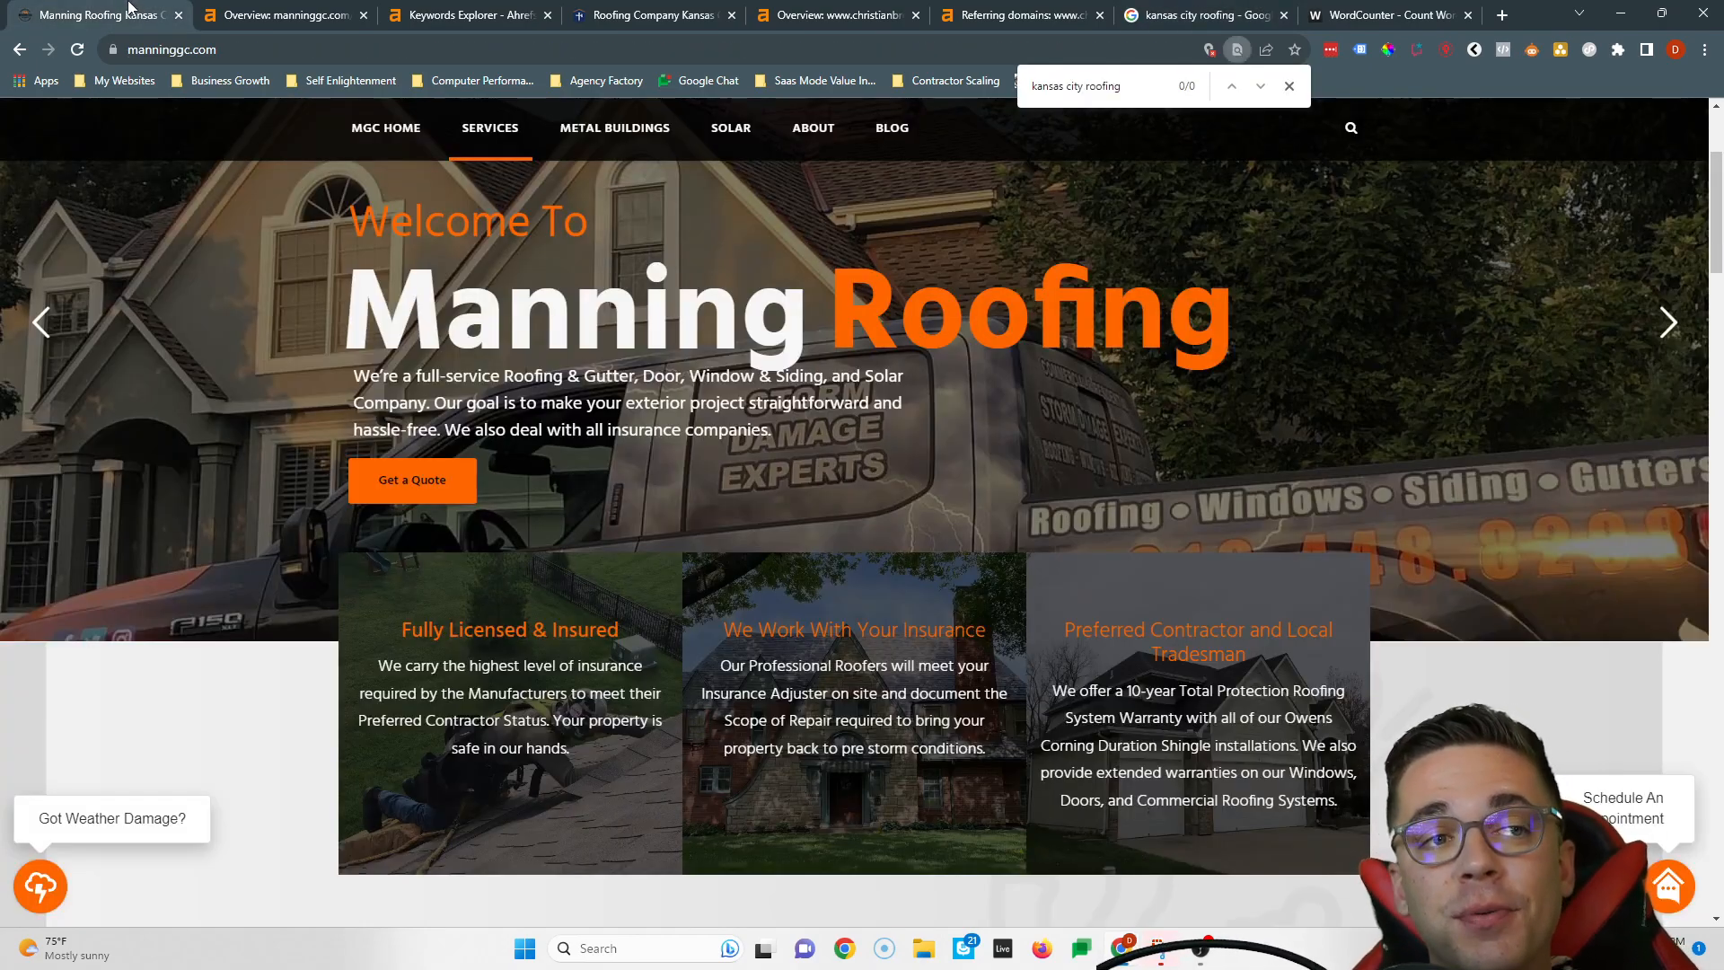